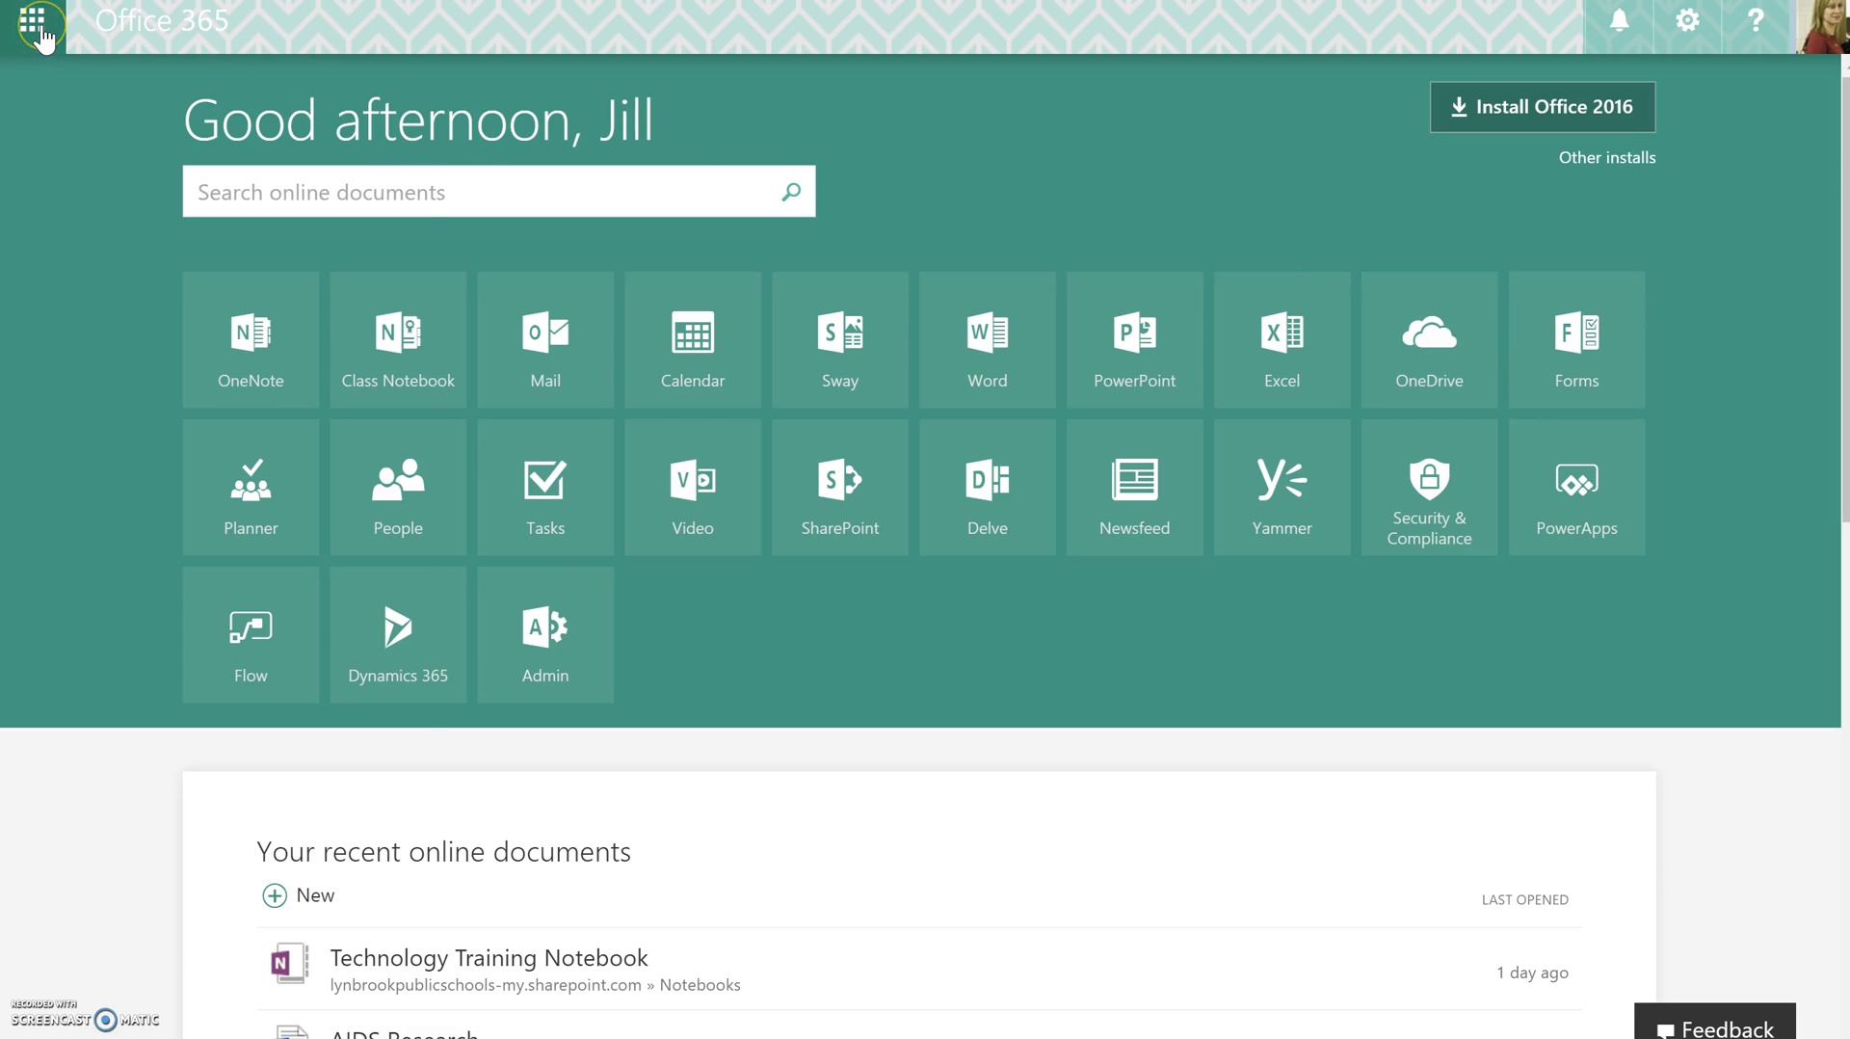
- Show the full Office 365 app list and scroll to where Forms appears
click(33, 21)
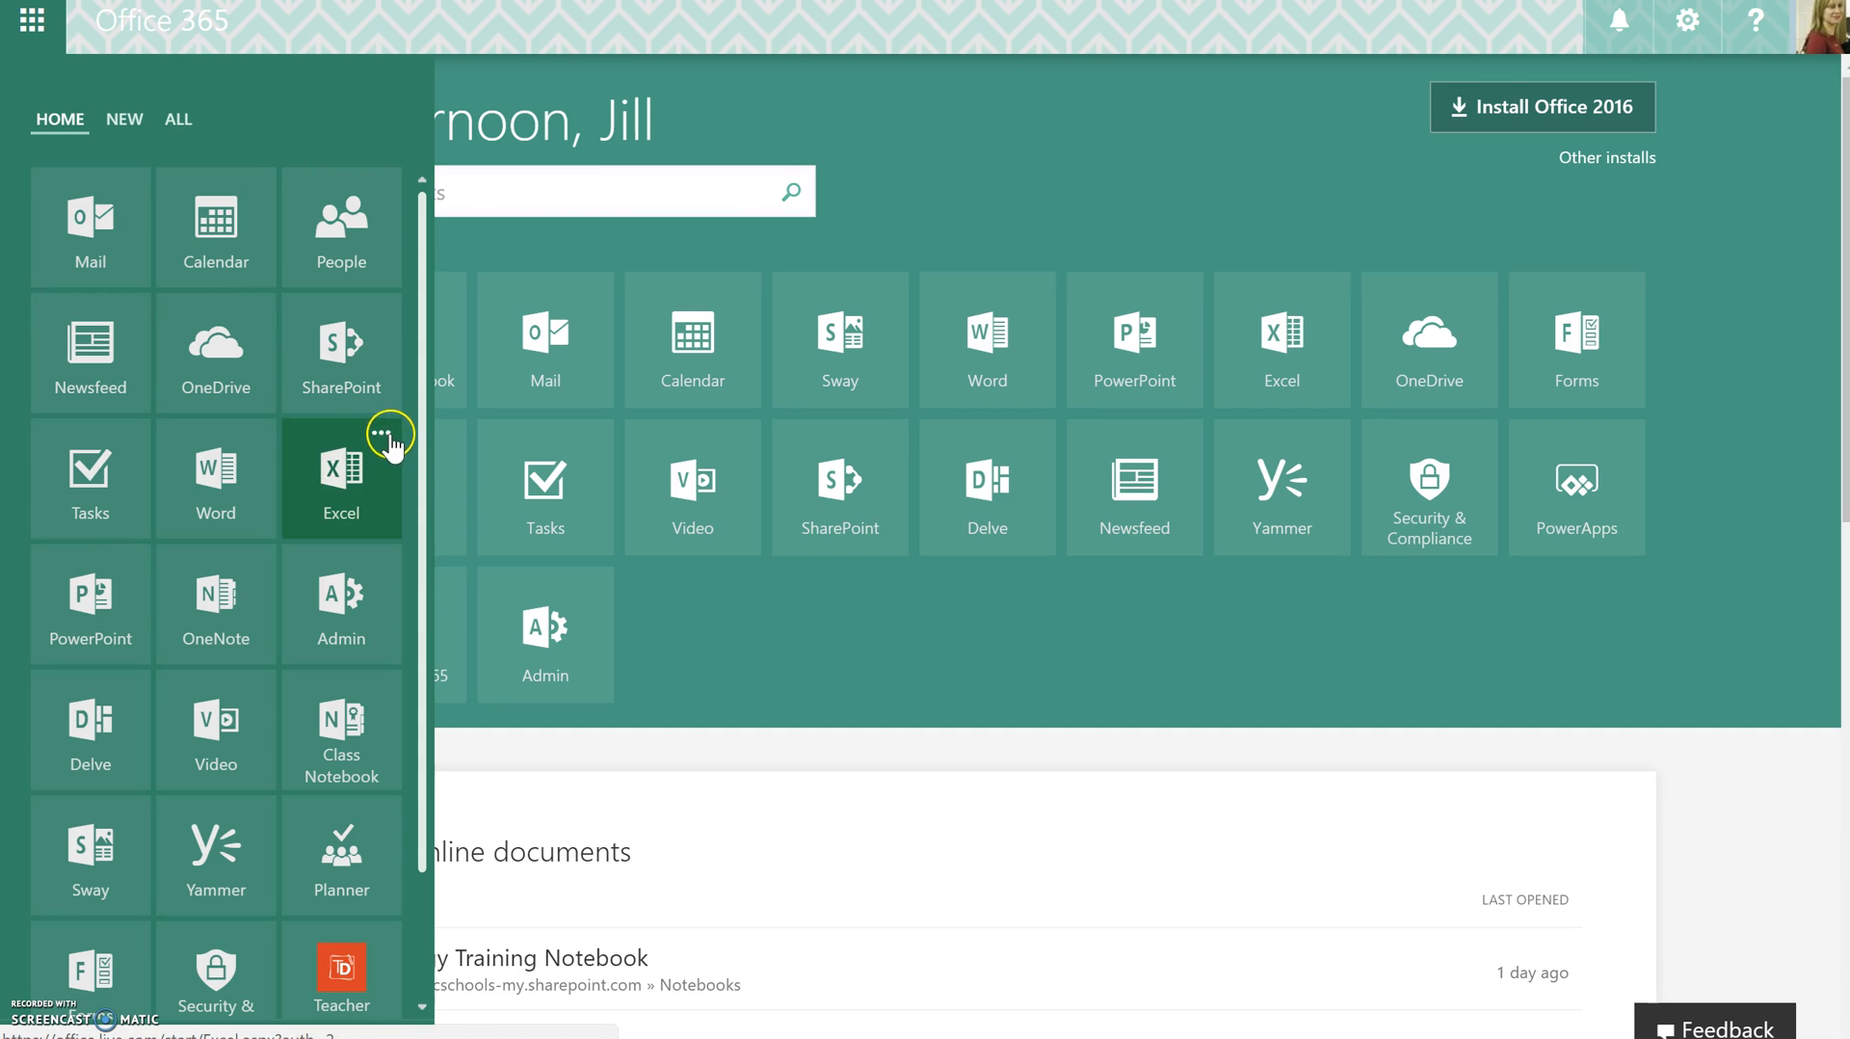
scroll(down, 3)
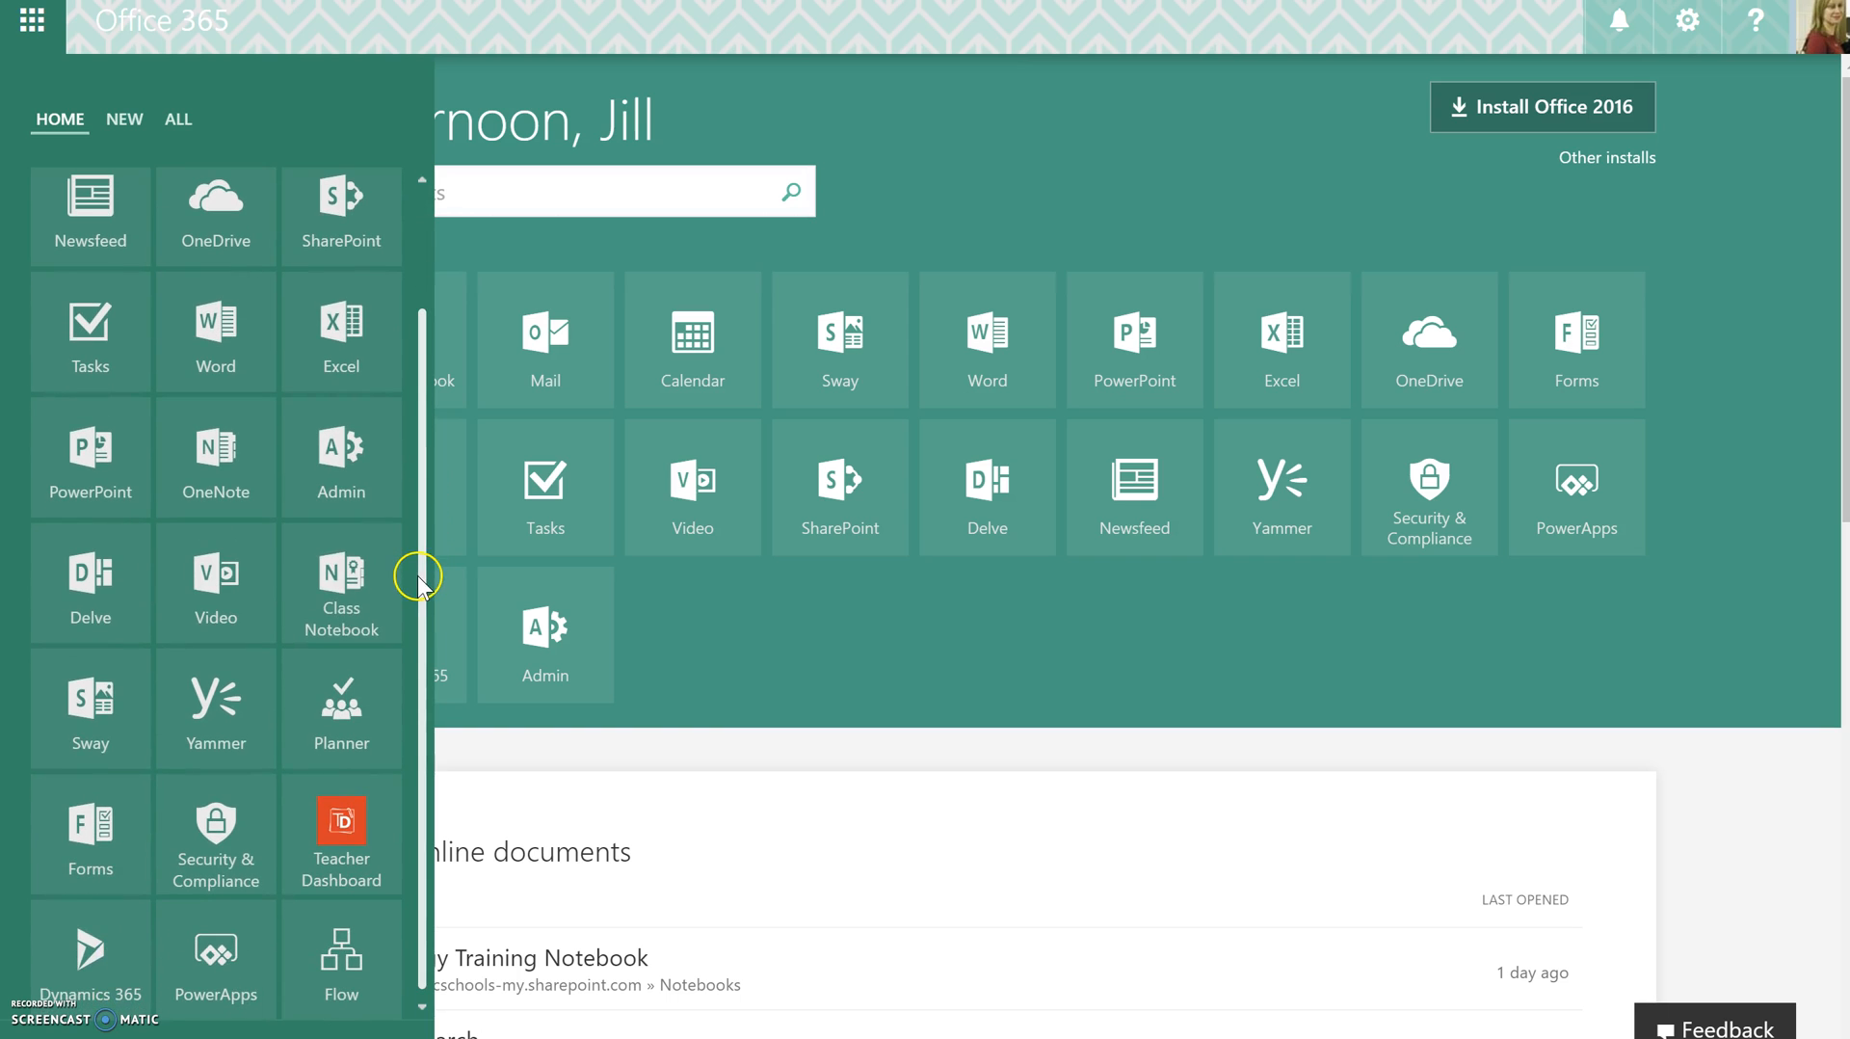
mouse_move(1114, 594)
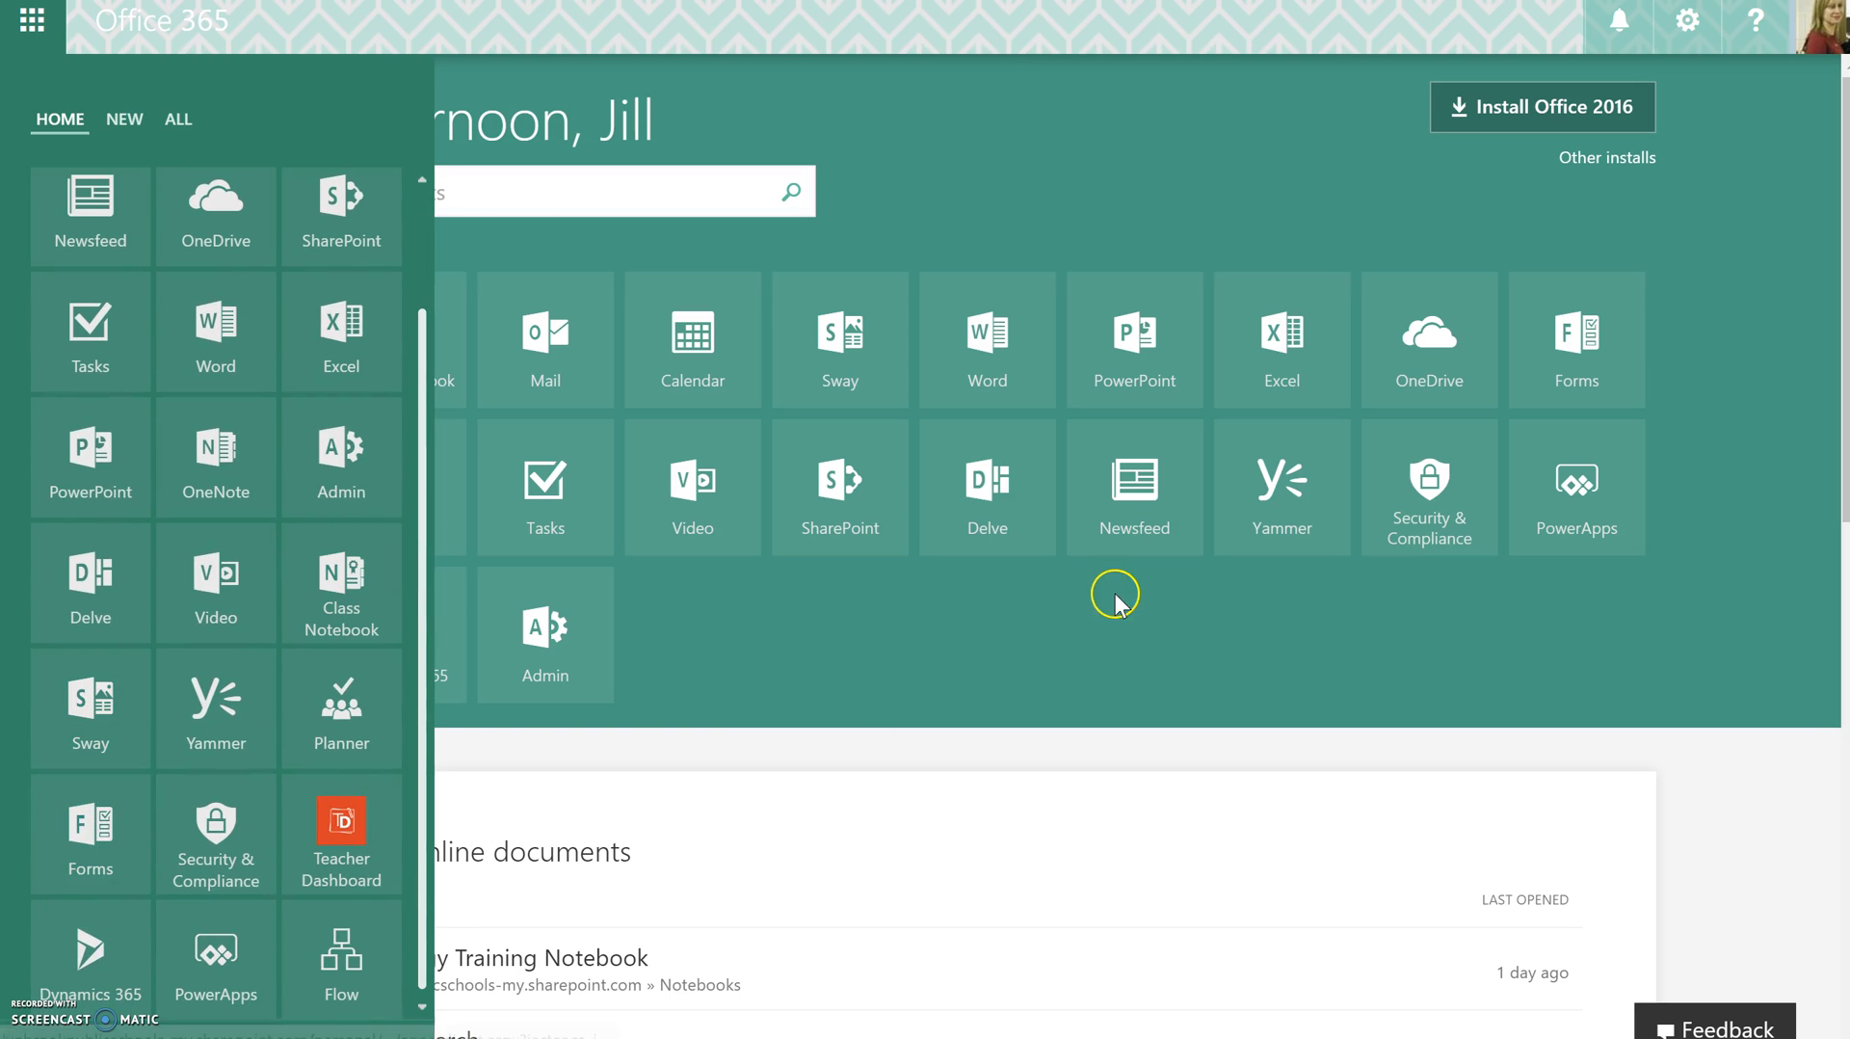
- Launch Microsoft Forms to reach the My forms page
click(1574, 339)
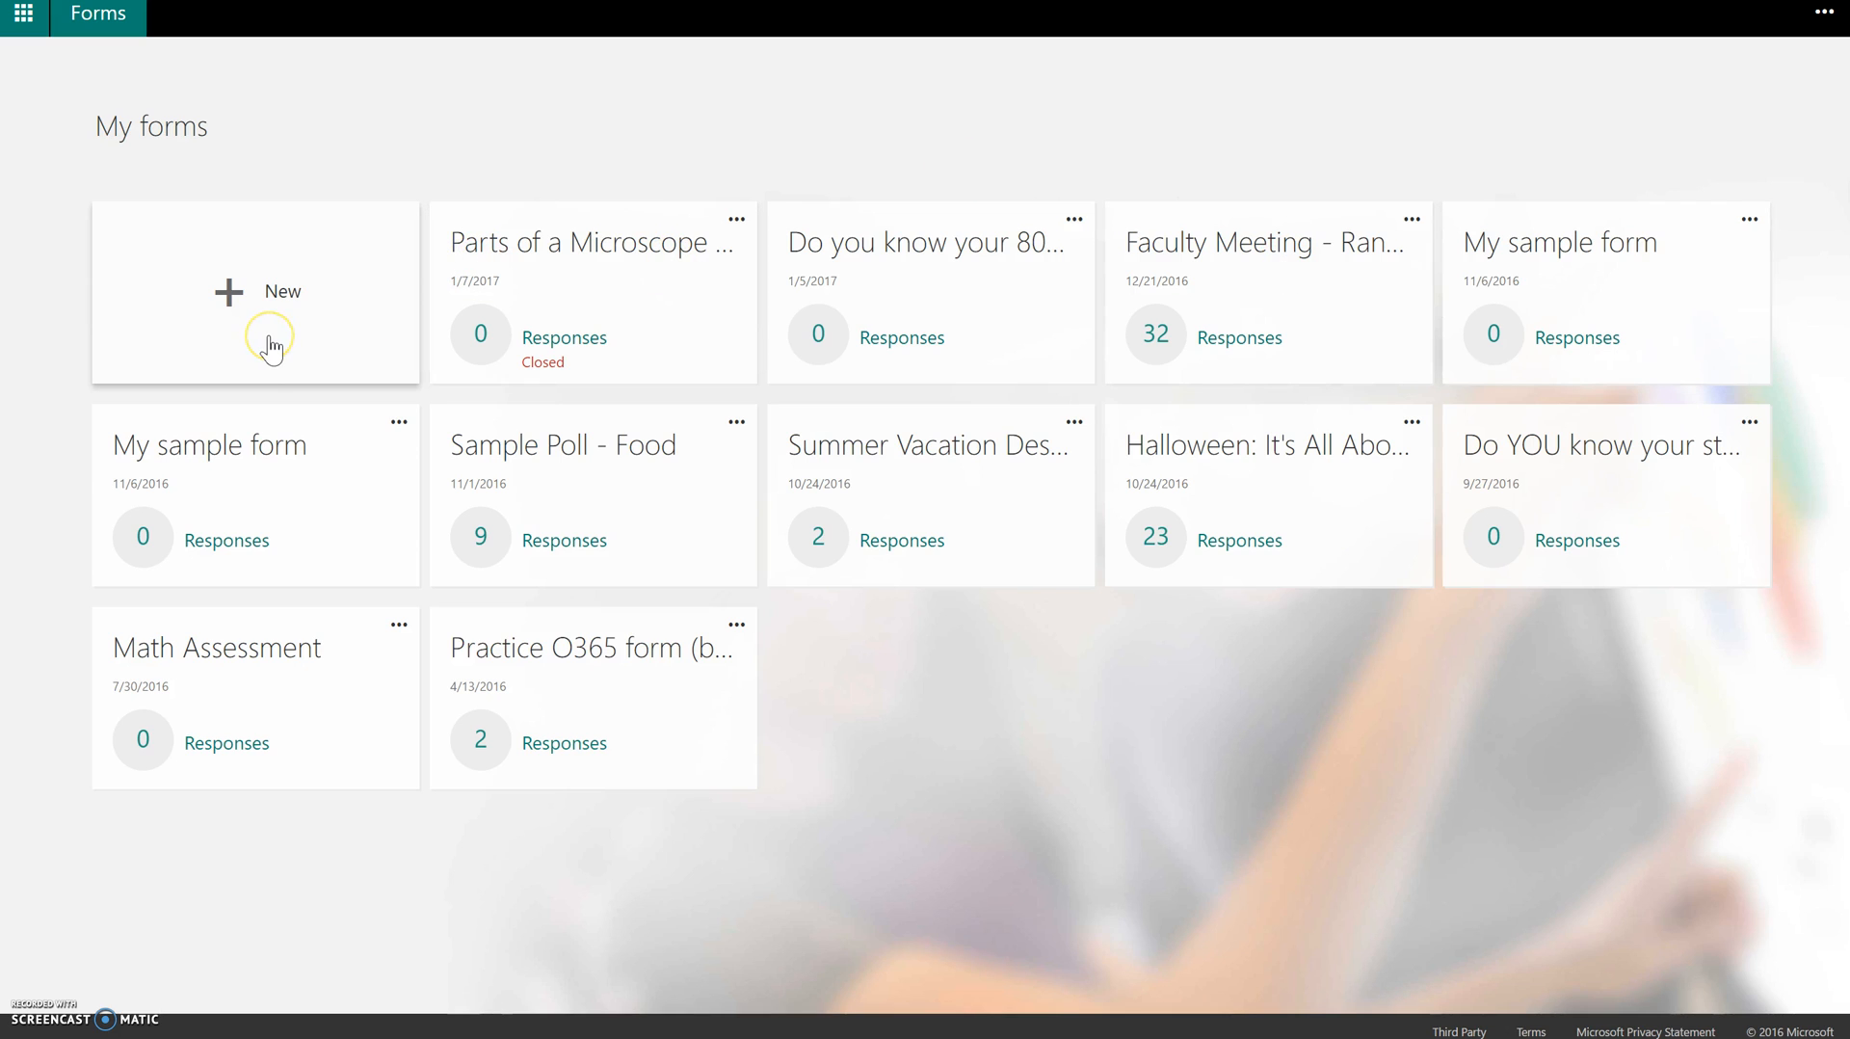
mouse_move(270, 343)
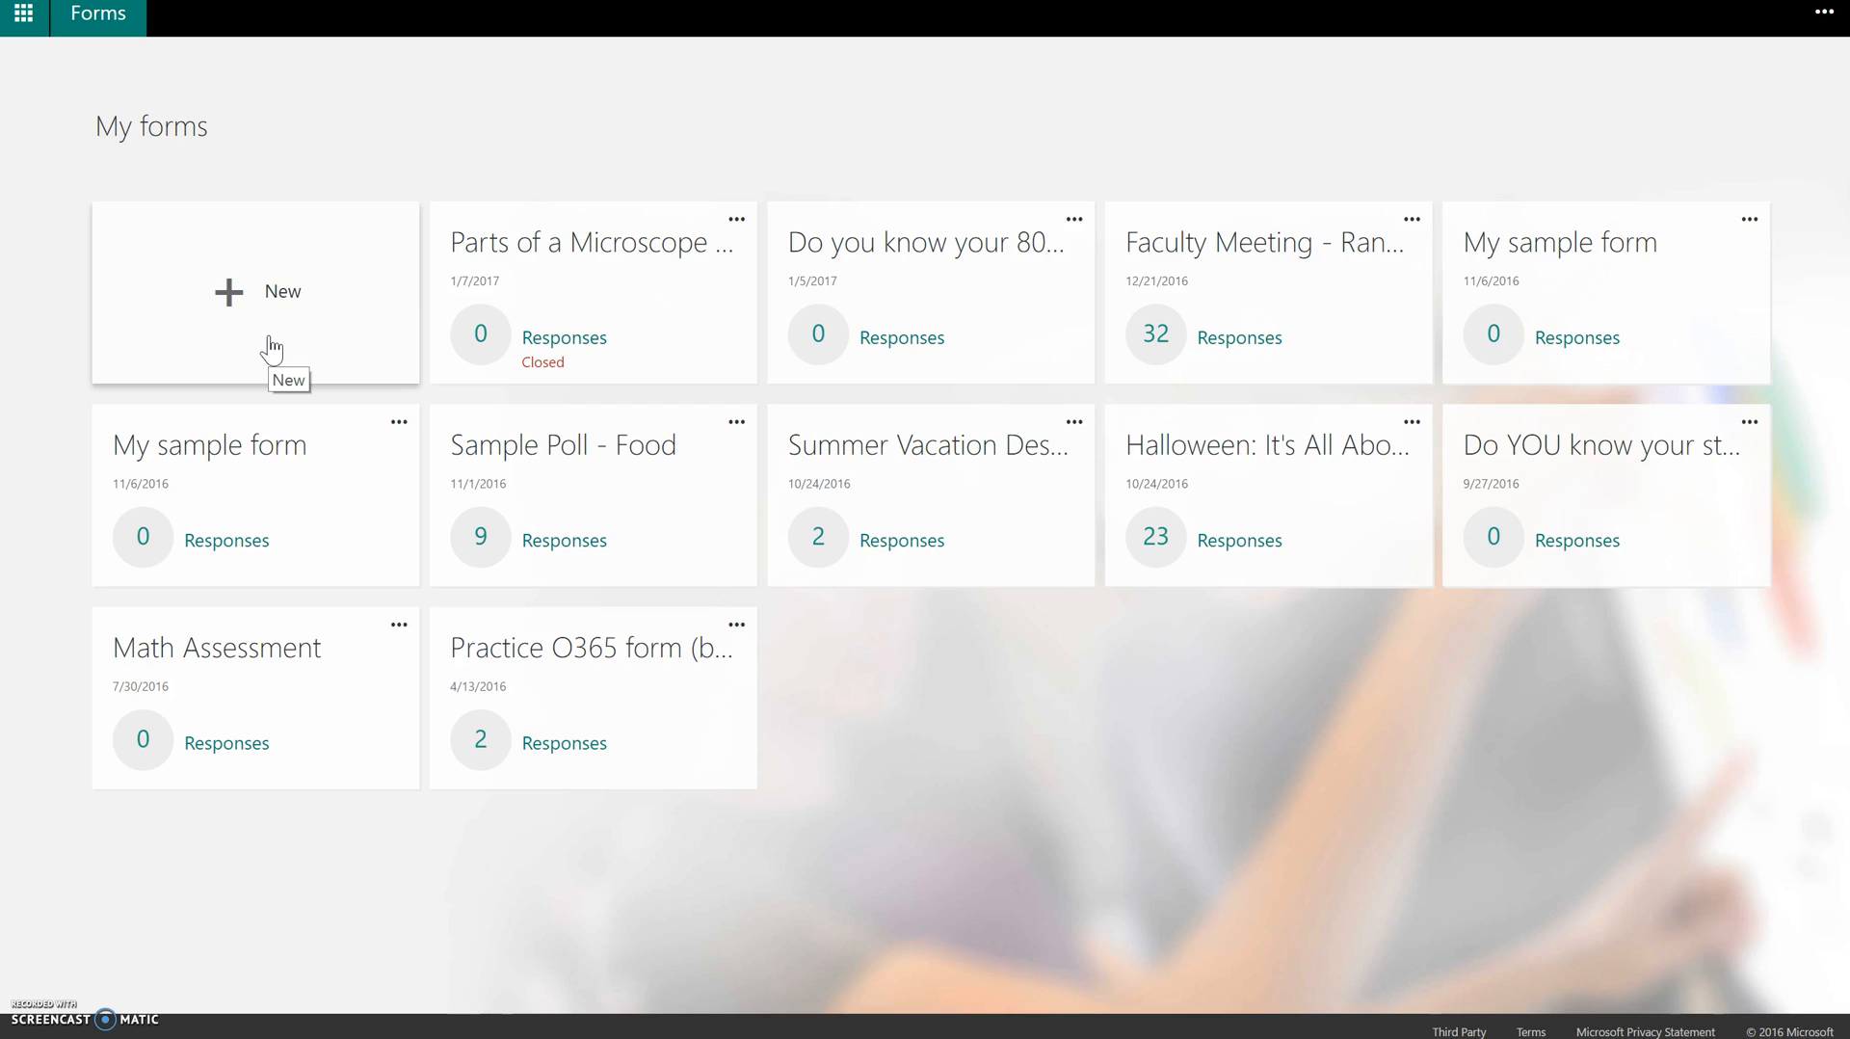
- Start a blank form titled 'Math Facts' with the description 'Directions here'
click(254, 291)
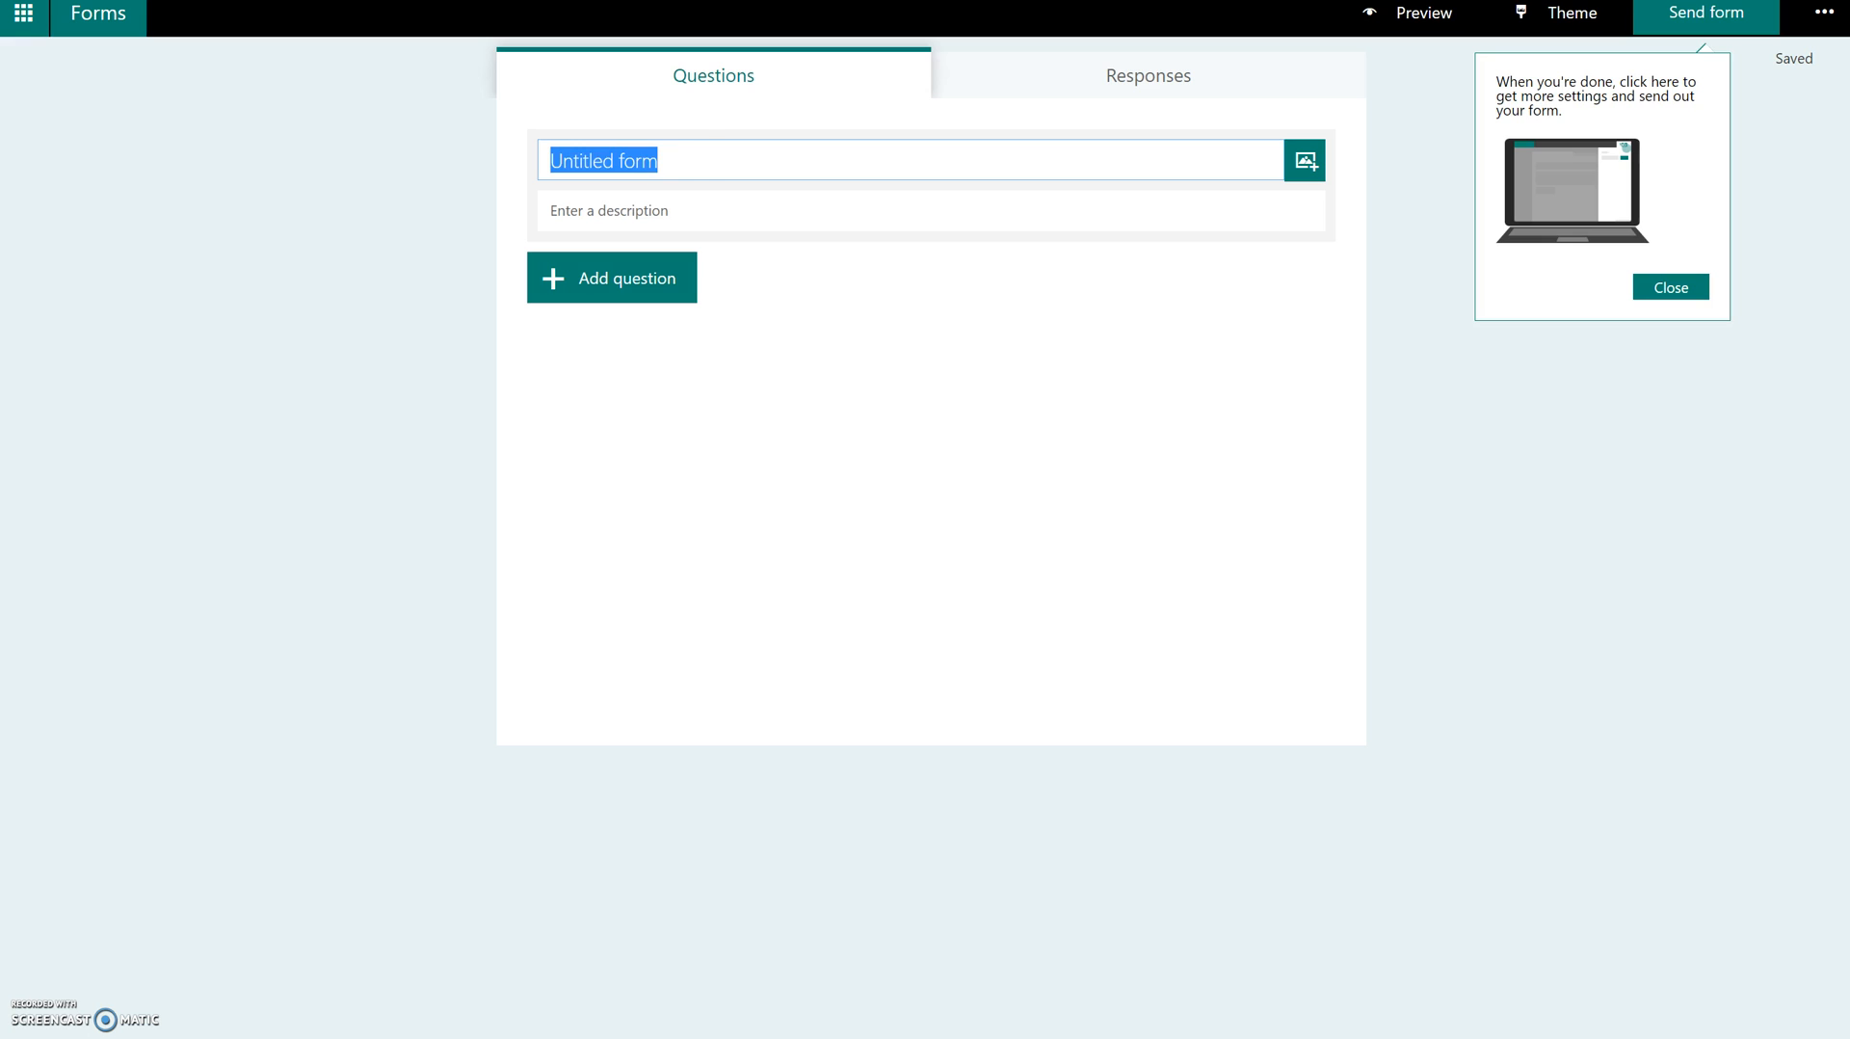
text(Math)
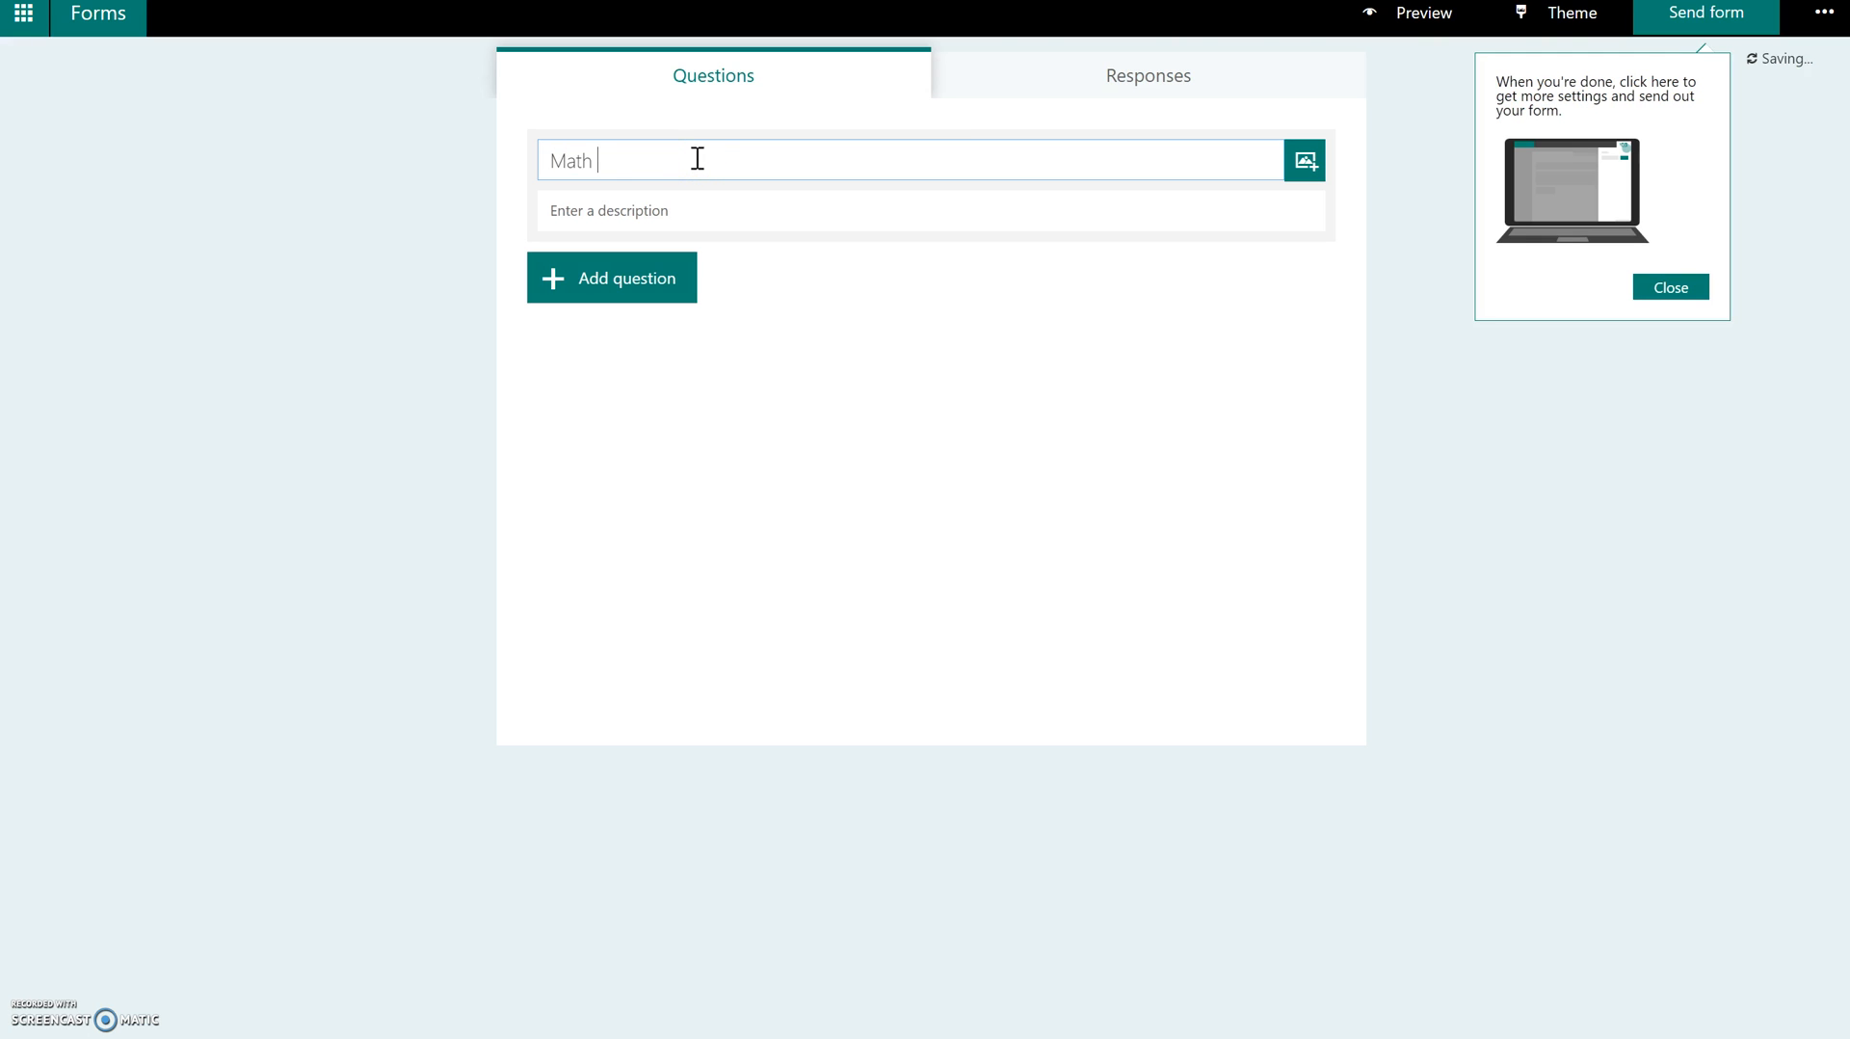
text(Facts)
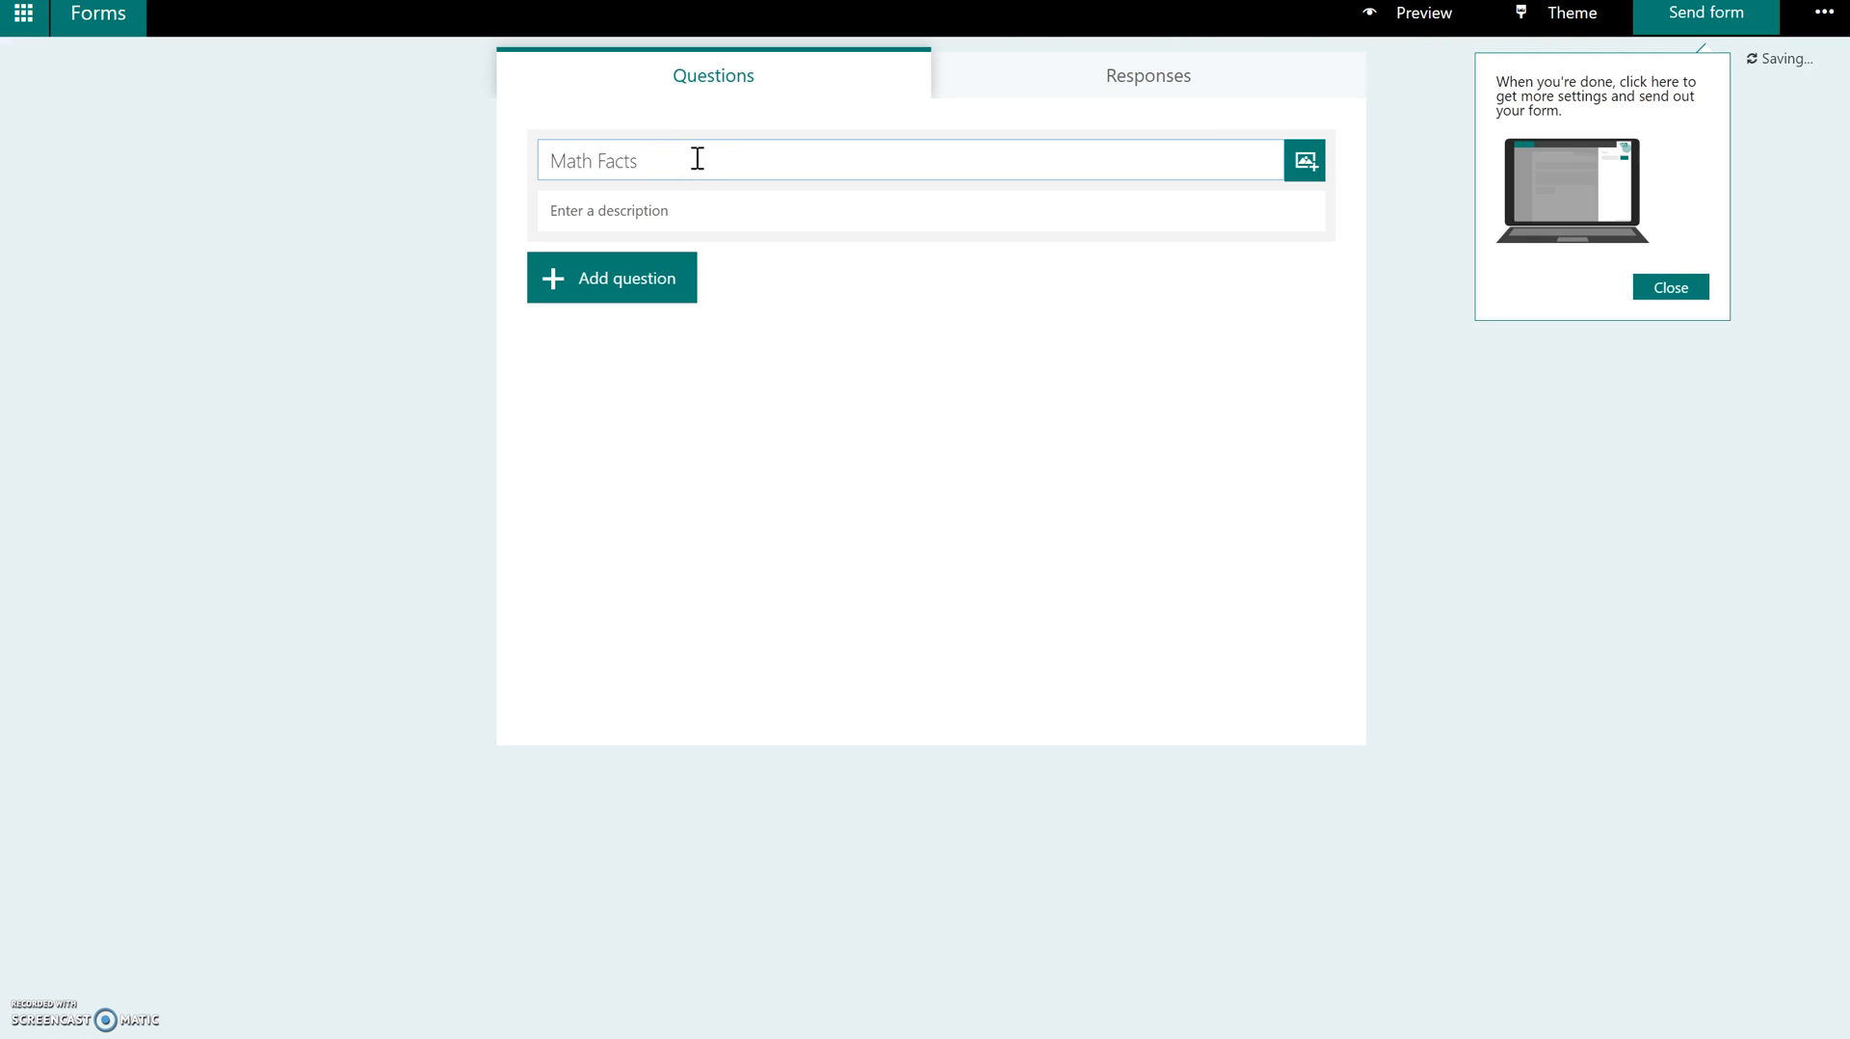
click(702, 210)
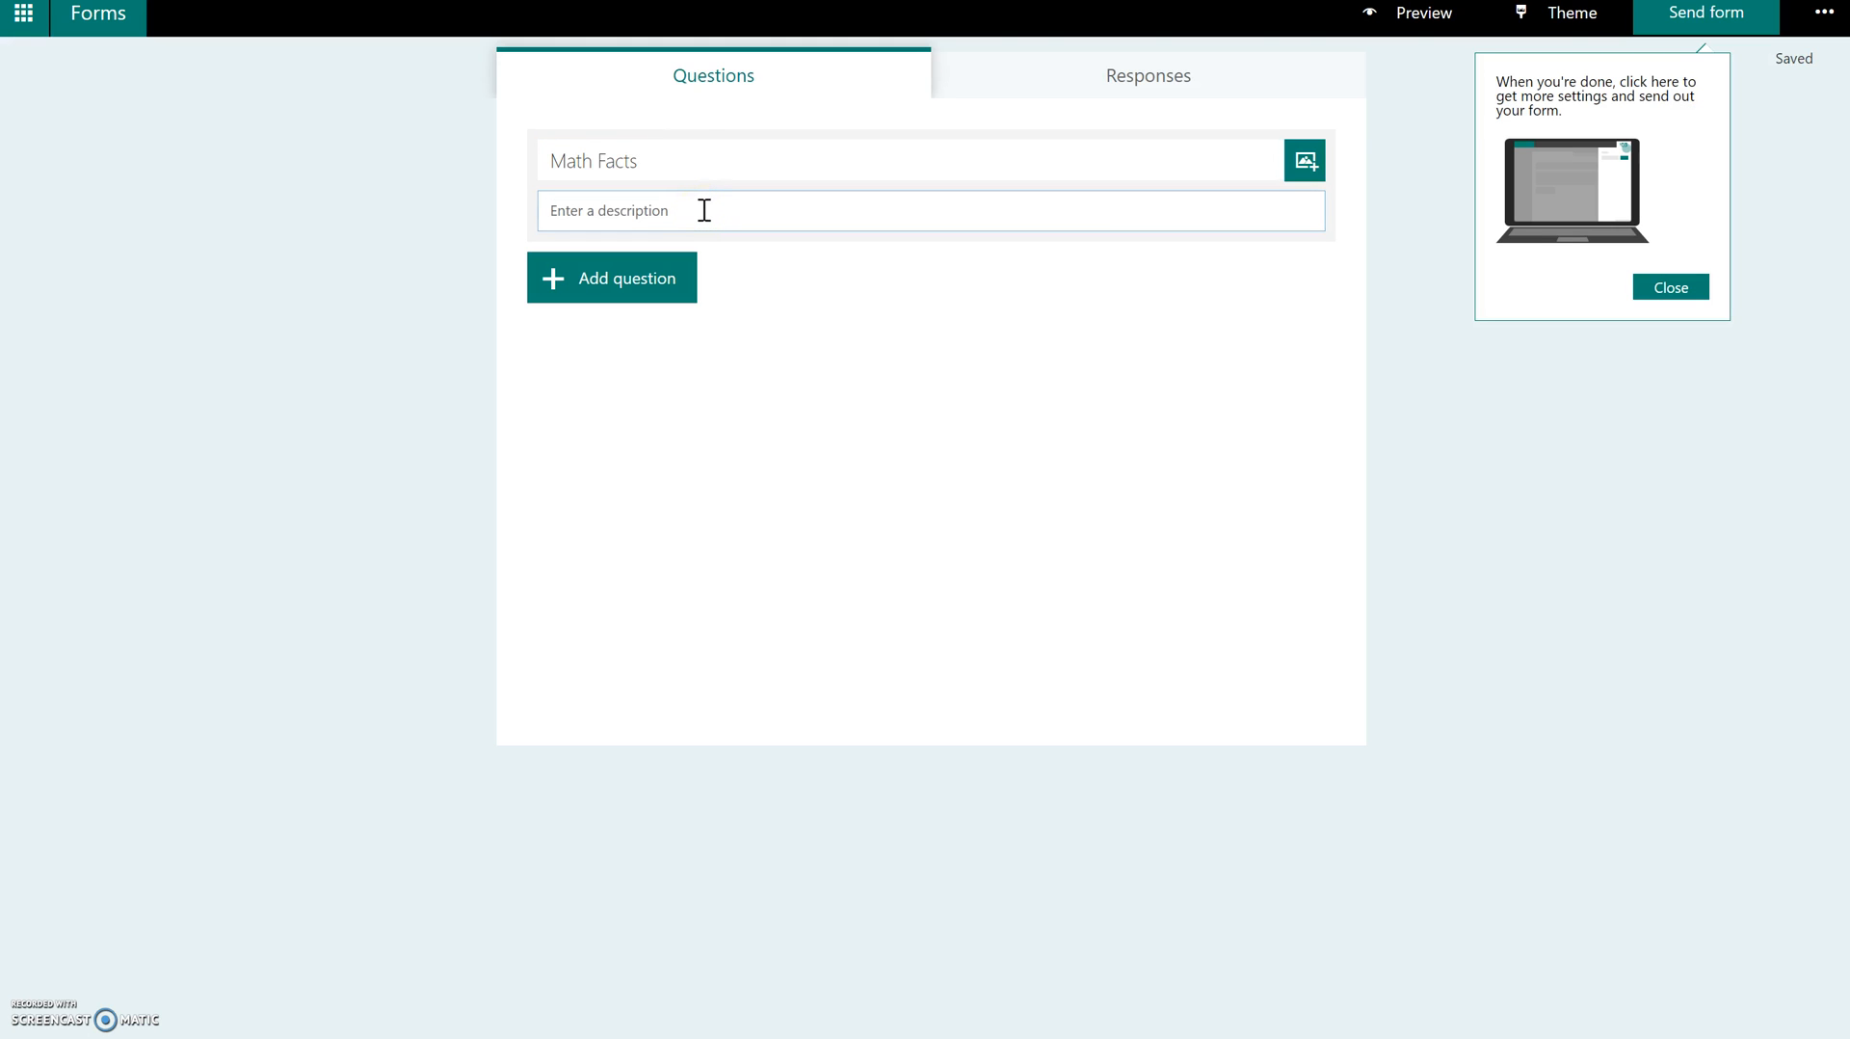
click(608, 210)
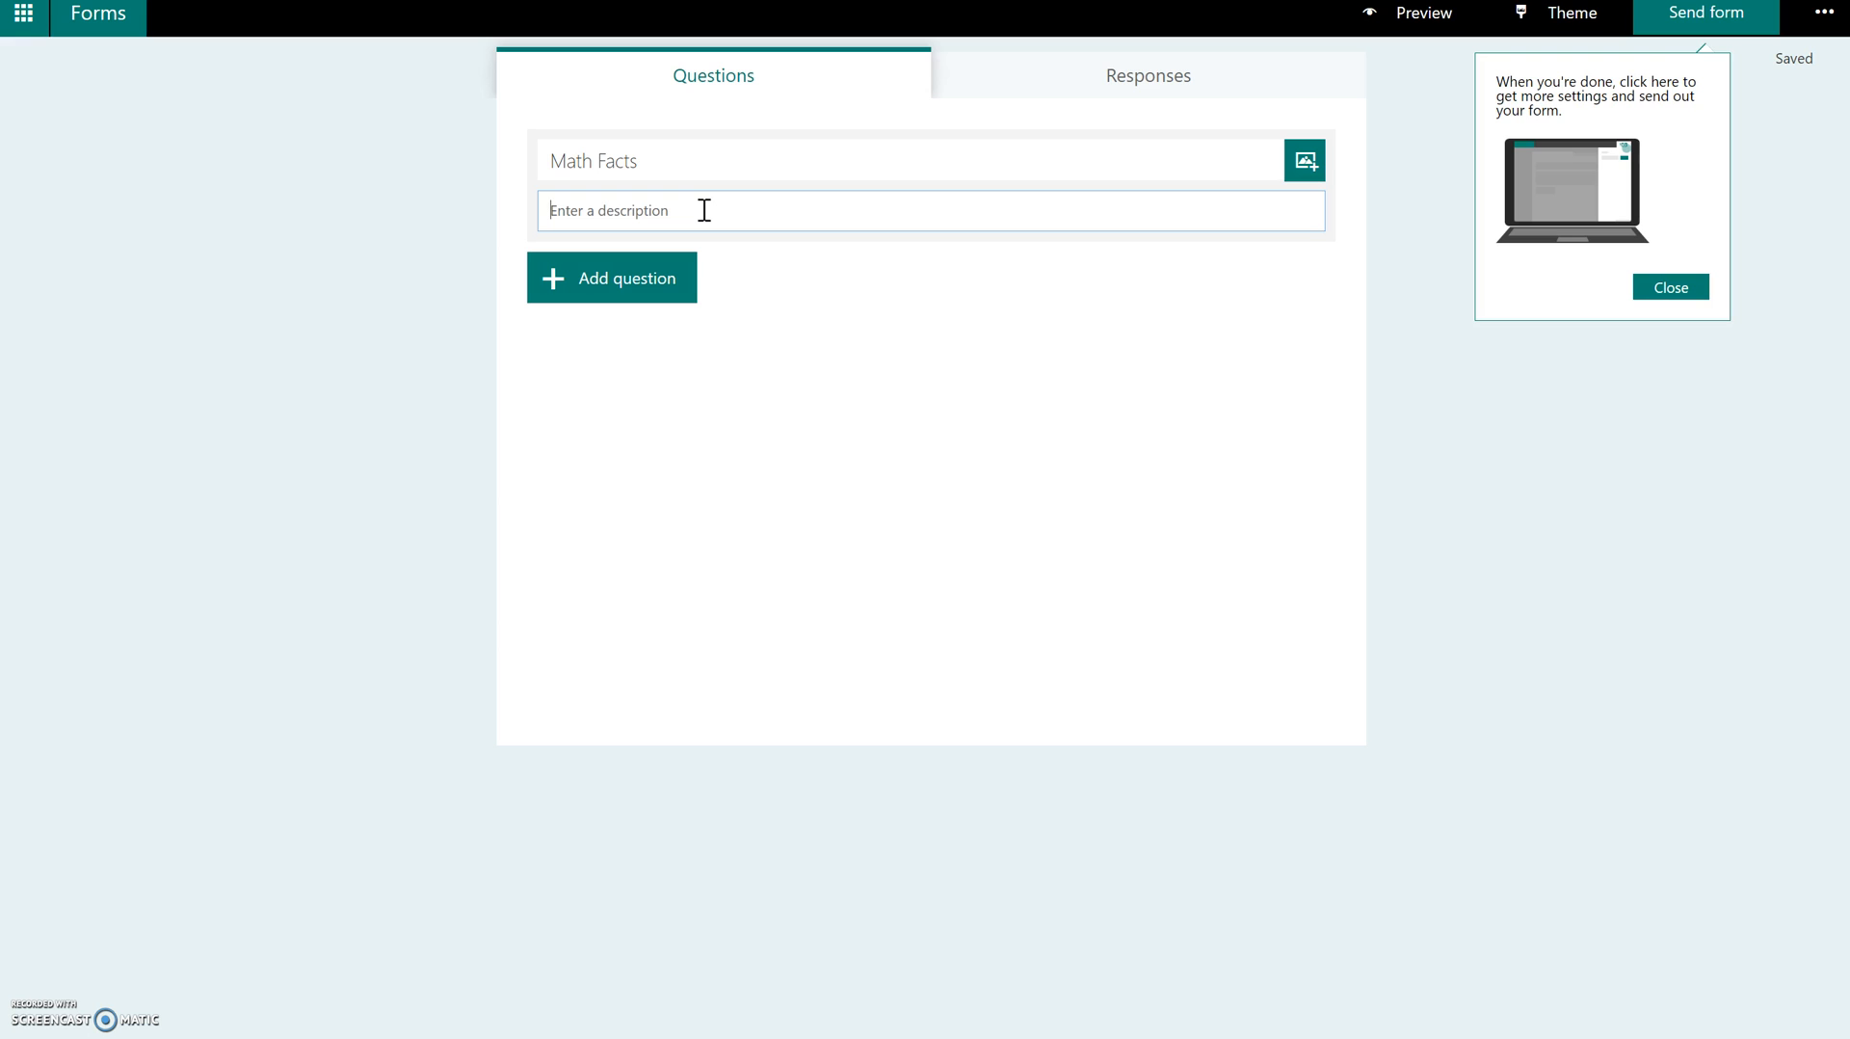
text(Direc)
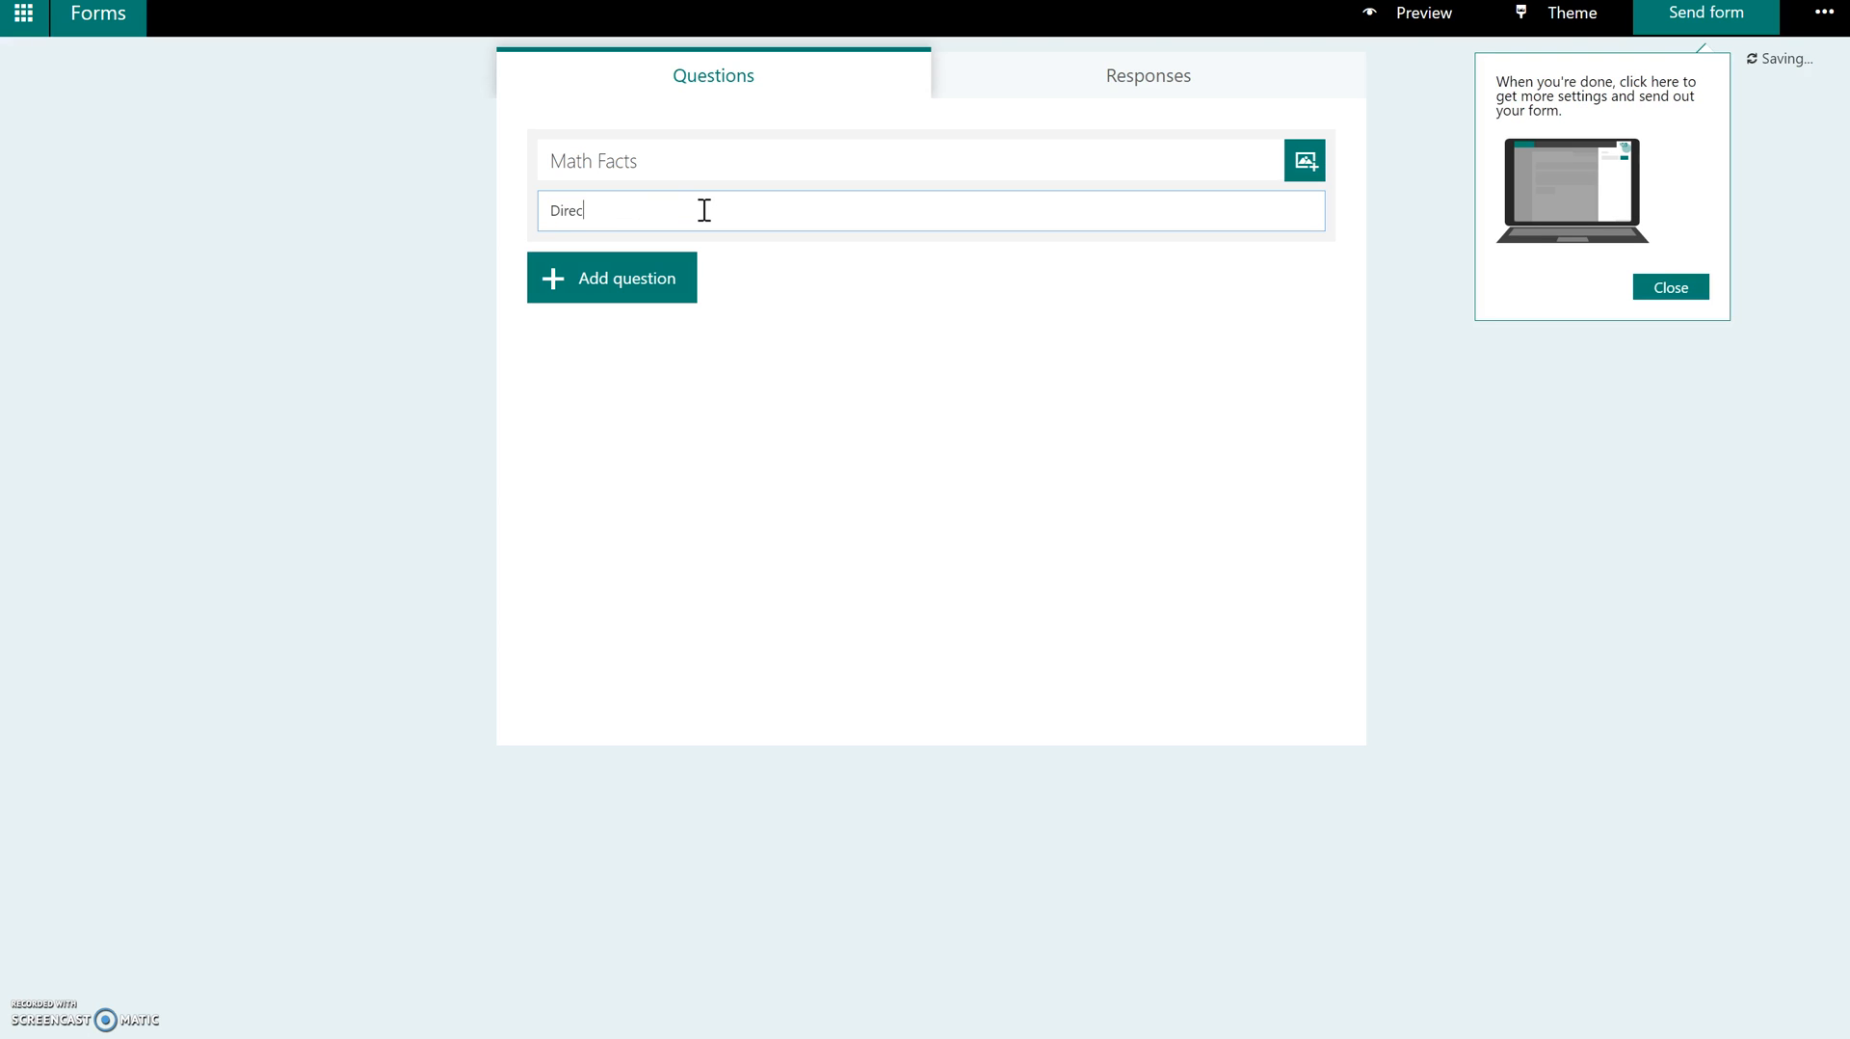
text(tions here)
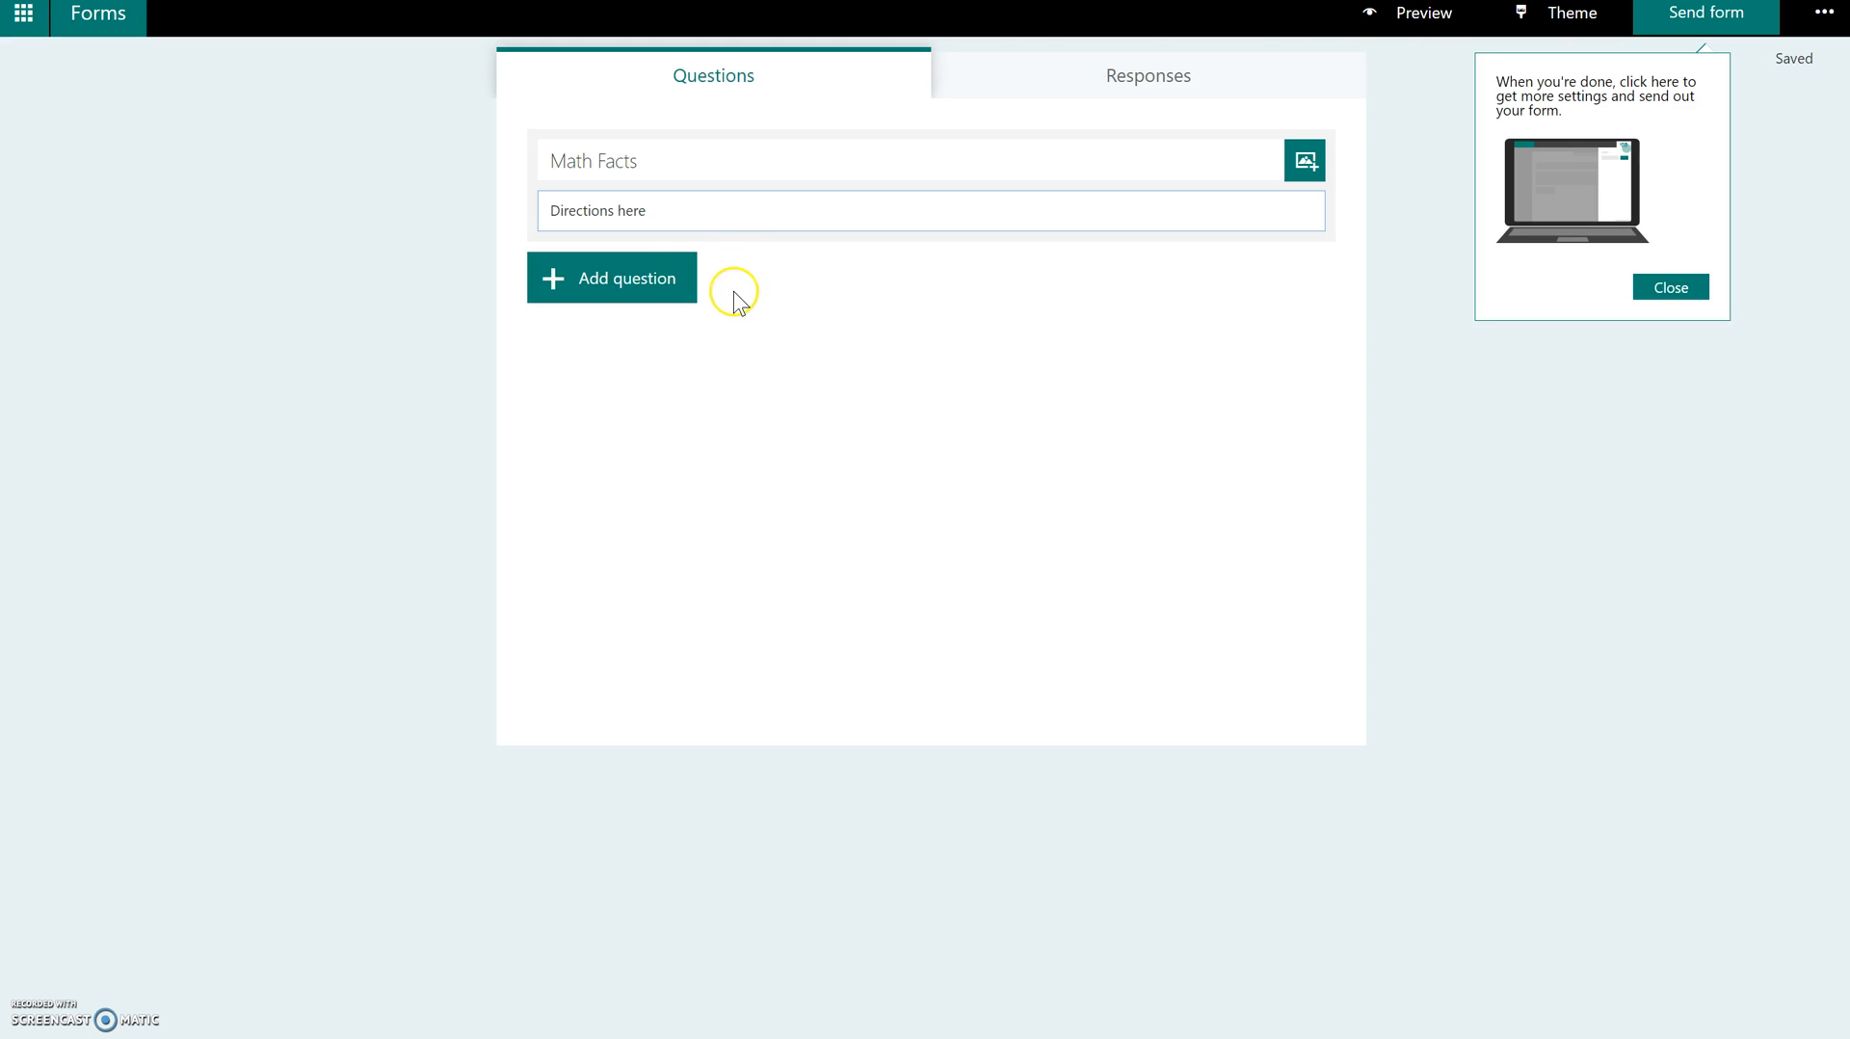
mouse_move(665, 289)
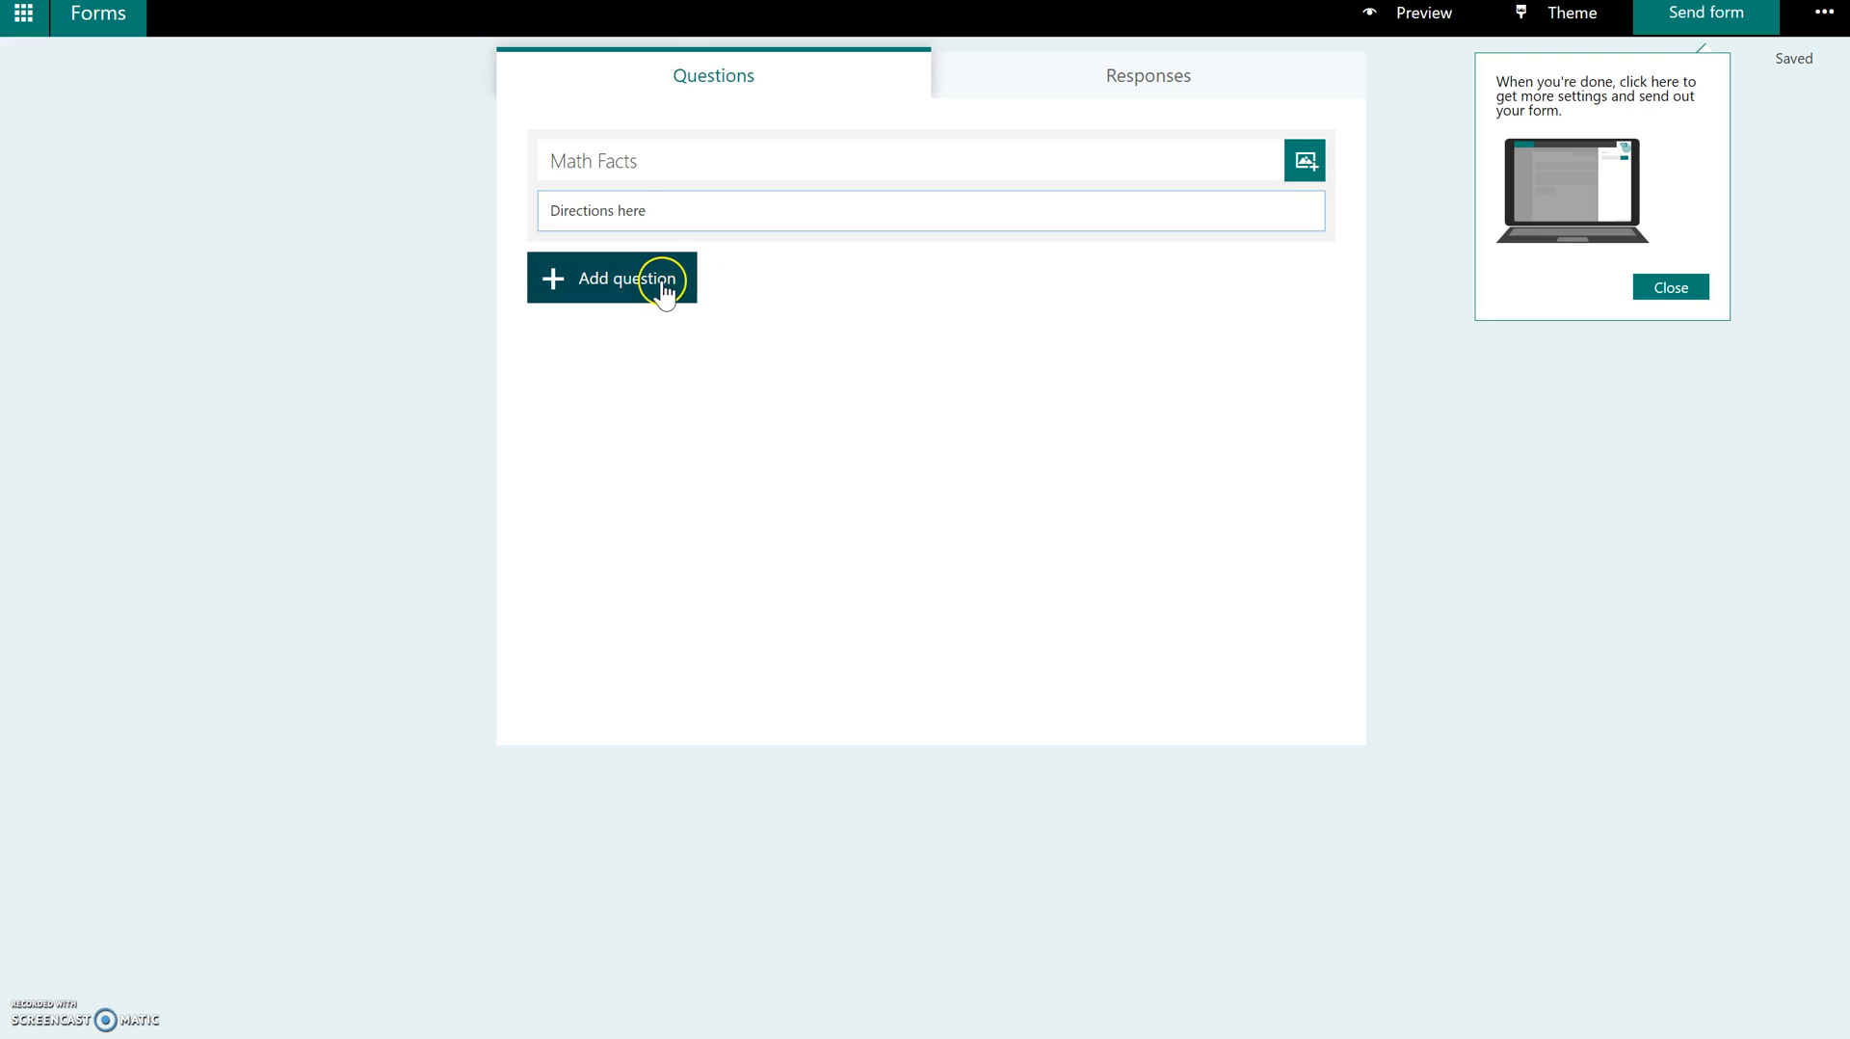
- Bring up the question-type choices for the form's first question
click(613, 280)
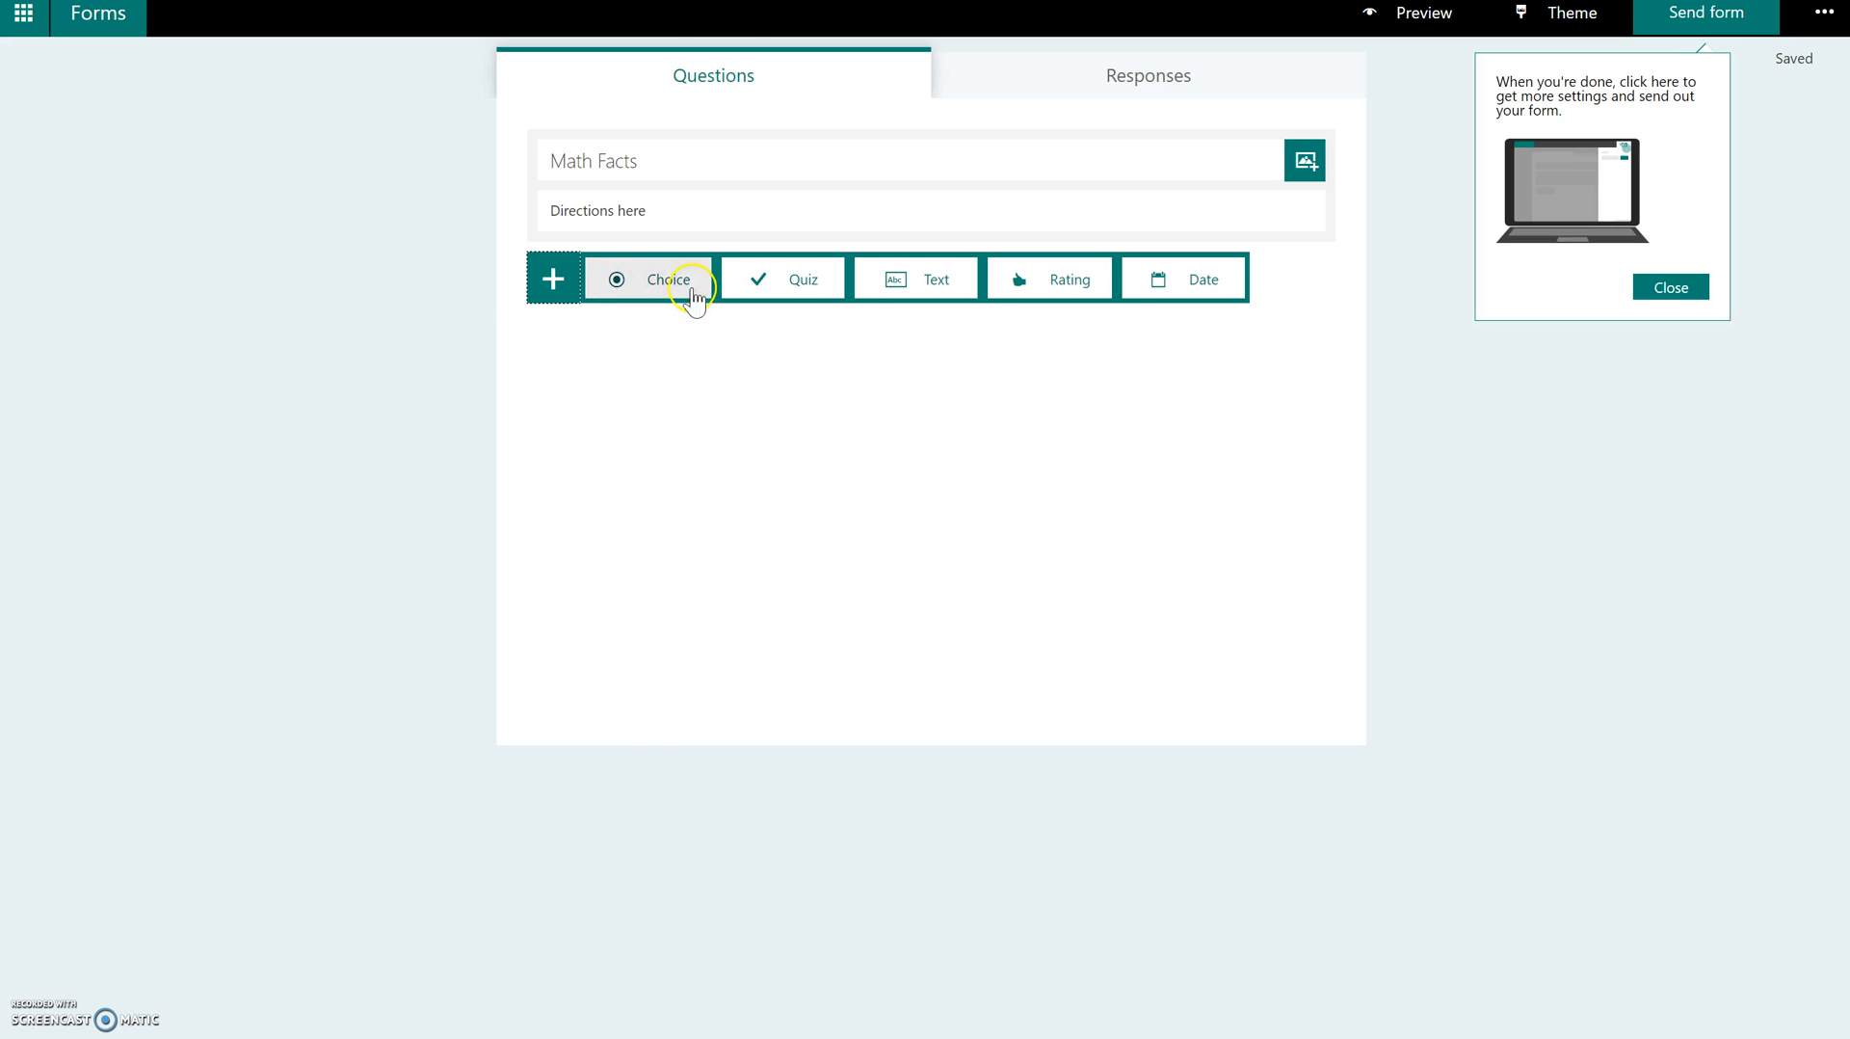
mouse_move(622, 289)
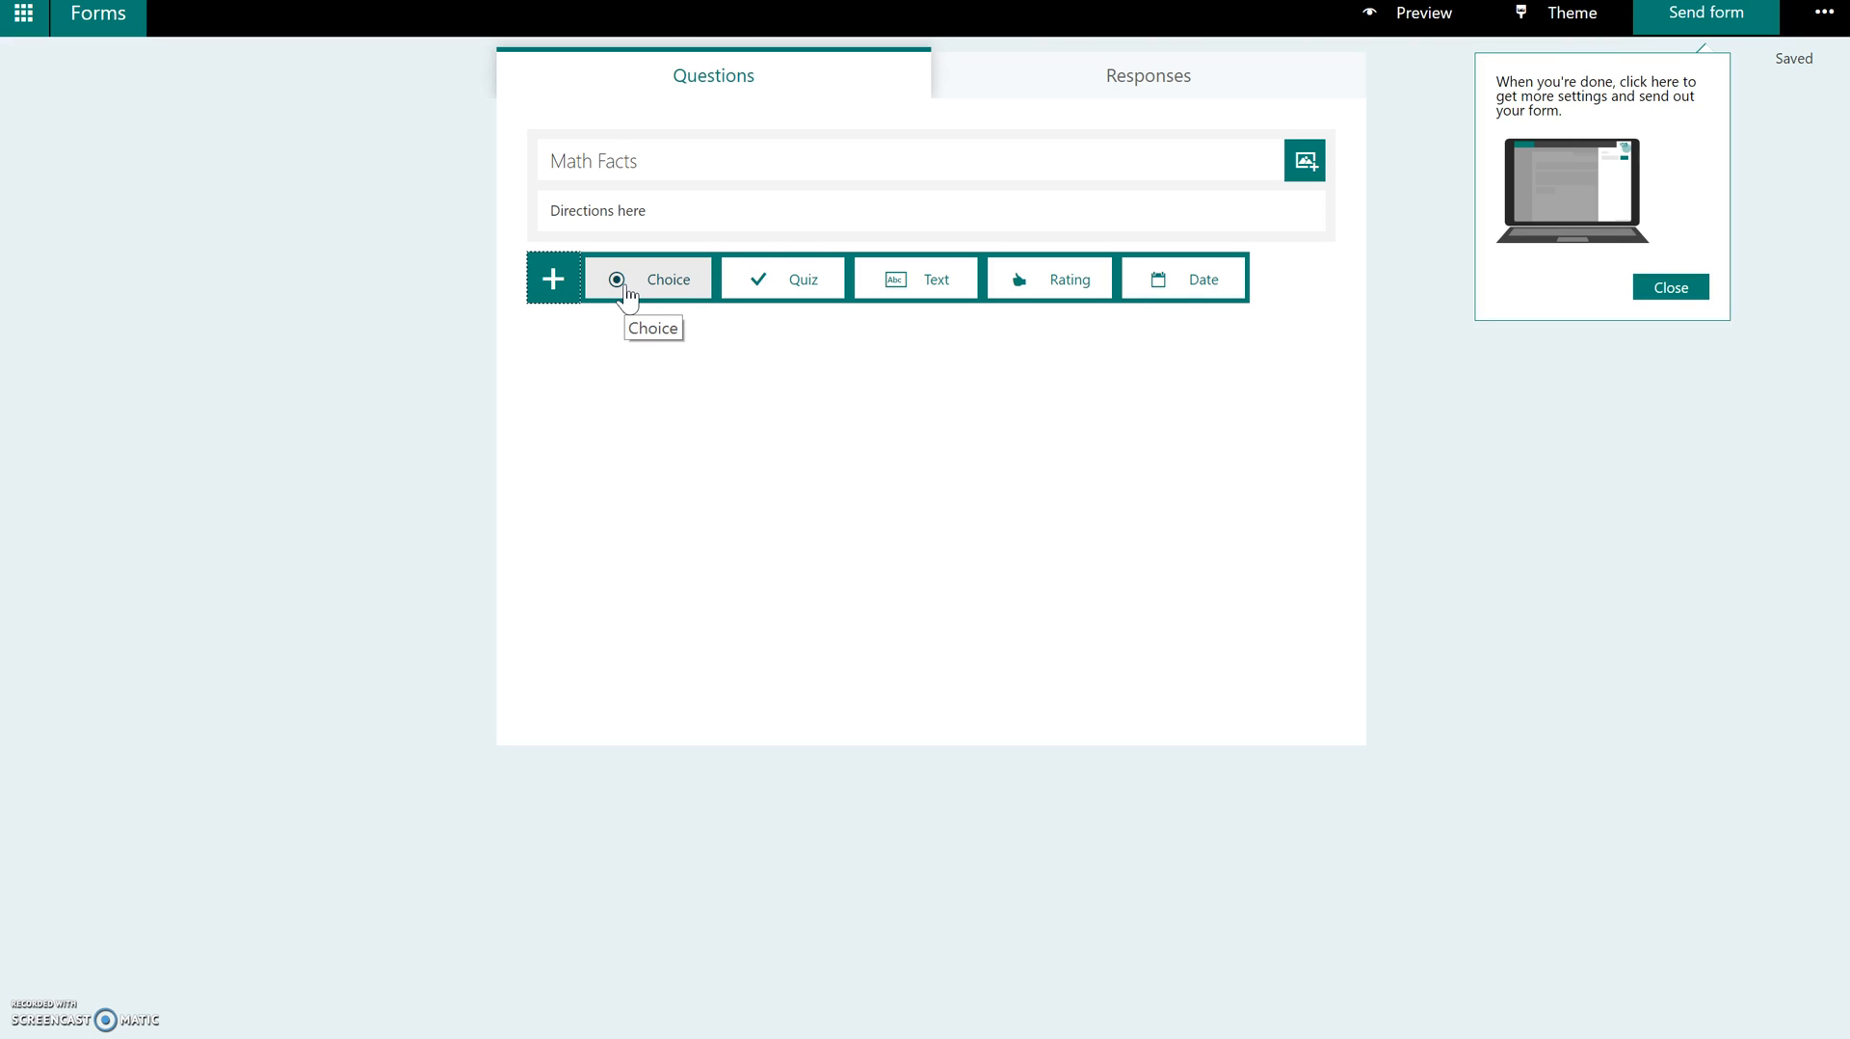
mouse_move(829, 266)
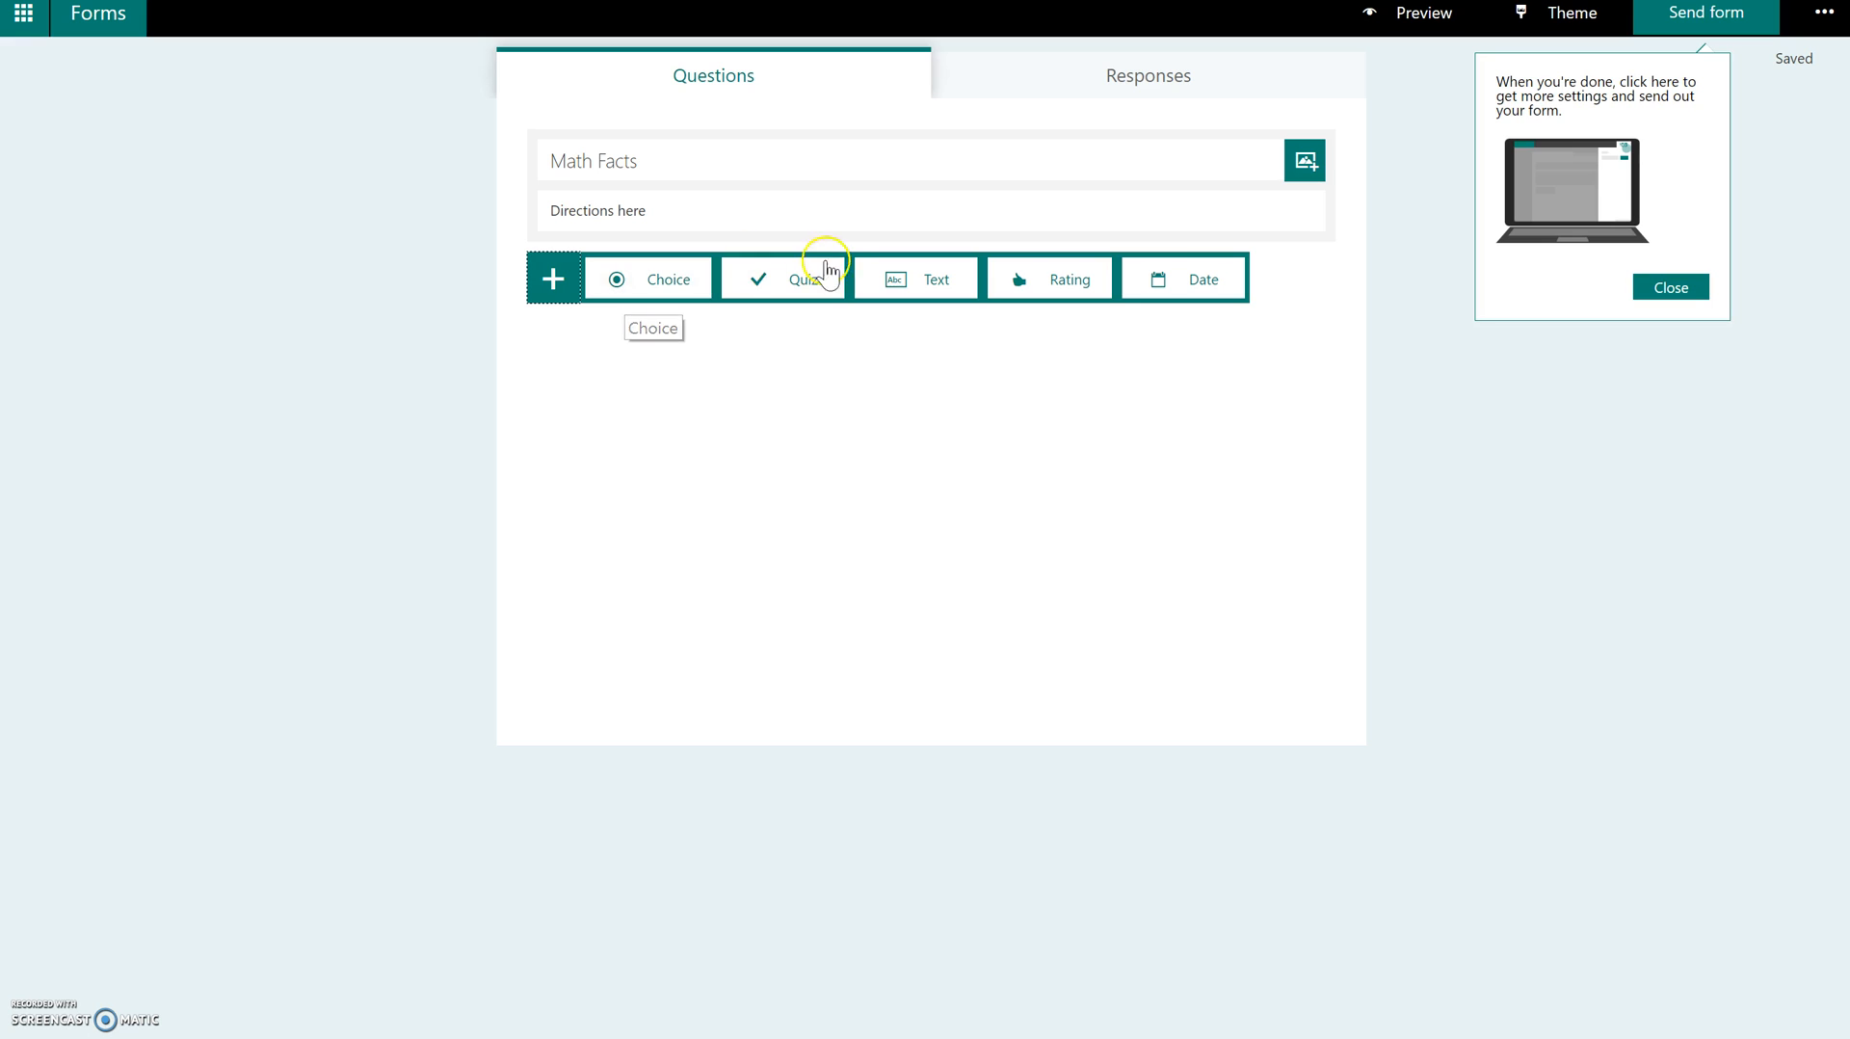
mouse_move(802, 283)
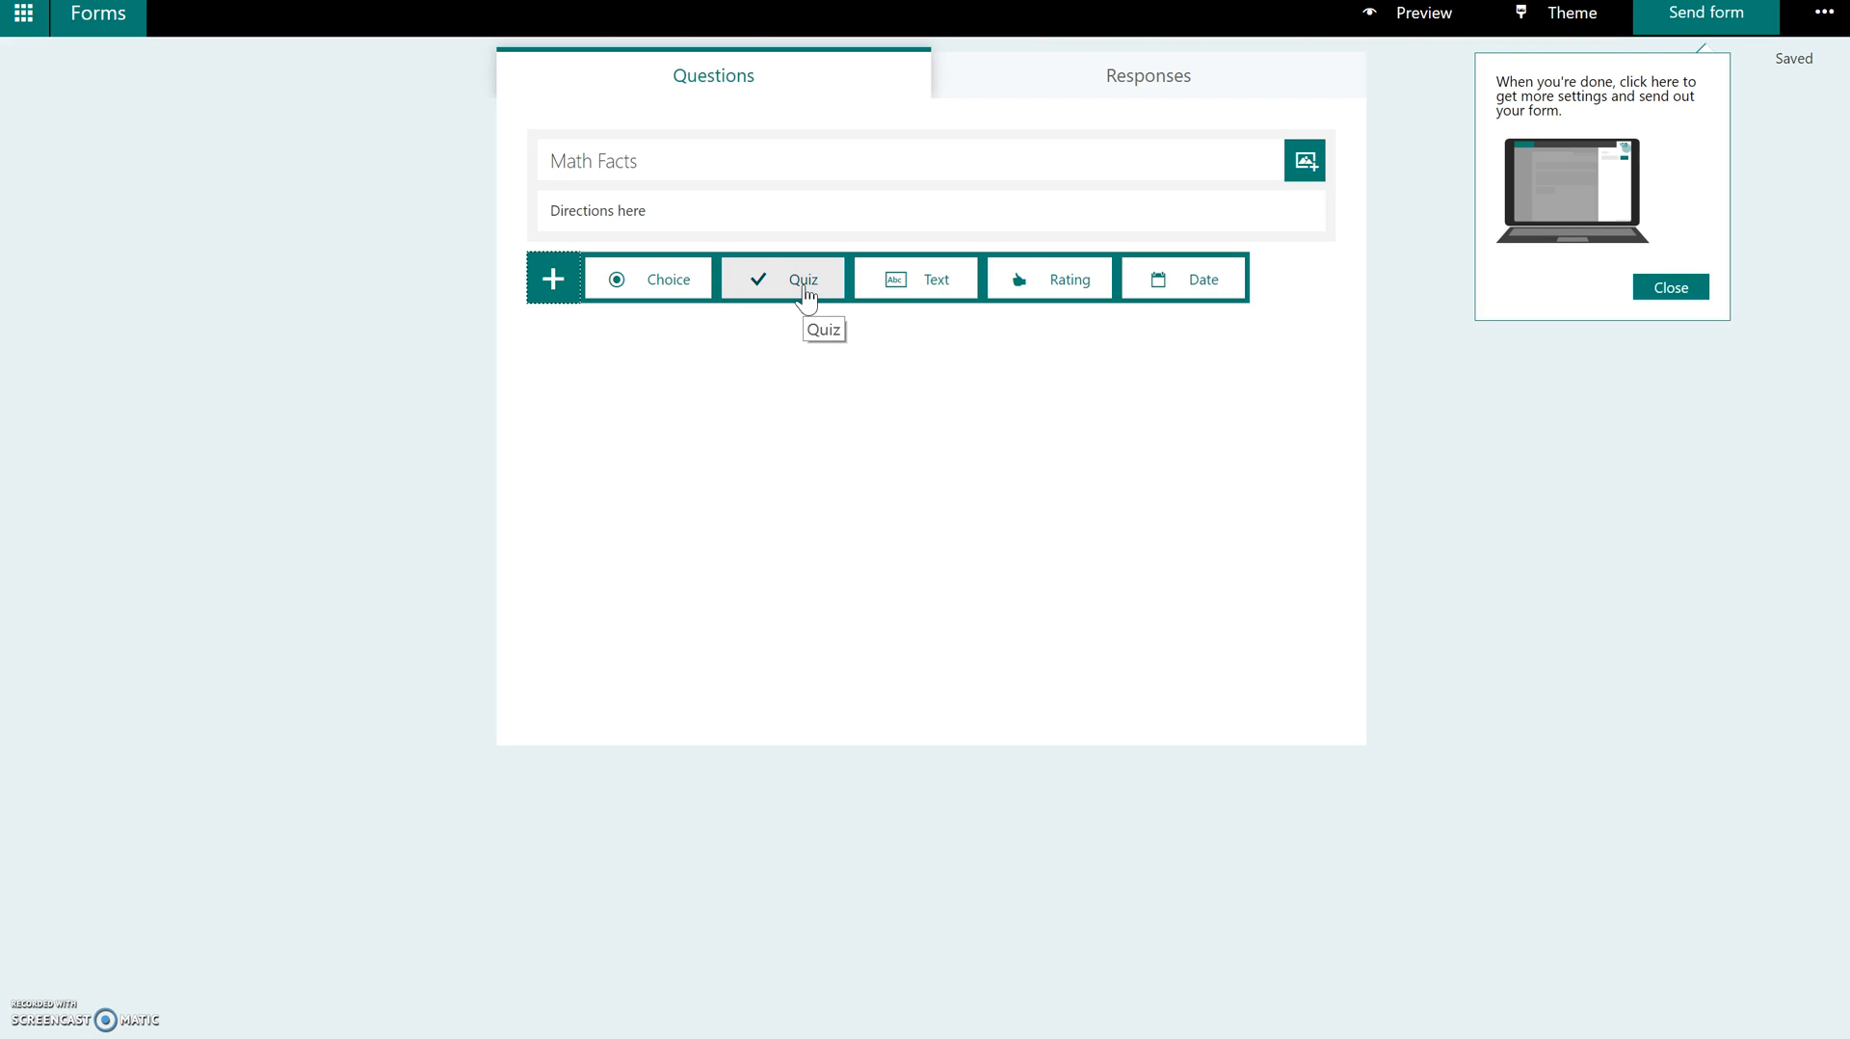
mouse_move(936, 280)
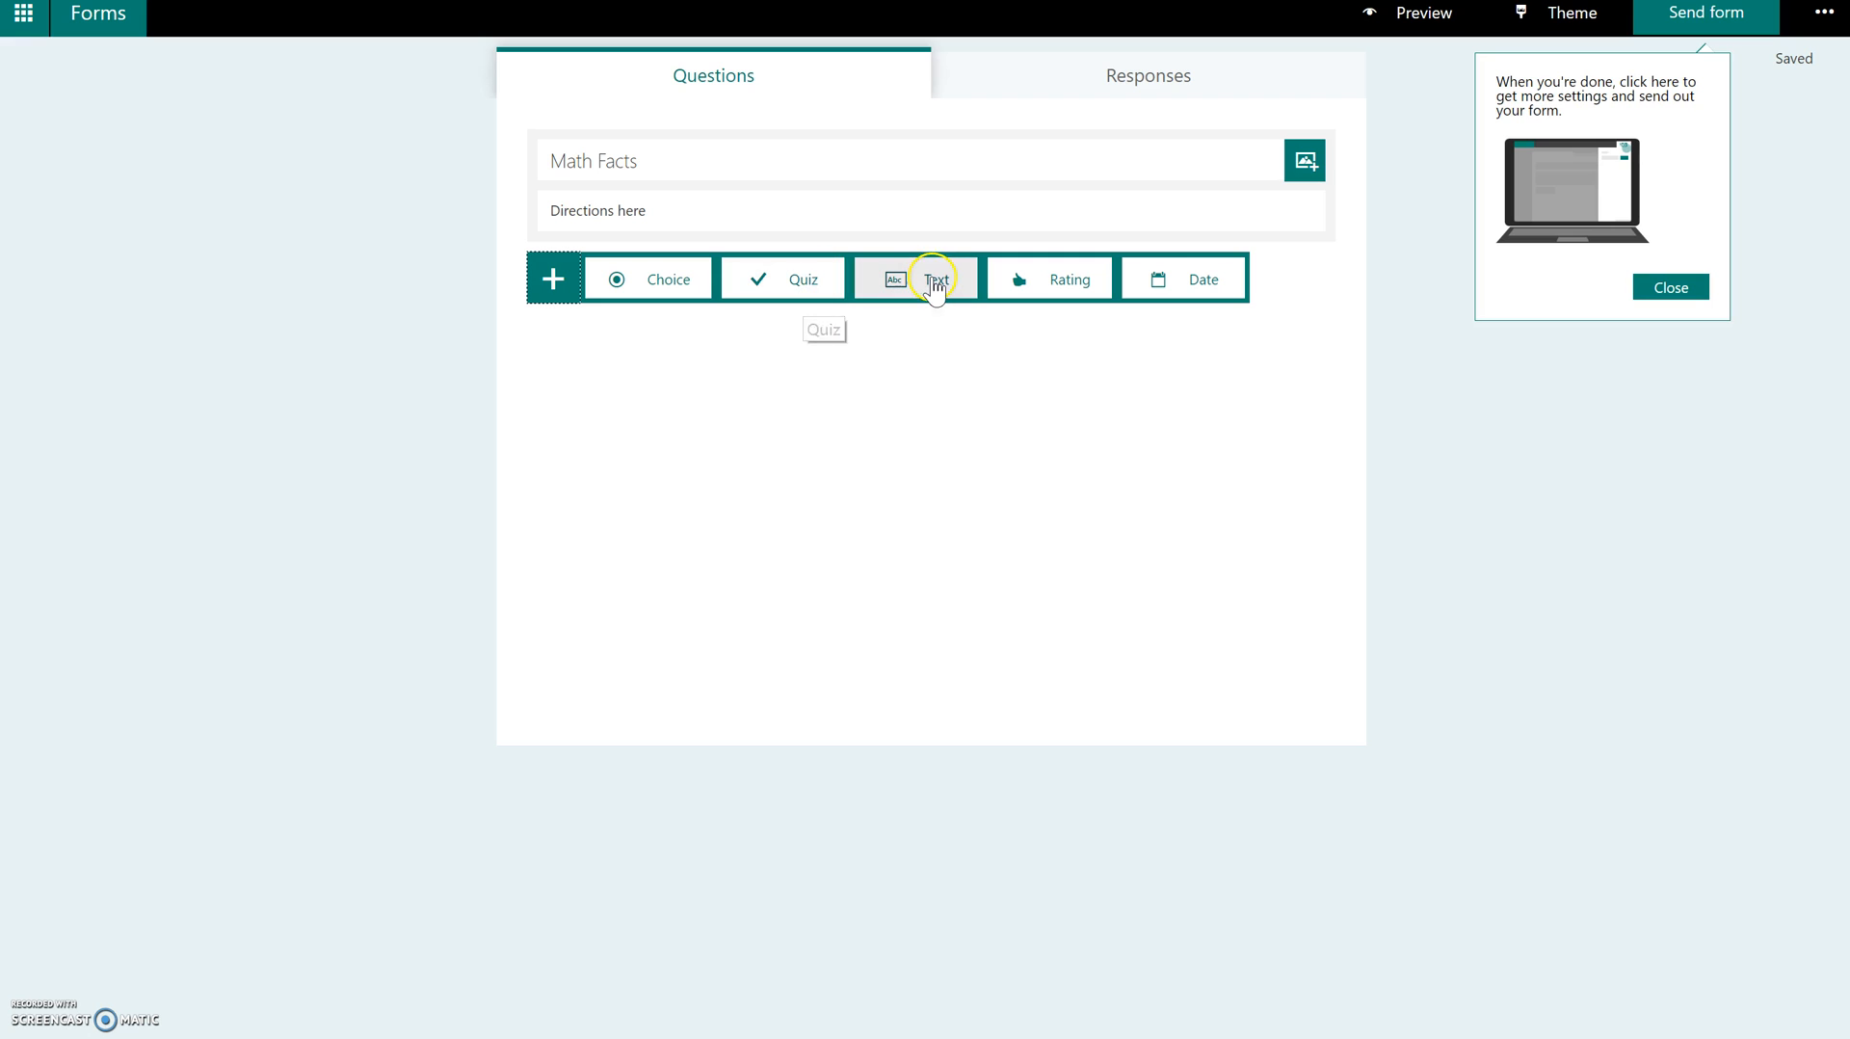
mouse_move(913, 280)
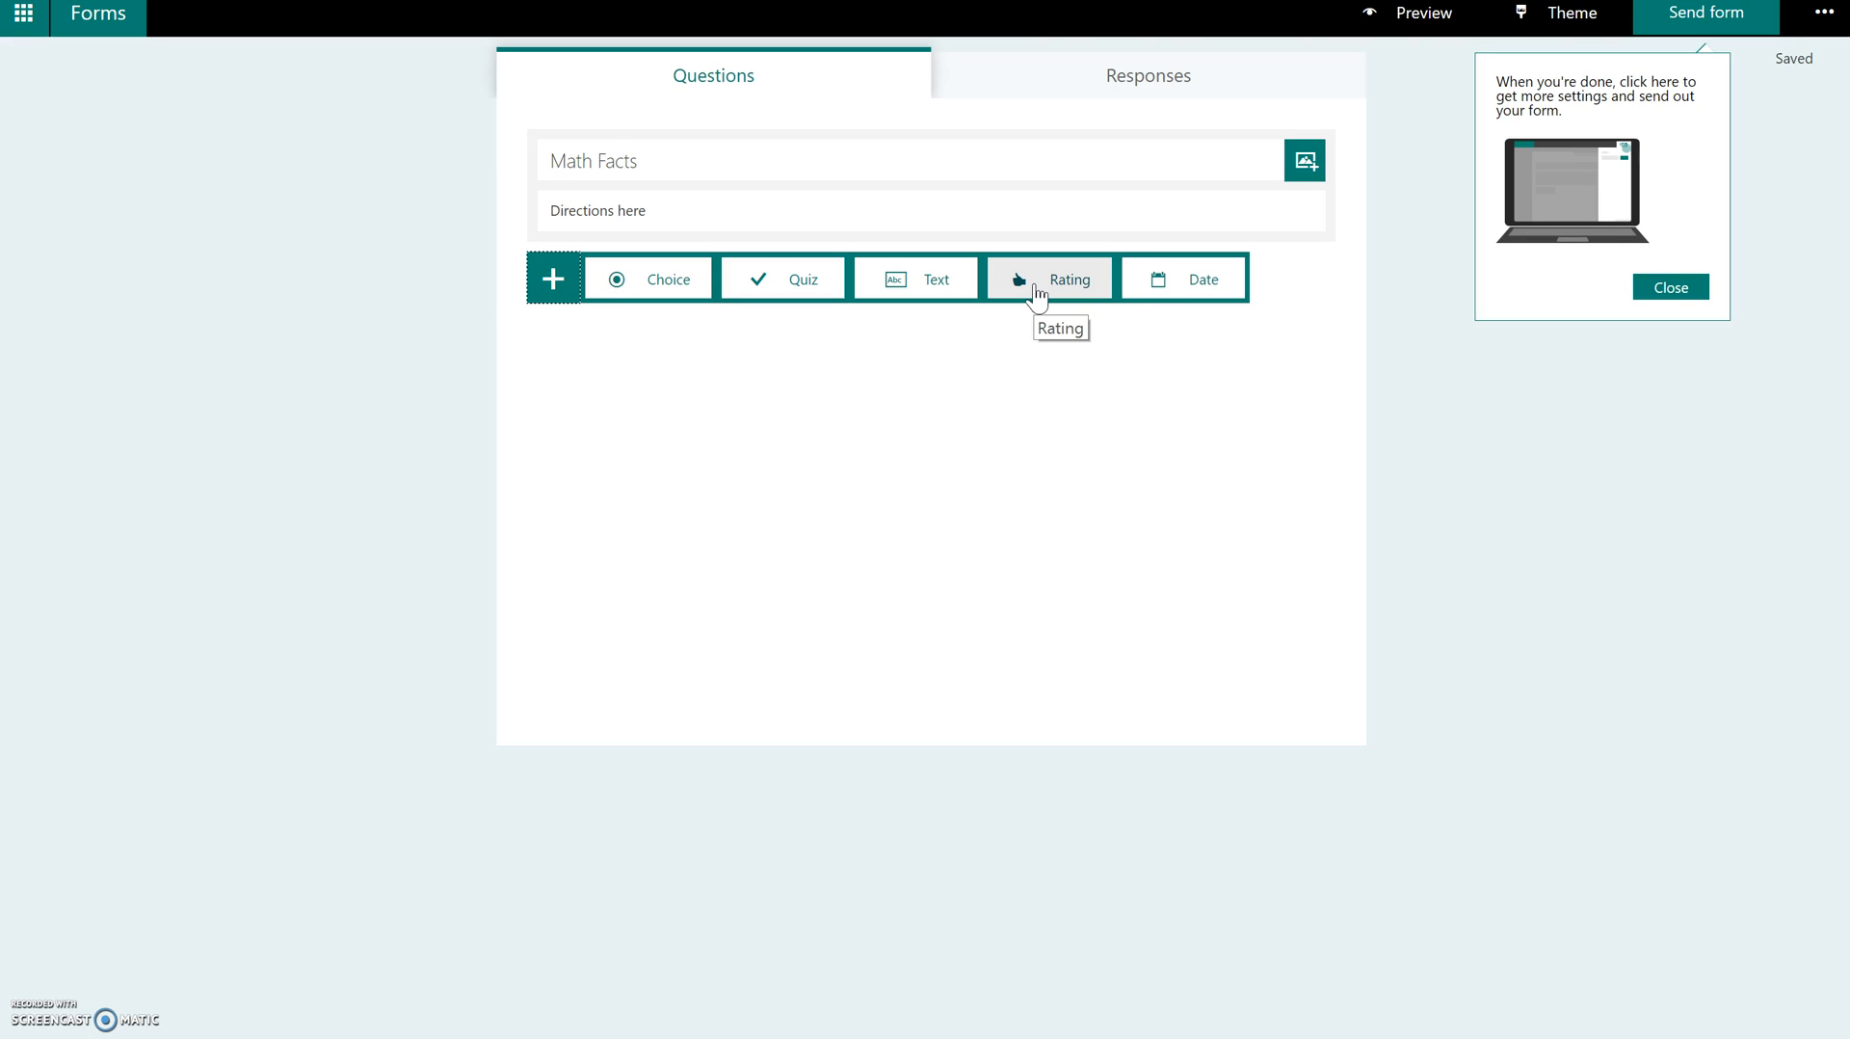
mouse_move(1168, 281)
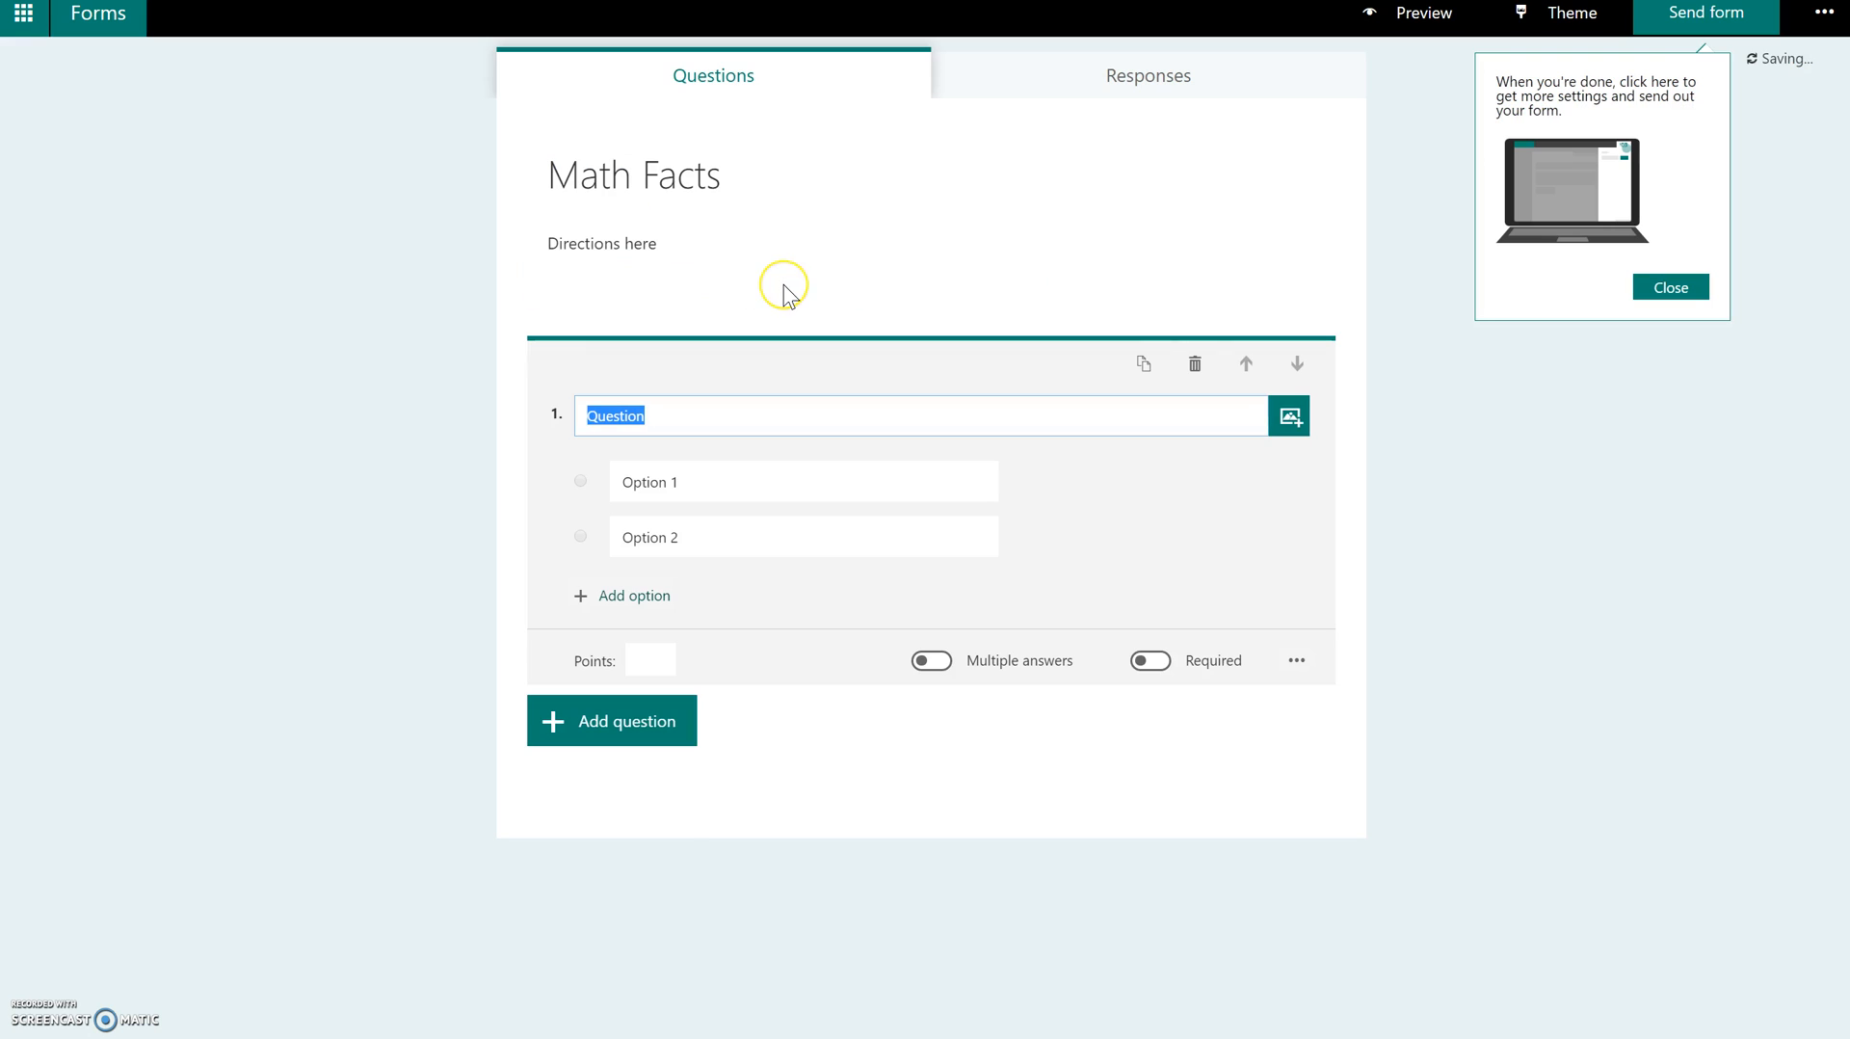
mouse_move(786, 295)
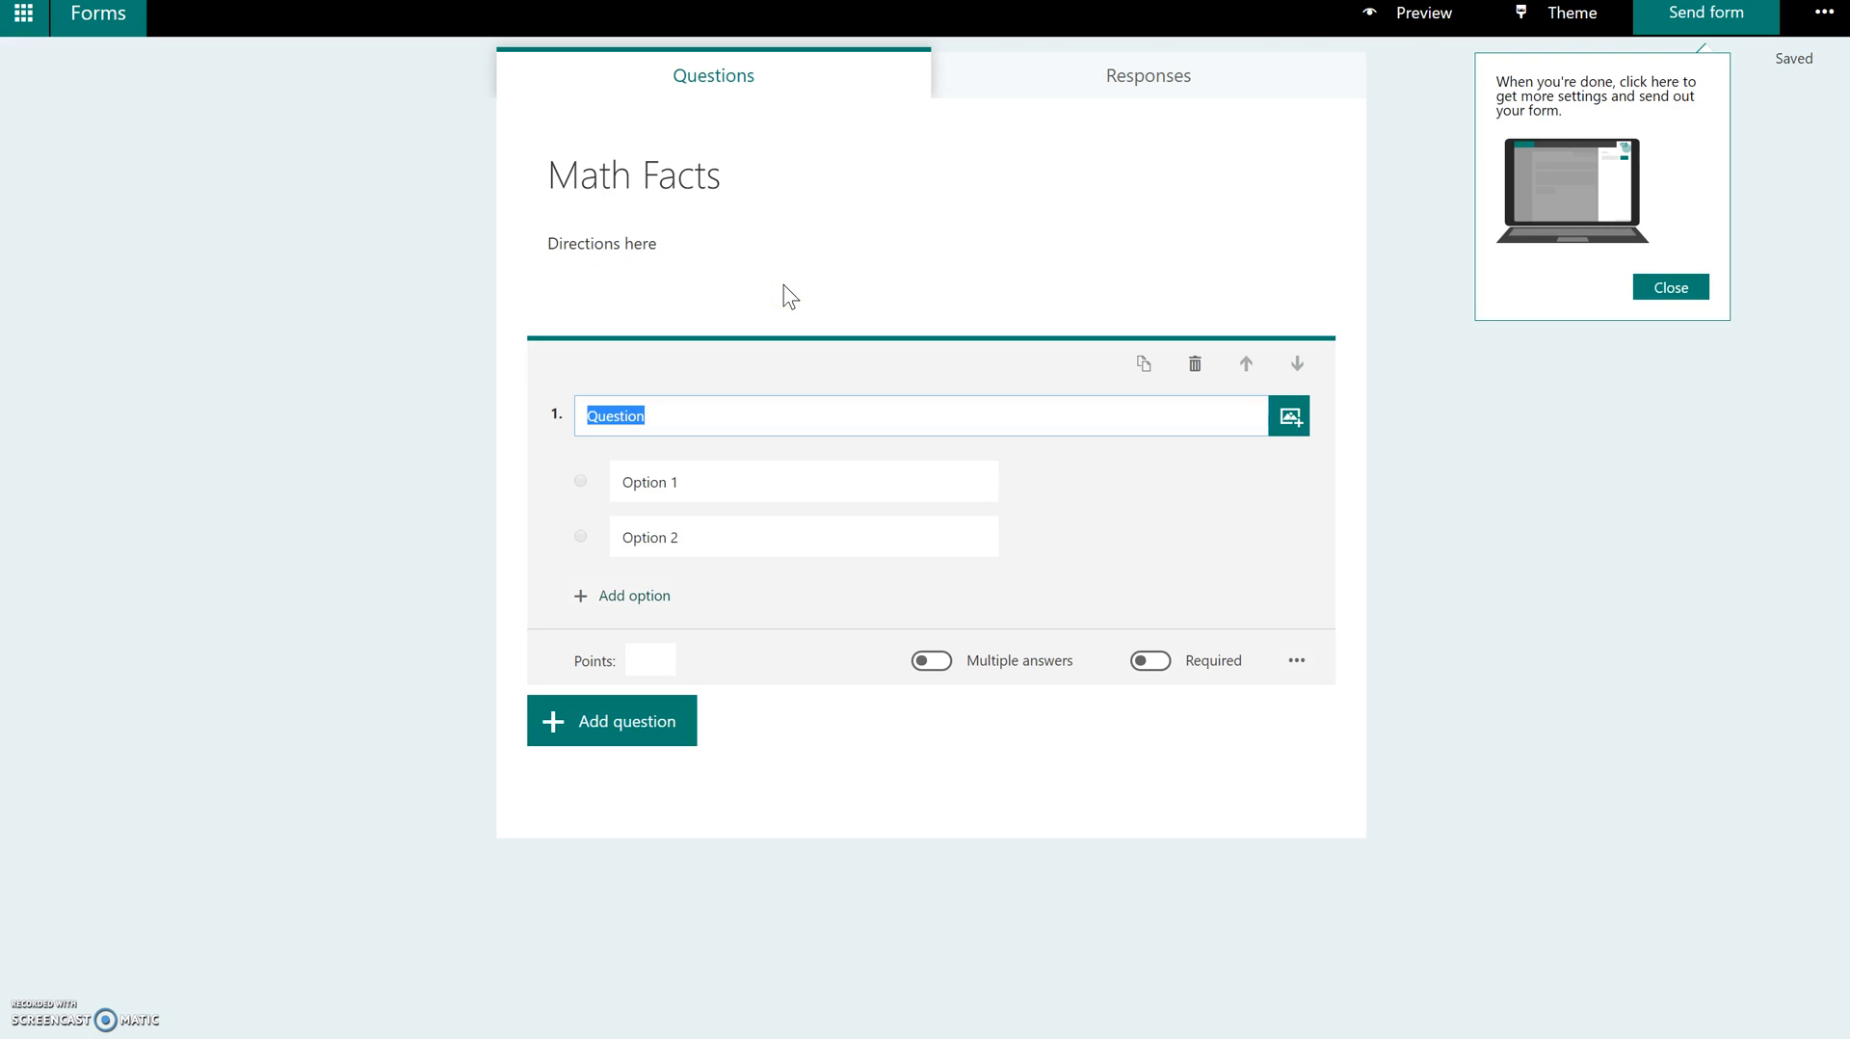
mouse_move(721, 416)
text(What is the product of)
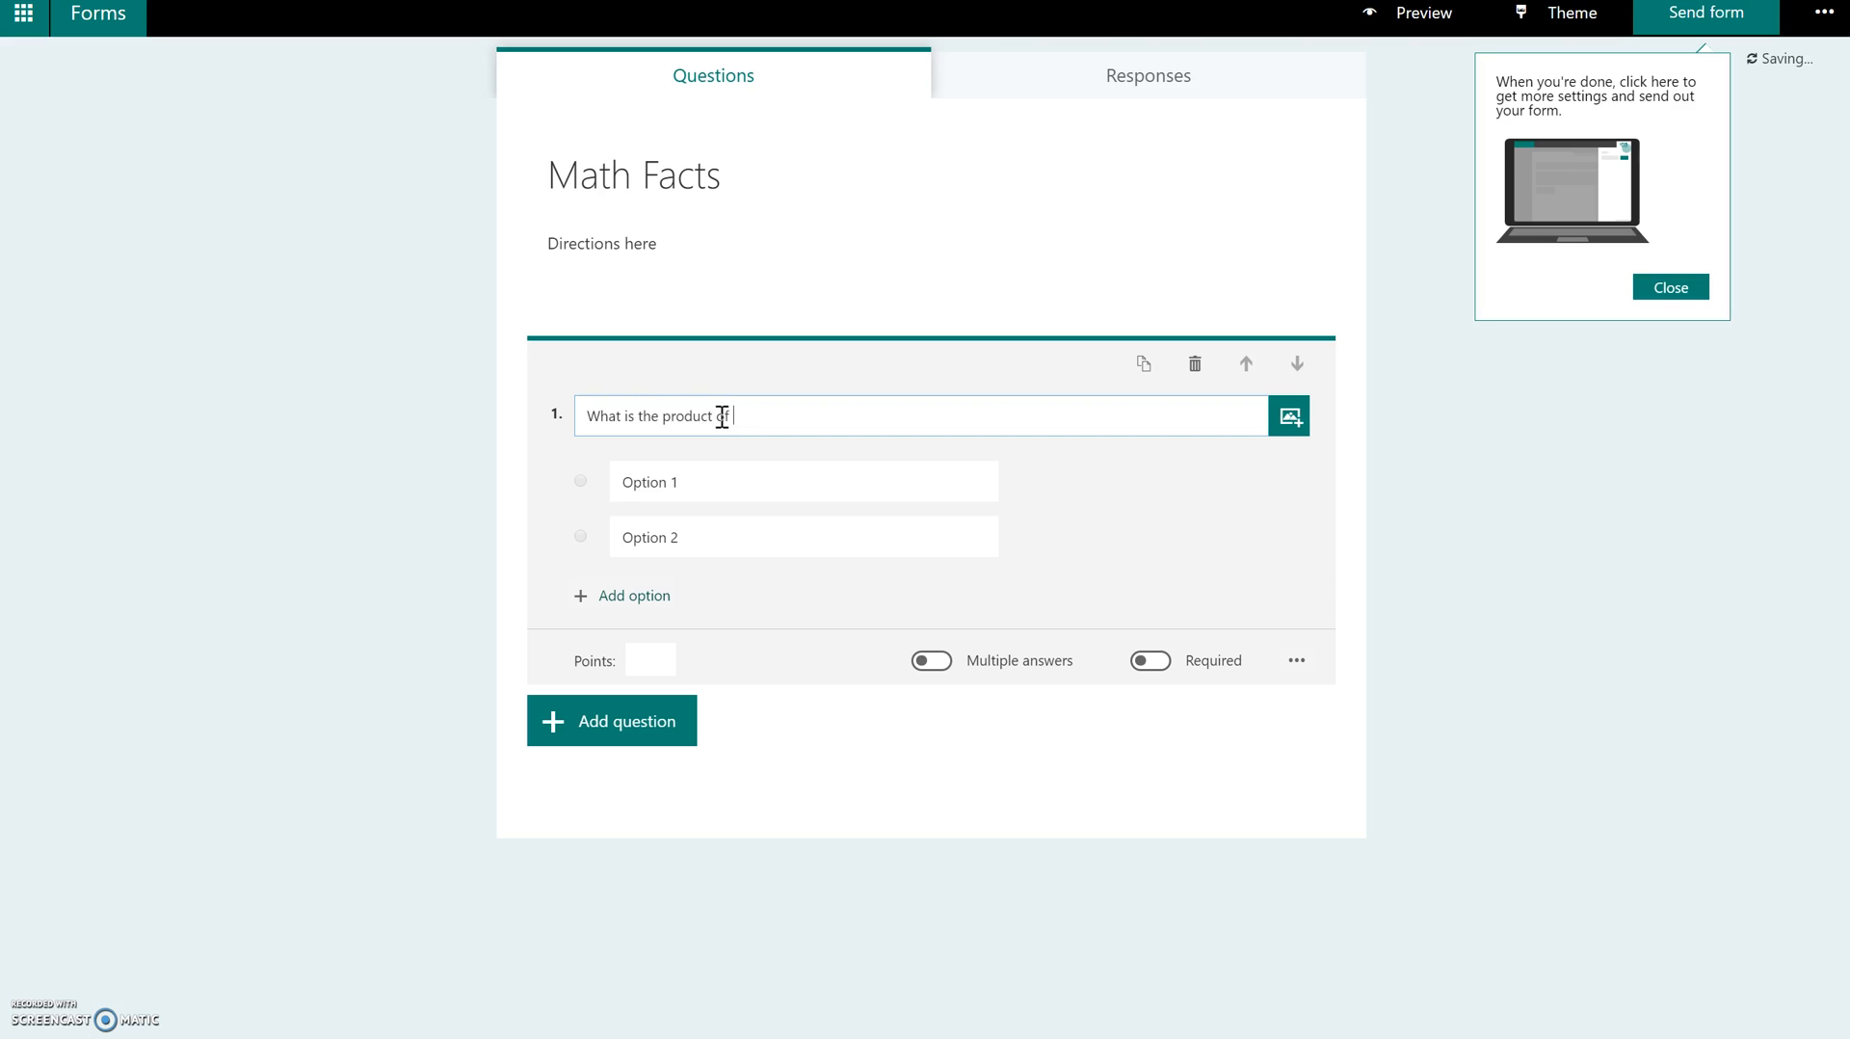
- Finish the question 'What is the product of 2 by 2?', add option 4 and mark it correct
text(2 by)
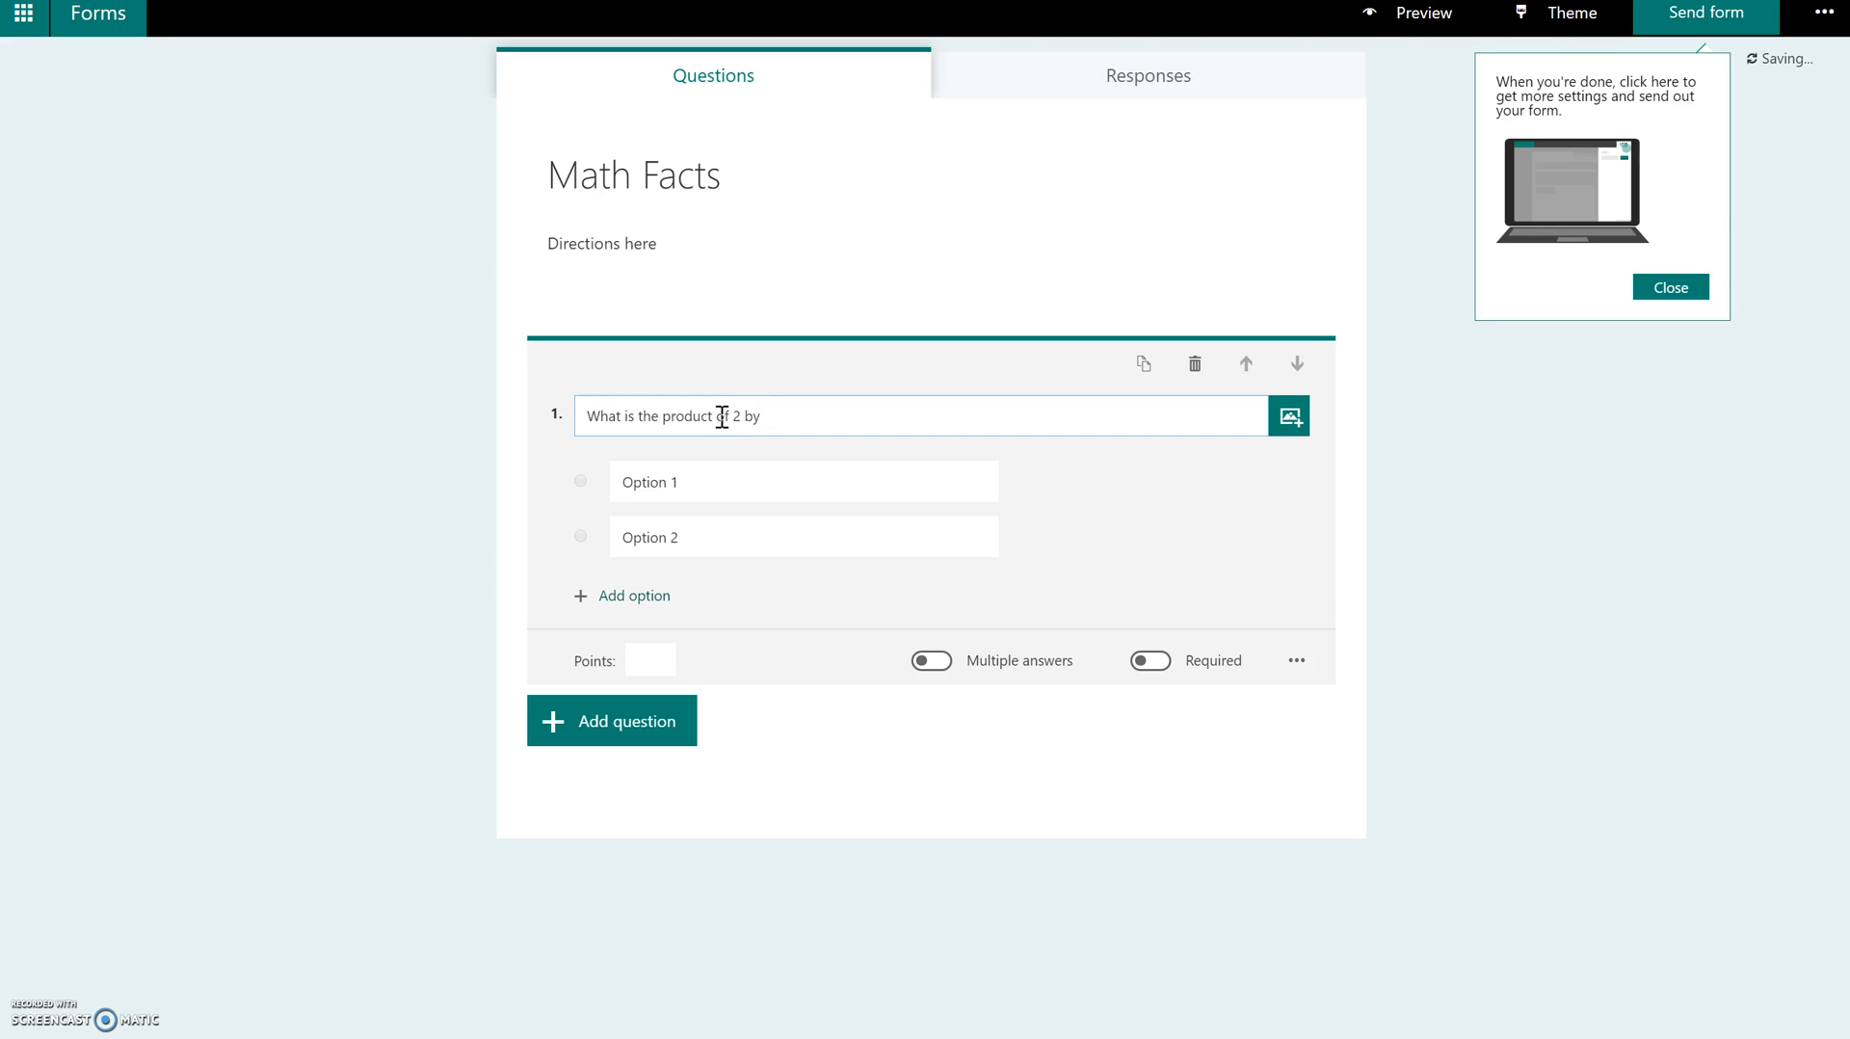
text(2?)
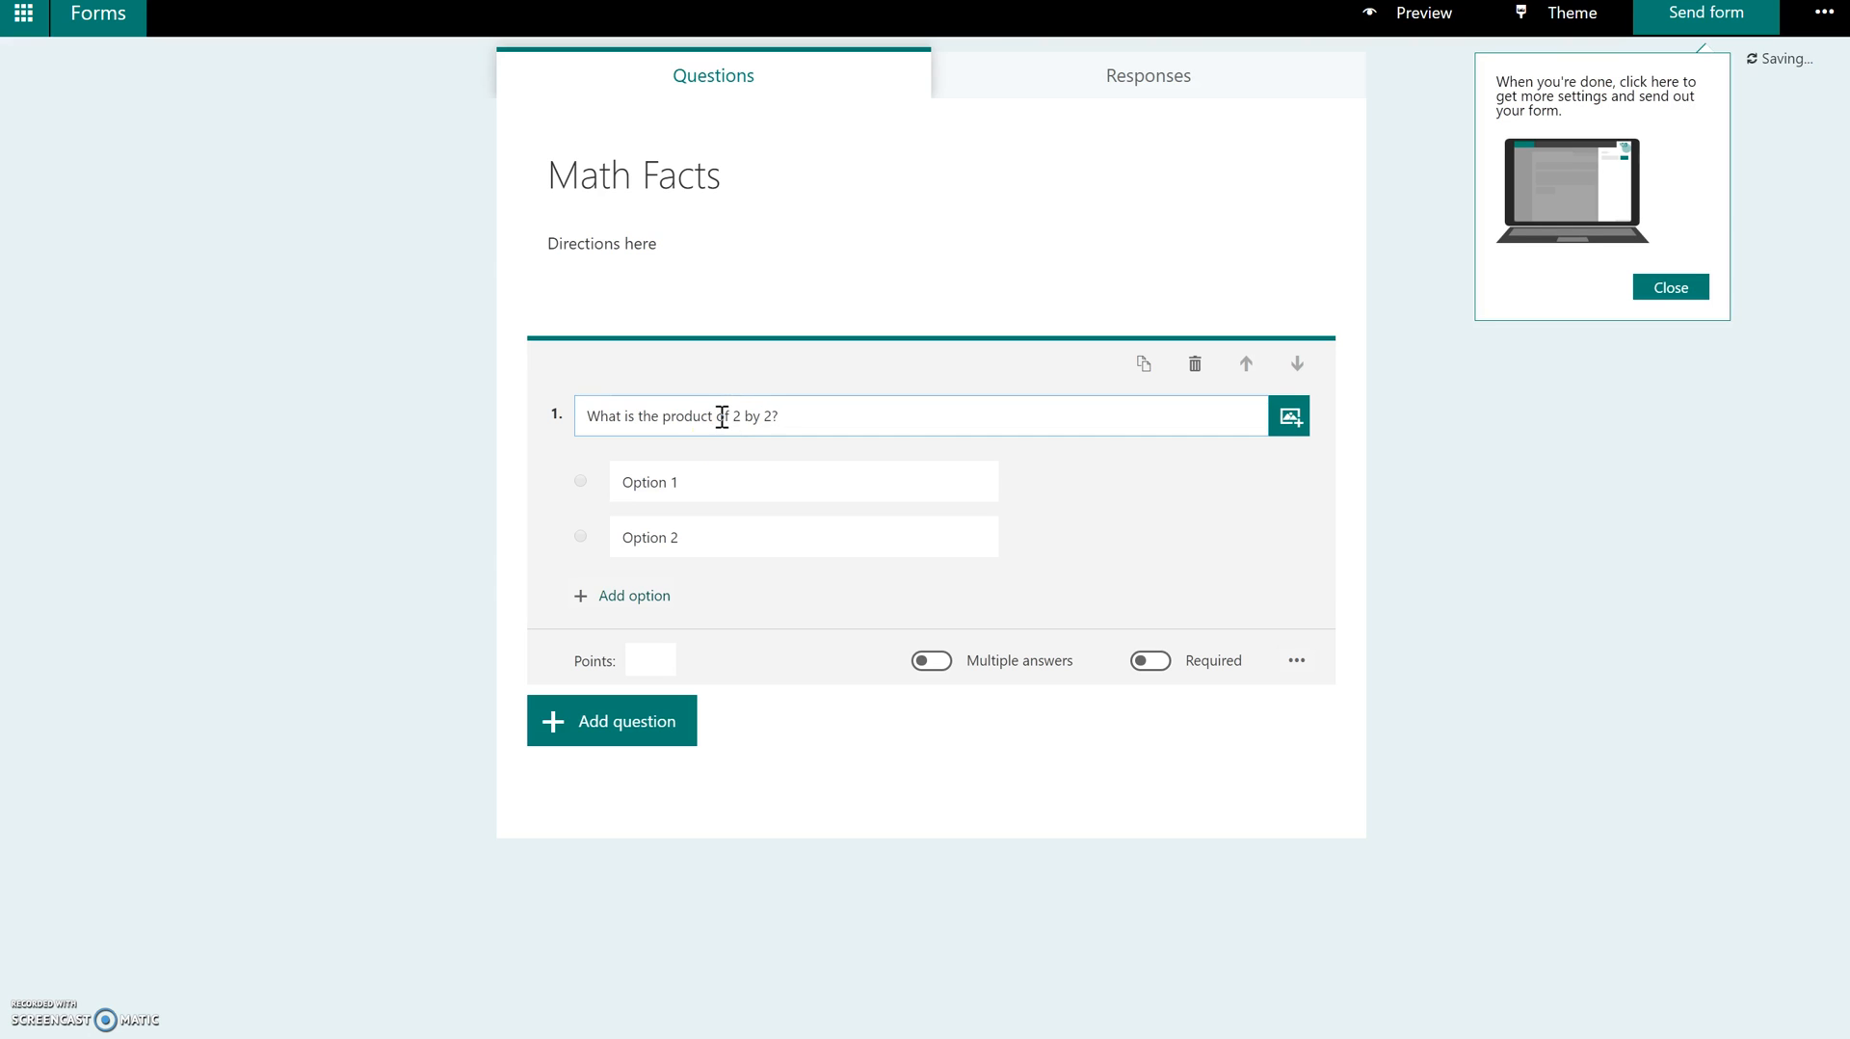
click(801, 480)
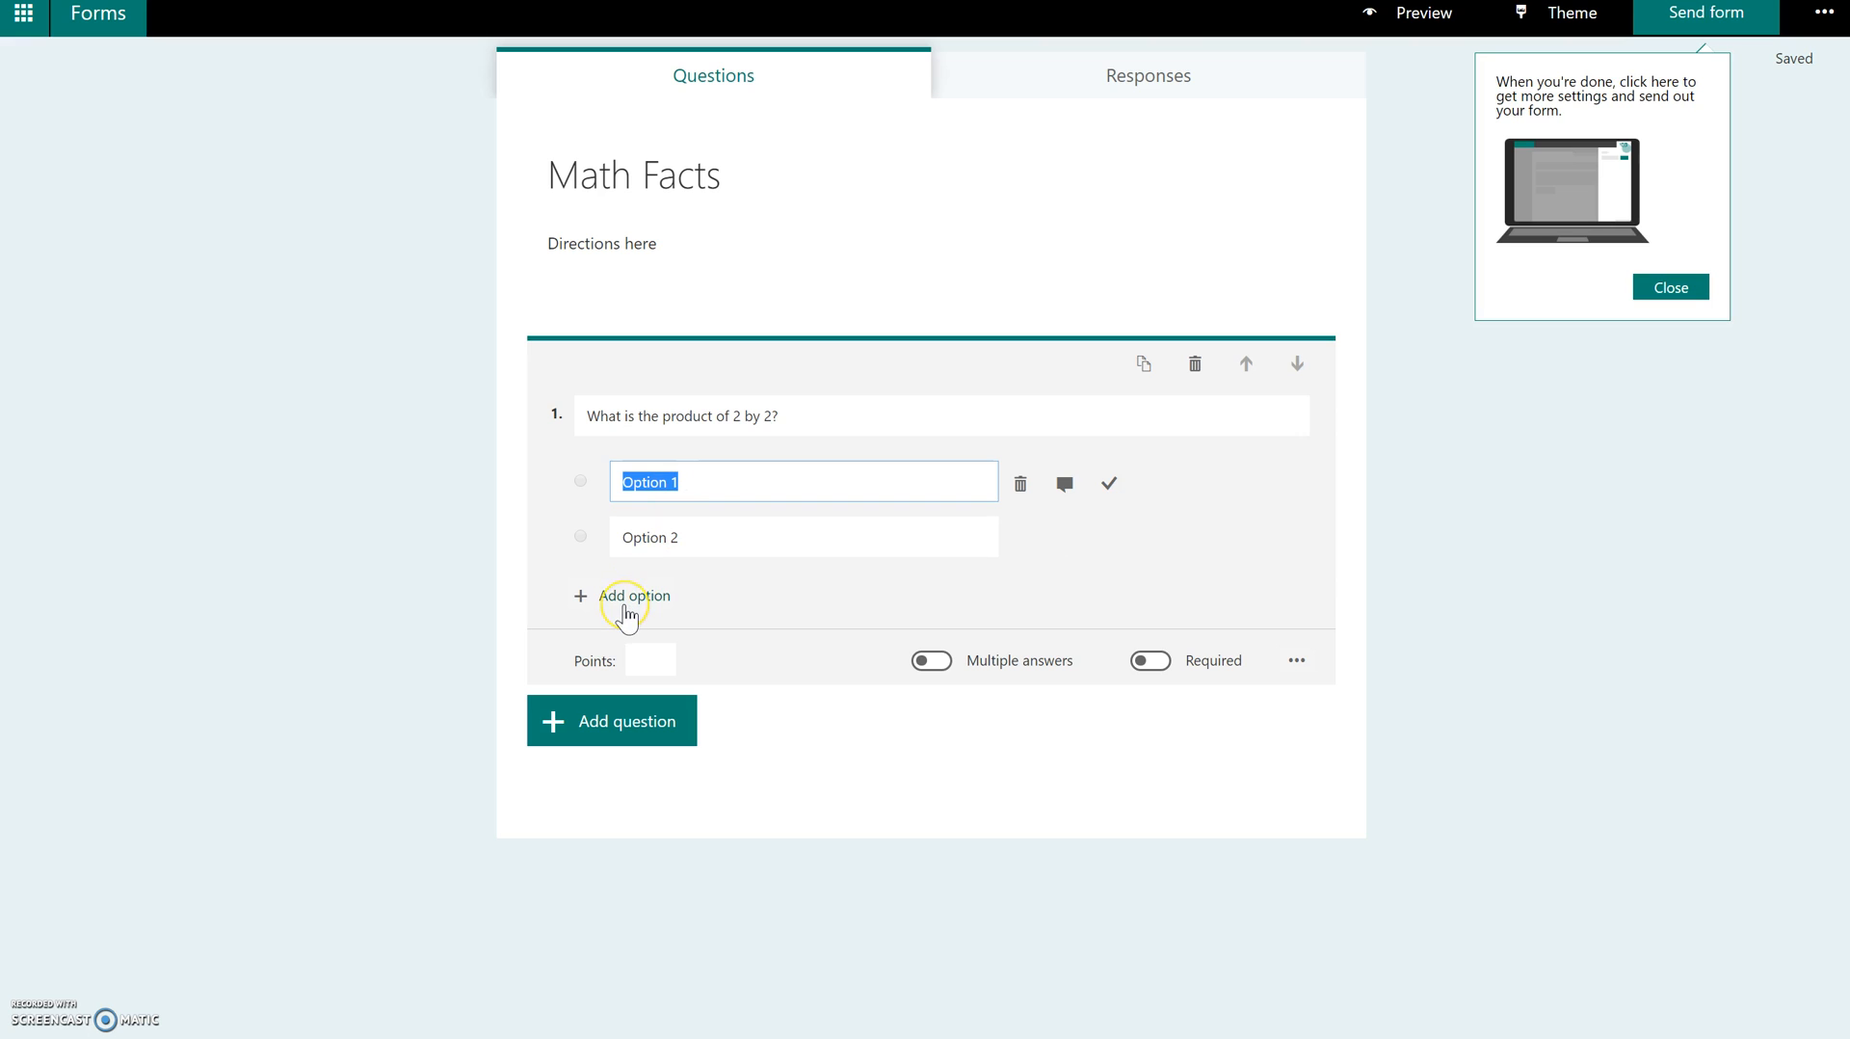
mouse_move(634, 595)
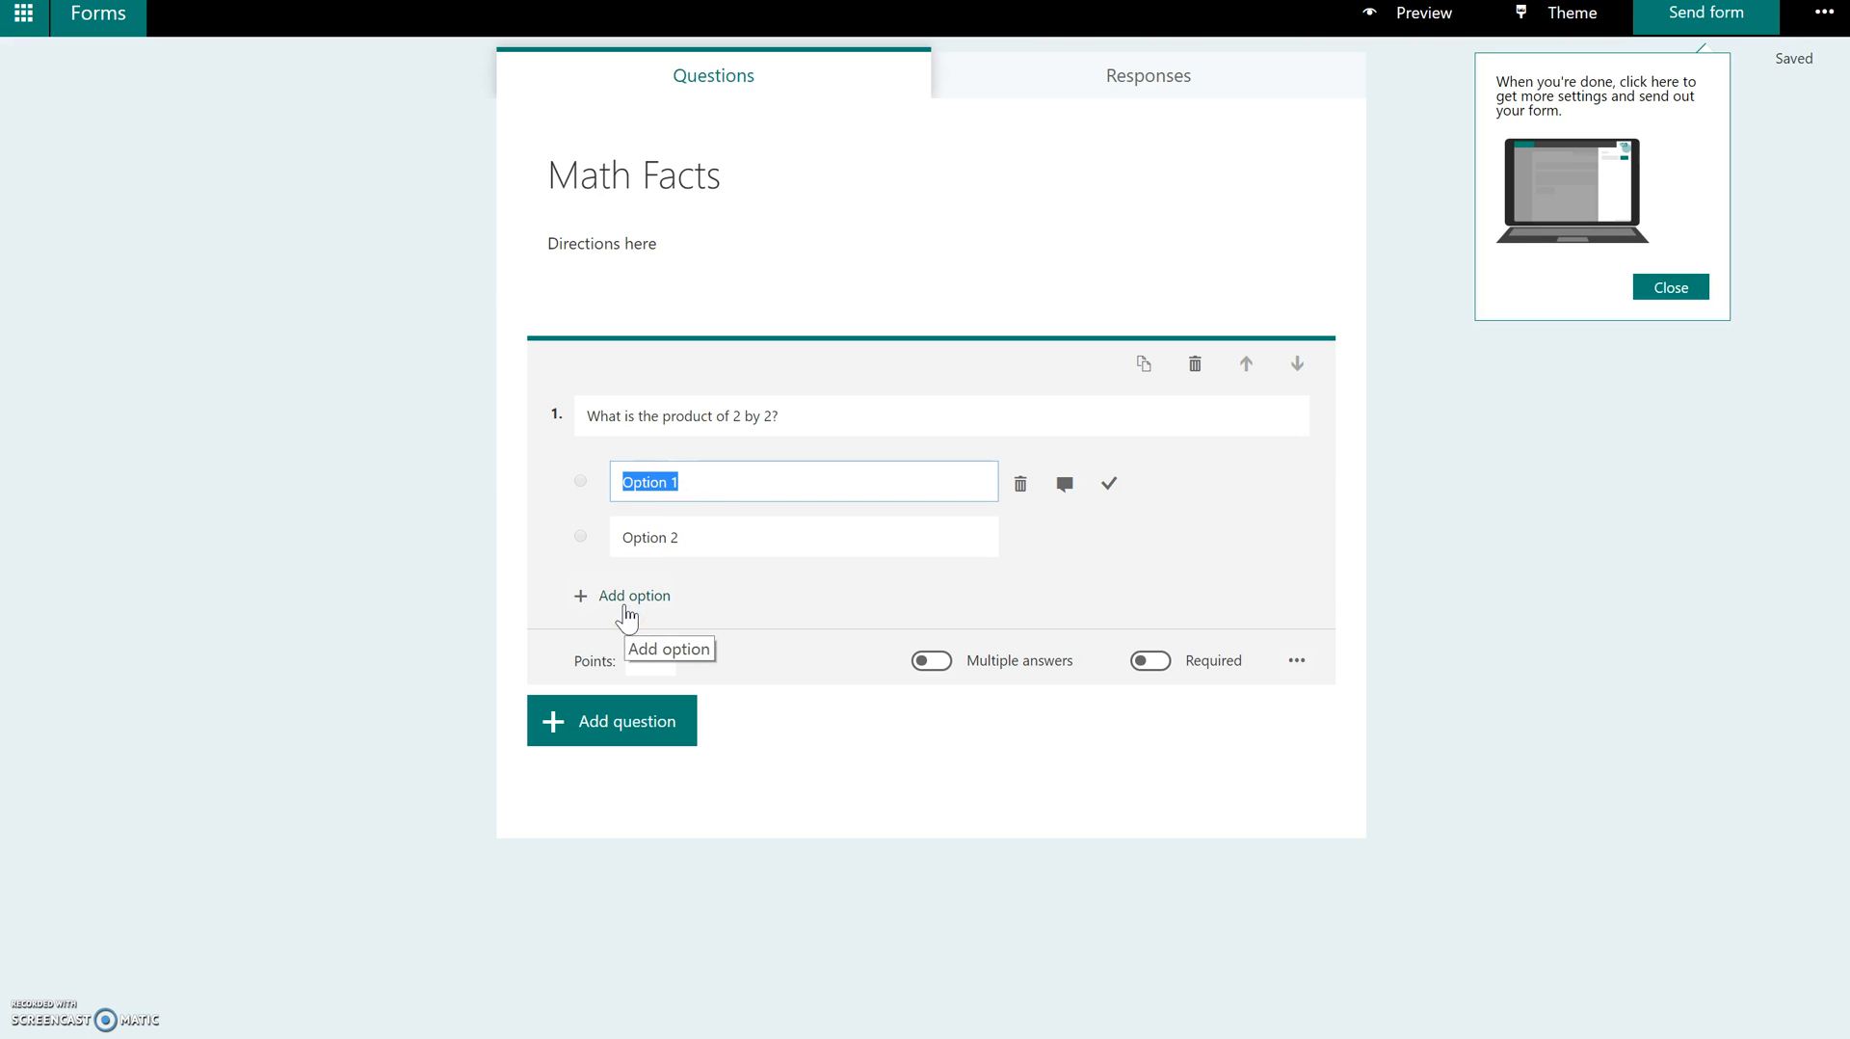
click(634, 595)
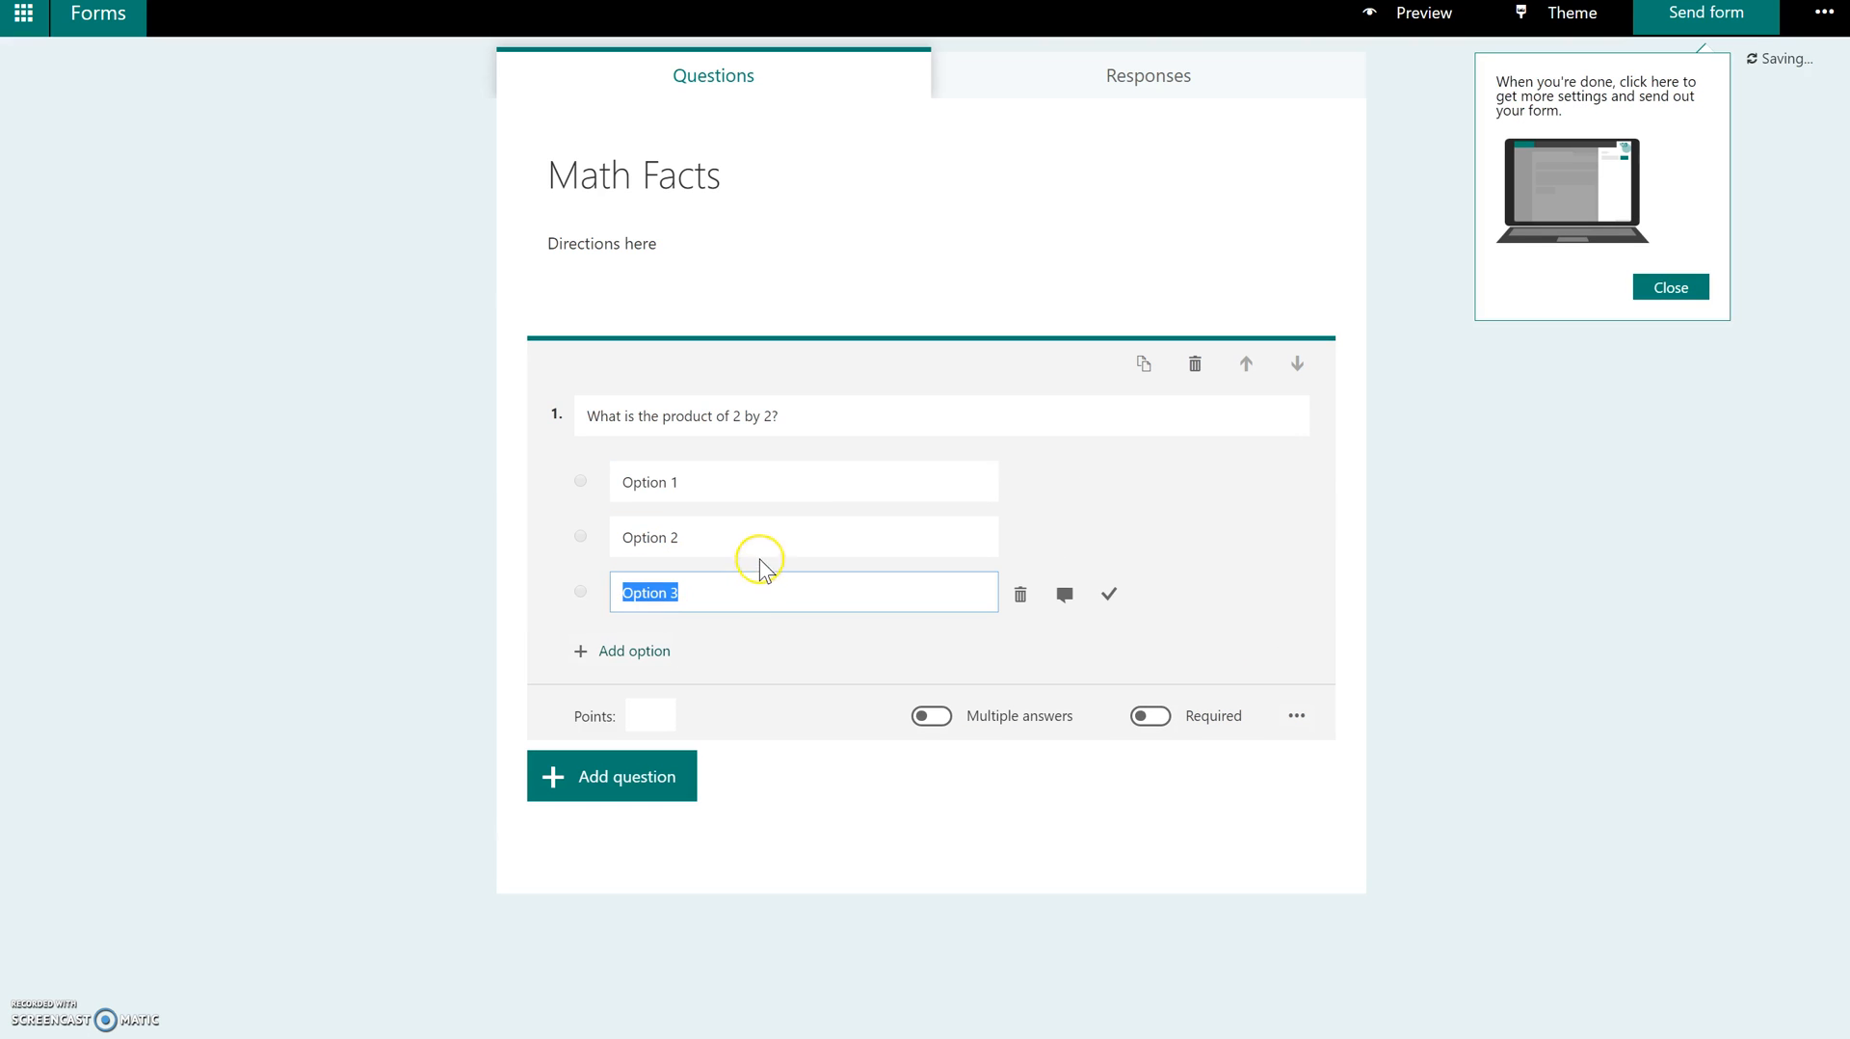
text(4)
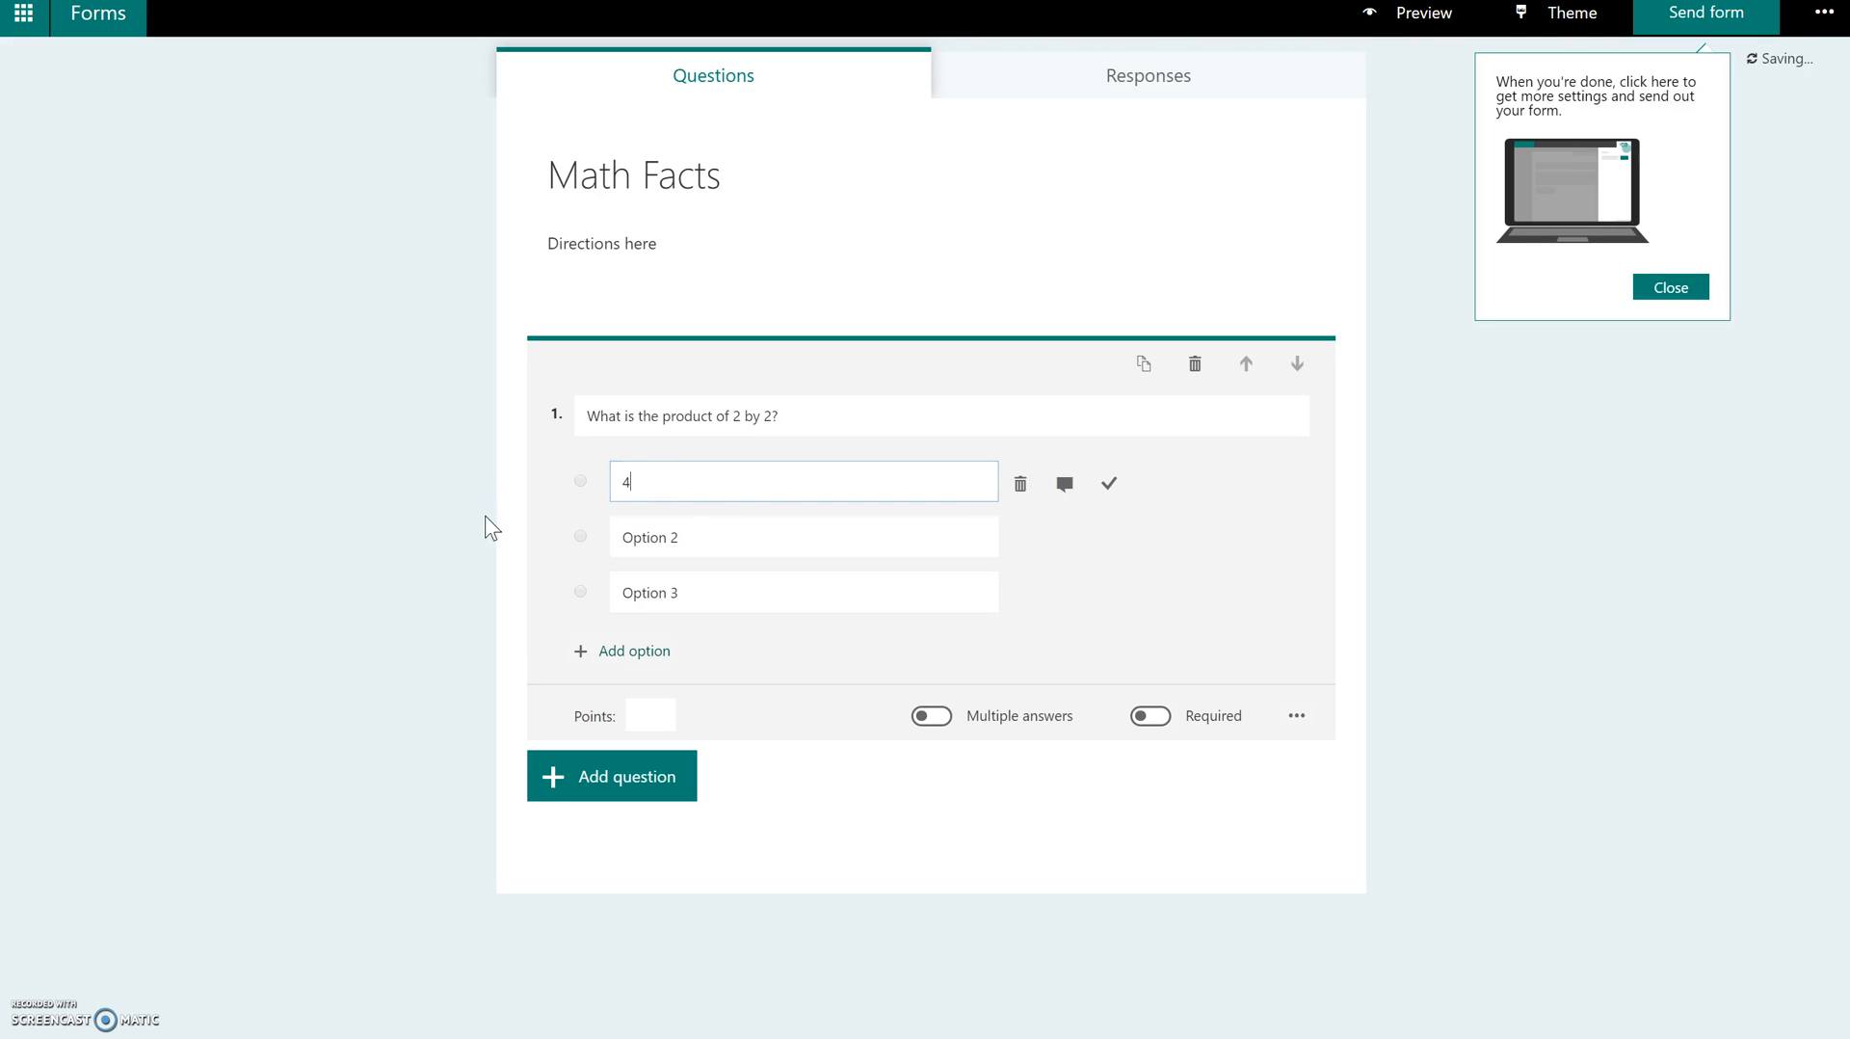
click(802, 537)
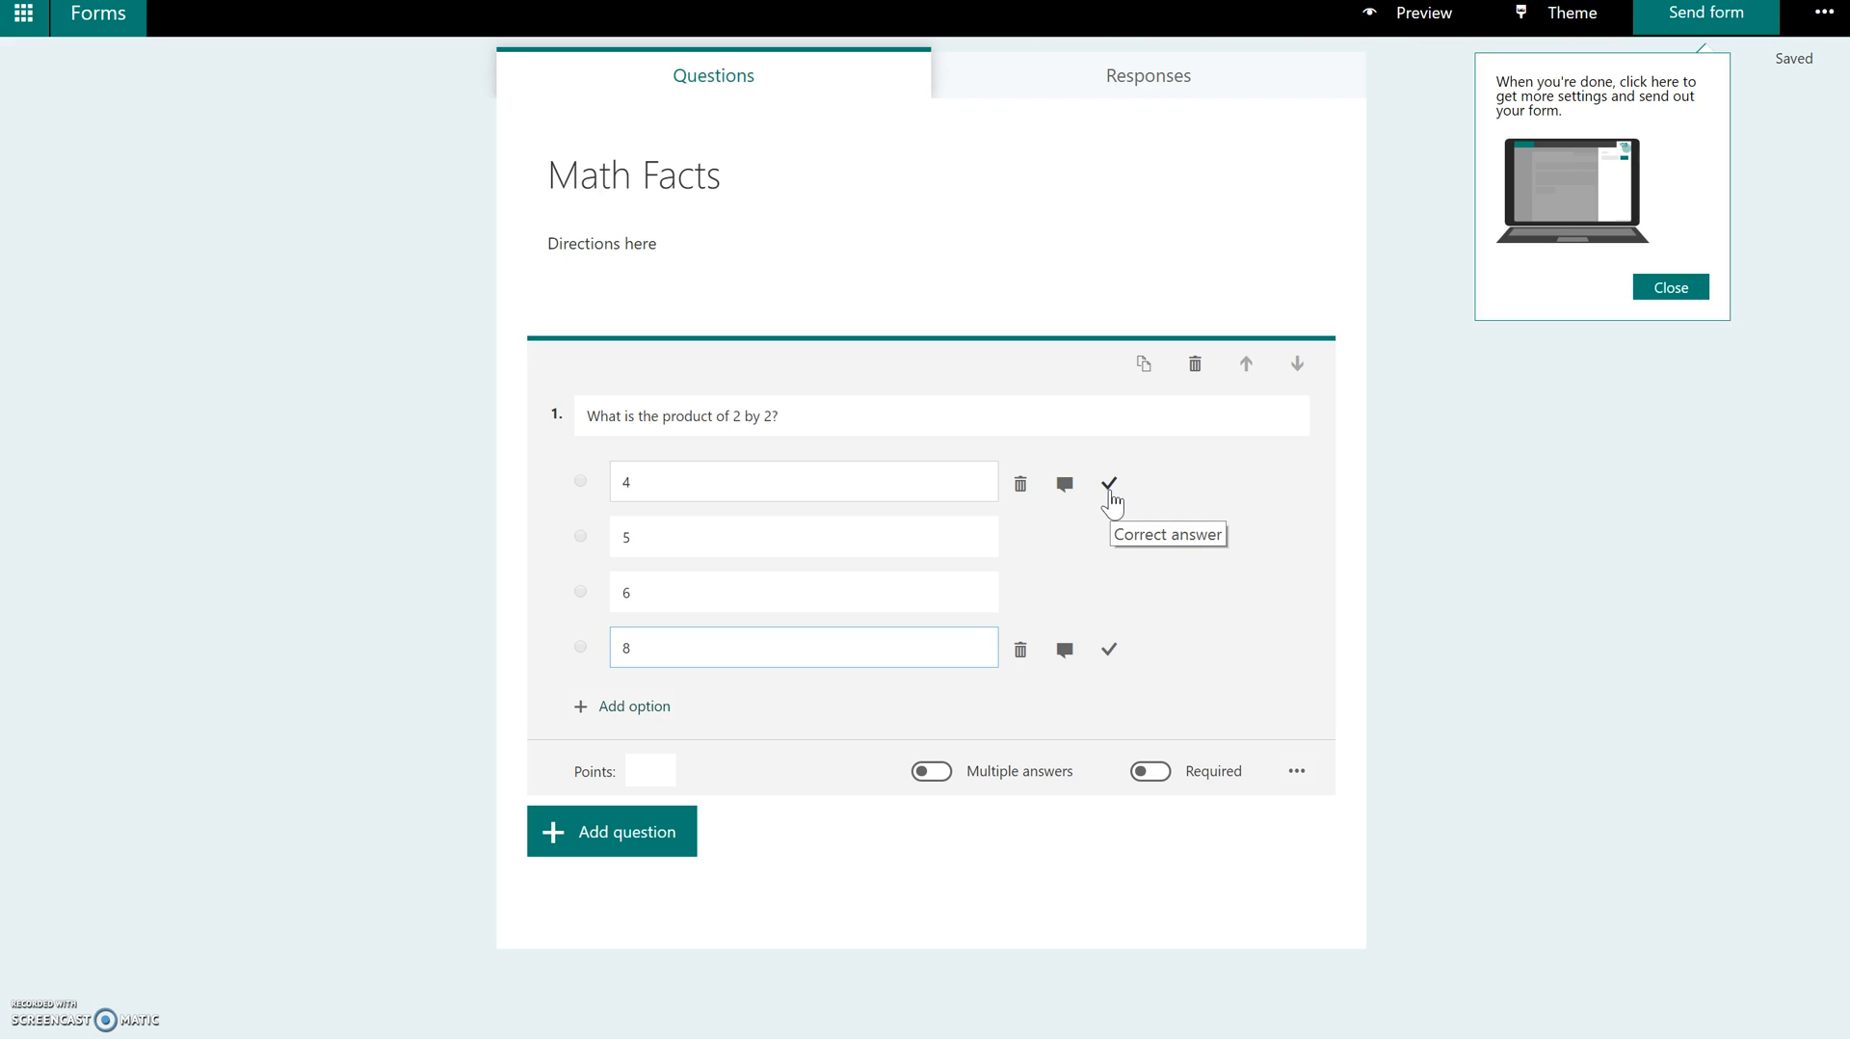
click(1106, 482)
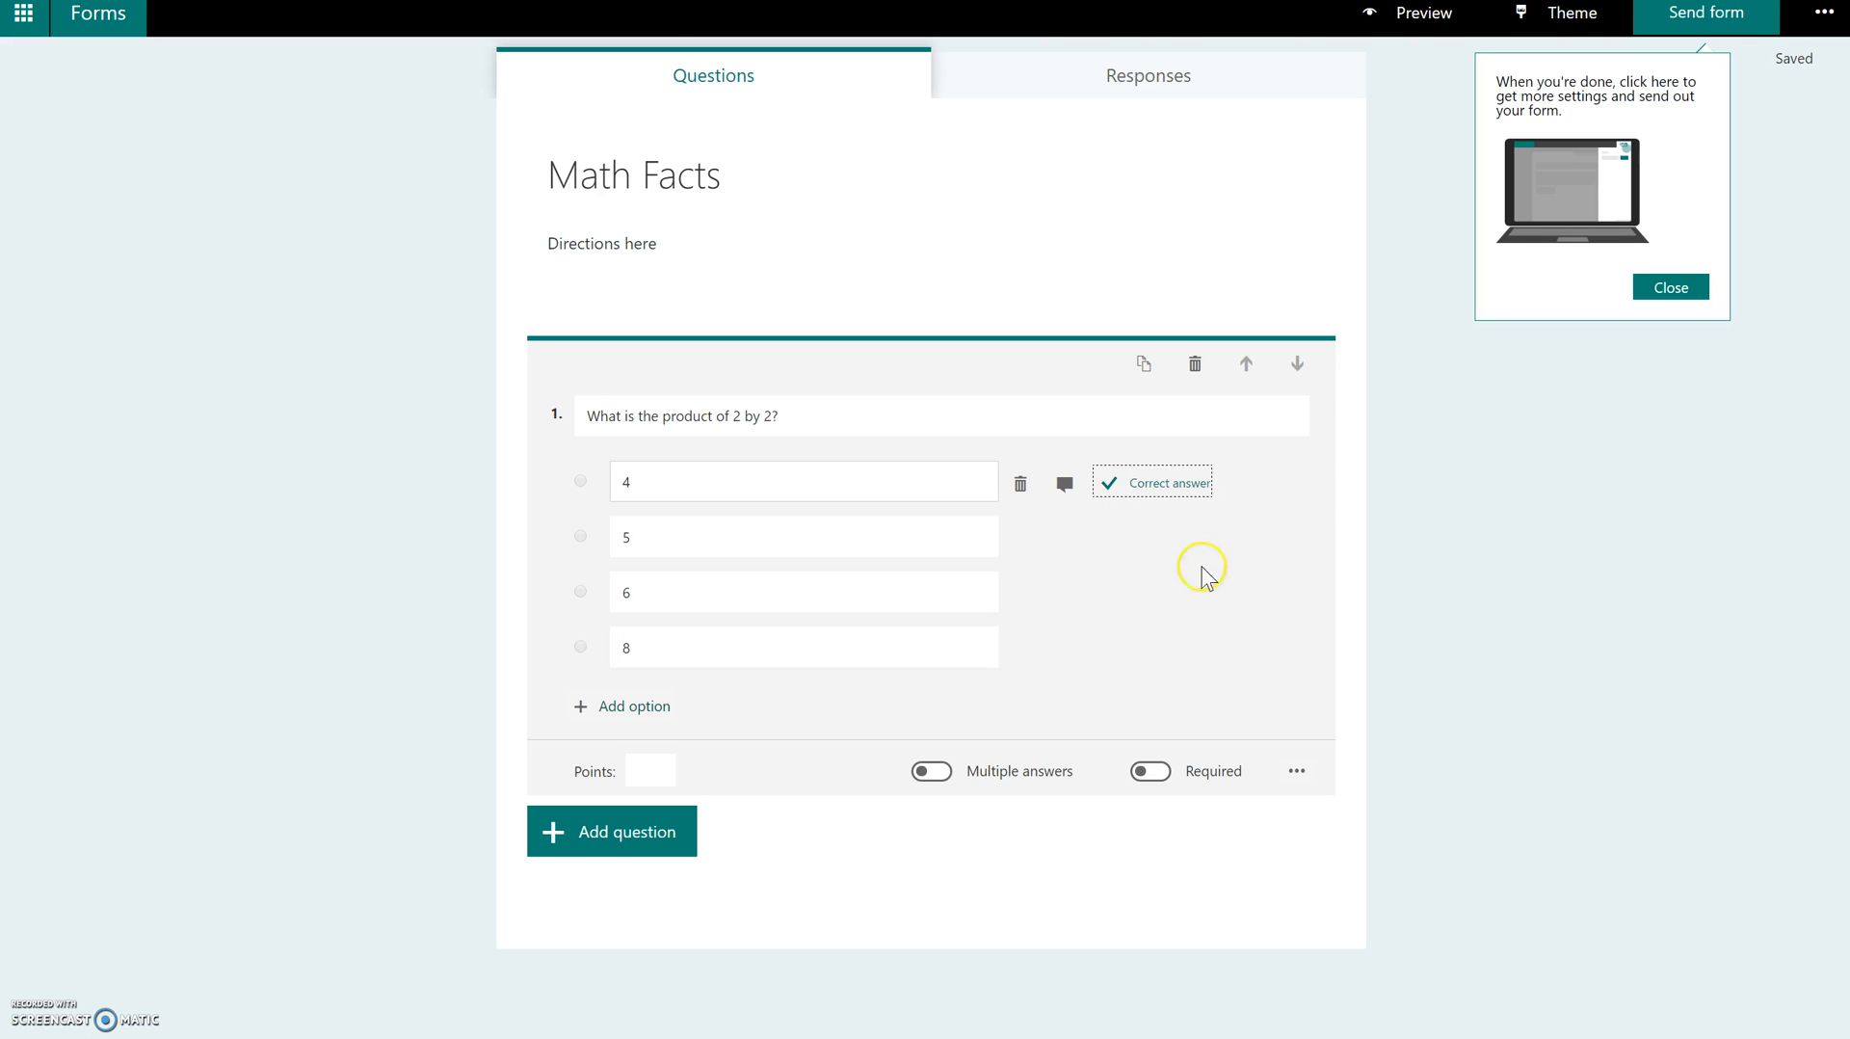
mouse_move(1090, 688)
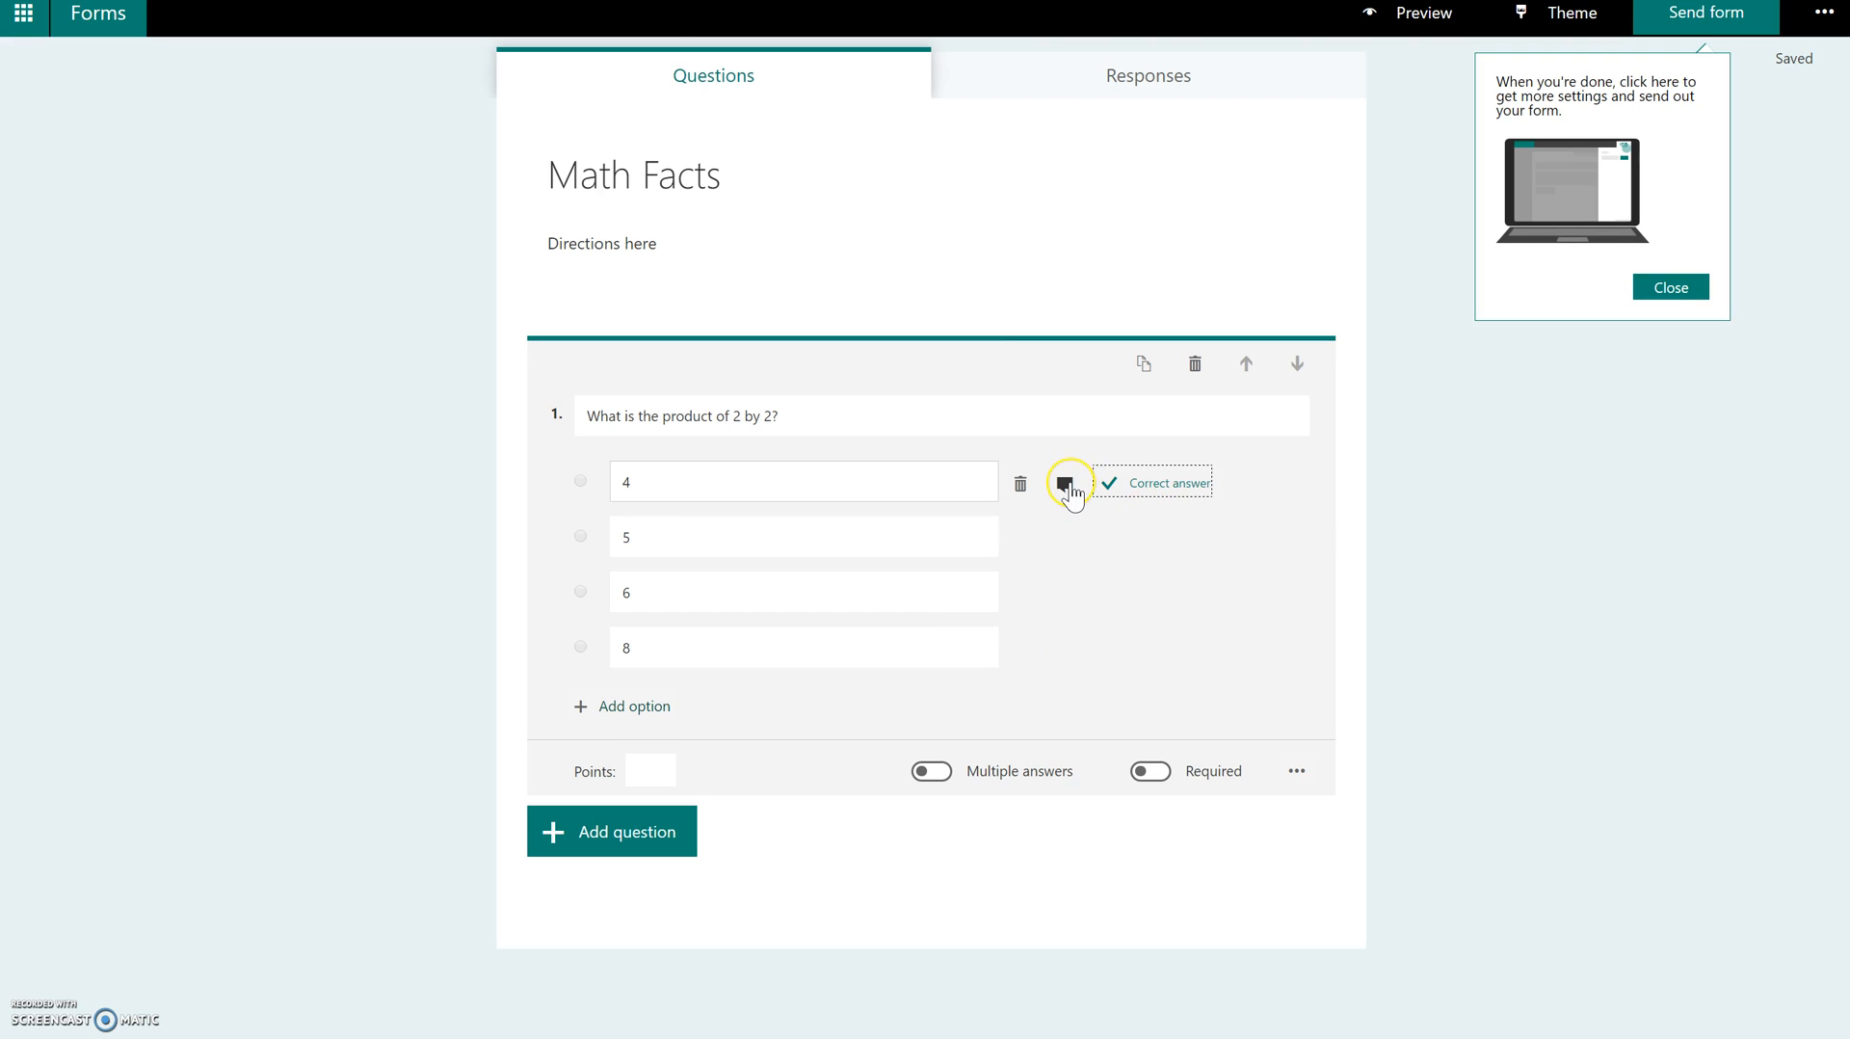
mouse_move(1065, 486)
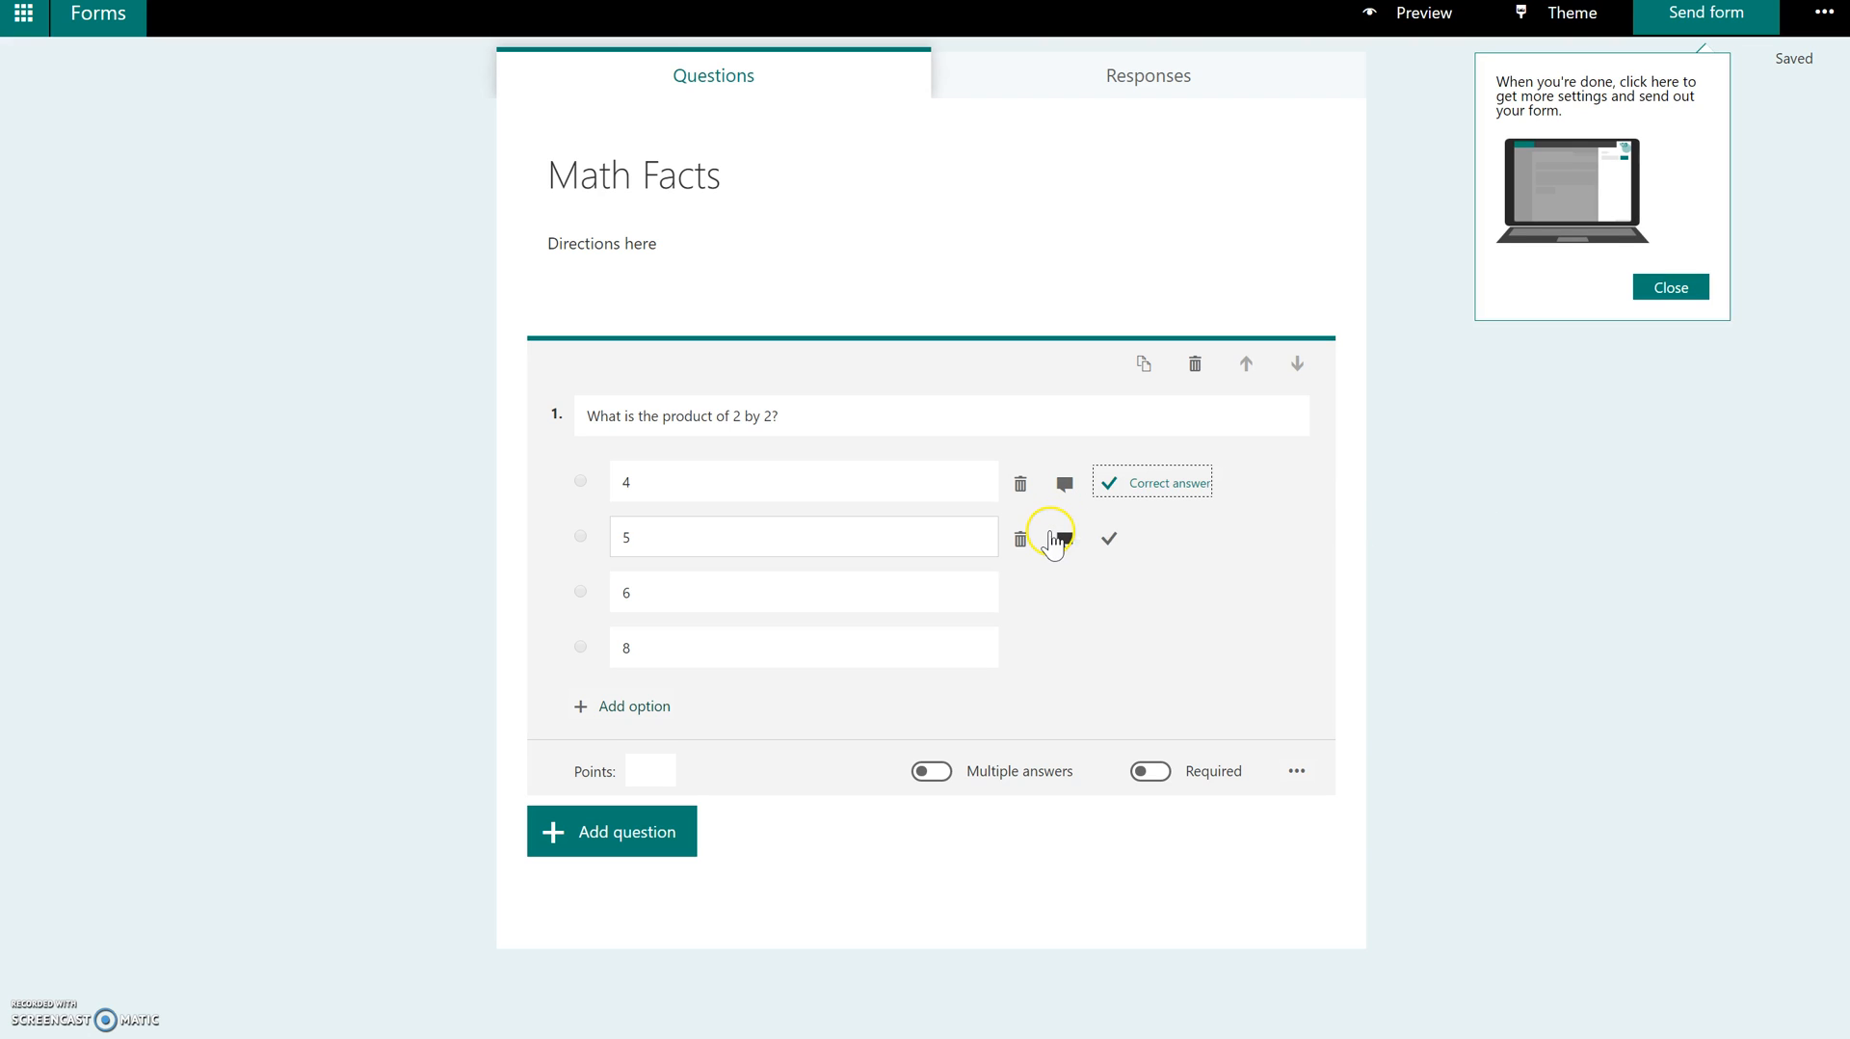
mouse_move(1064, 540)
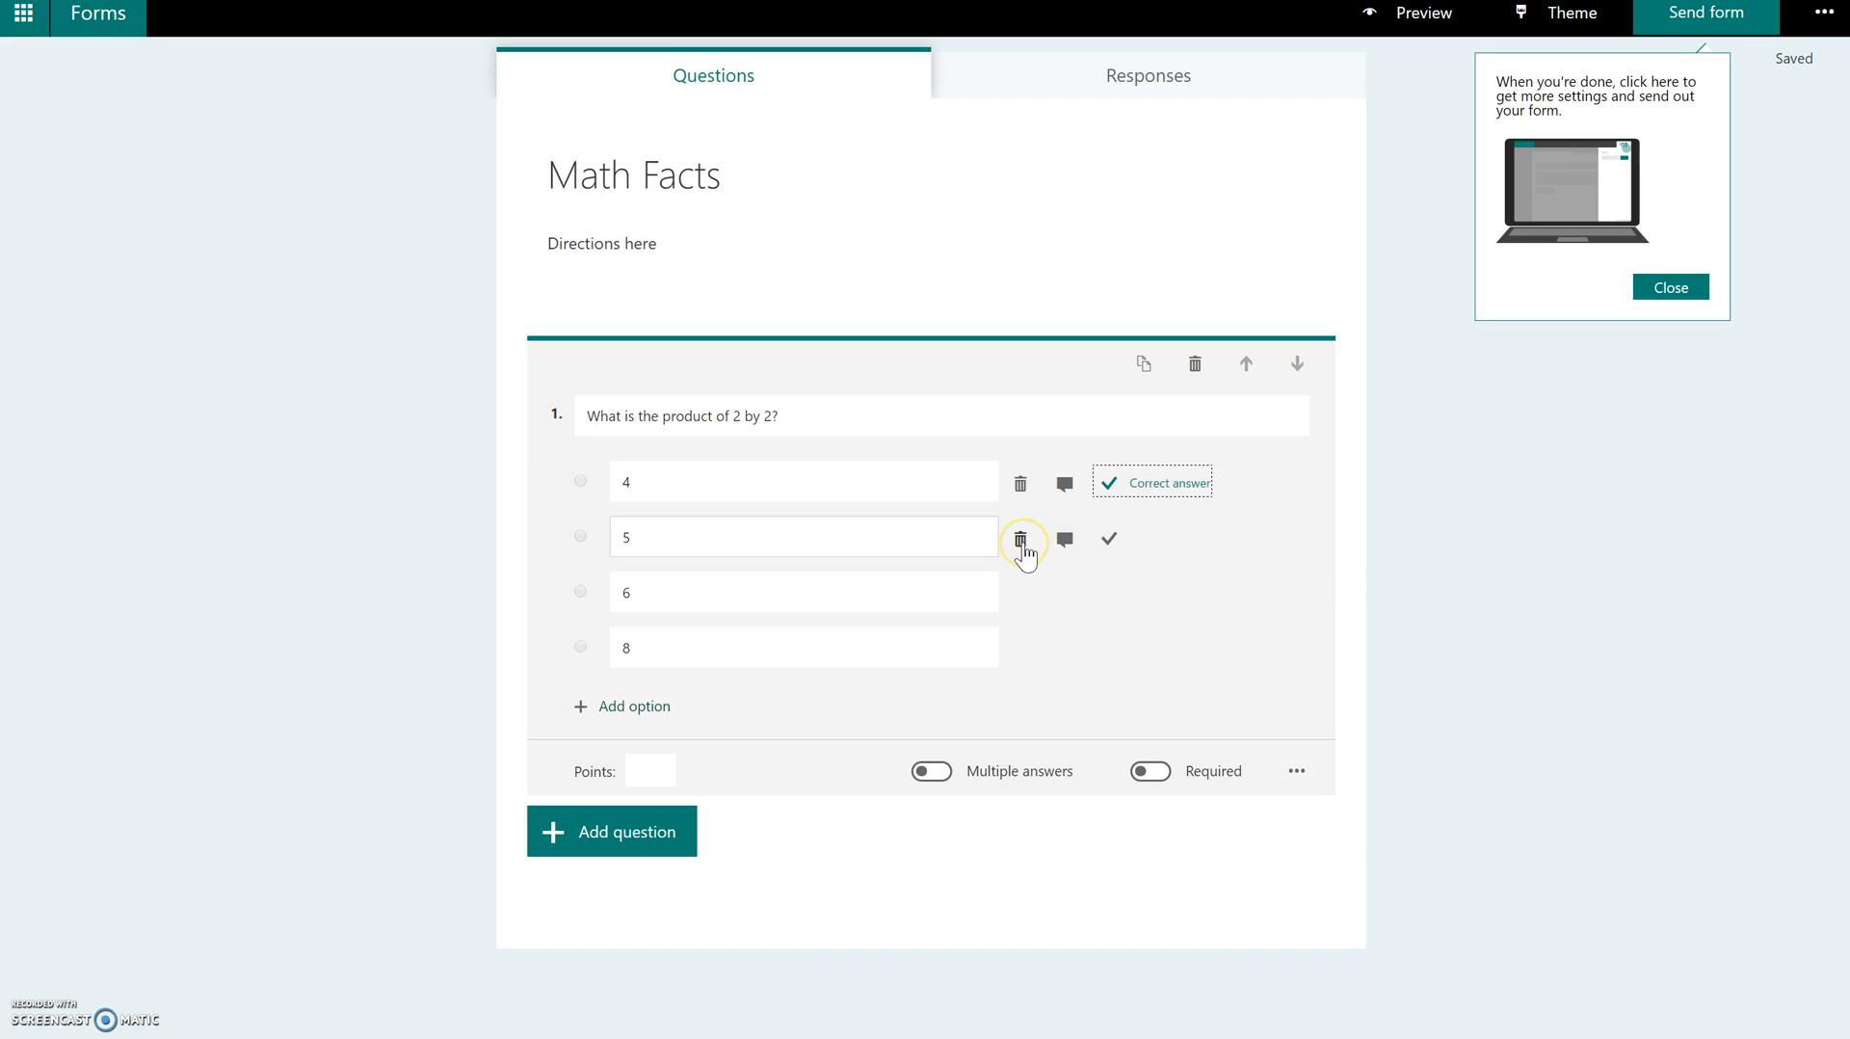
mouse_move(1021, 540)
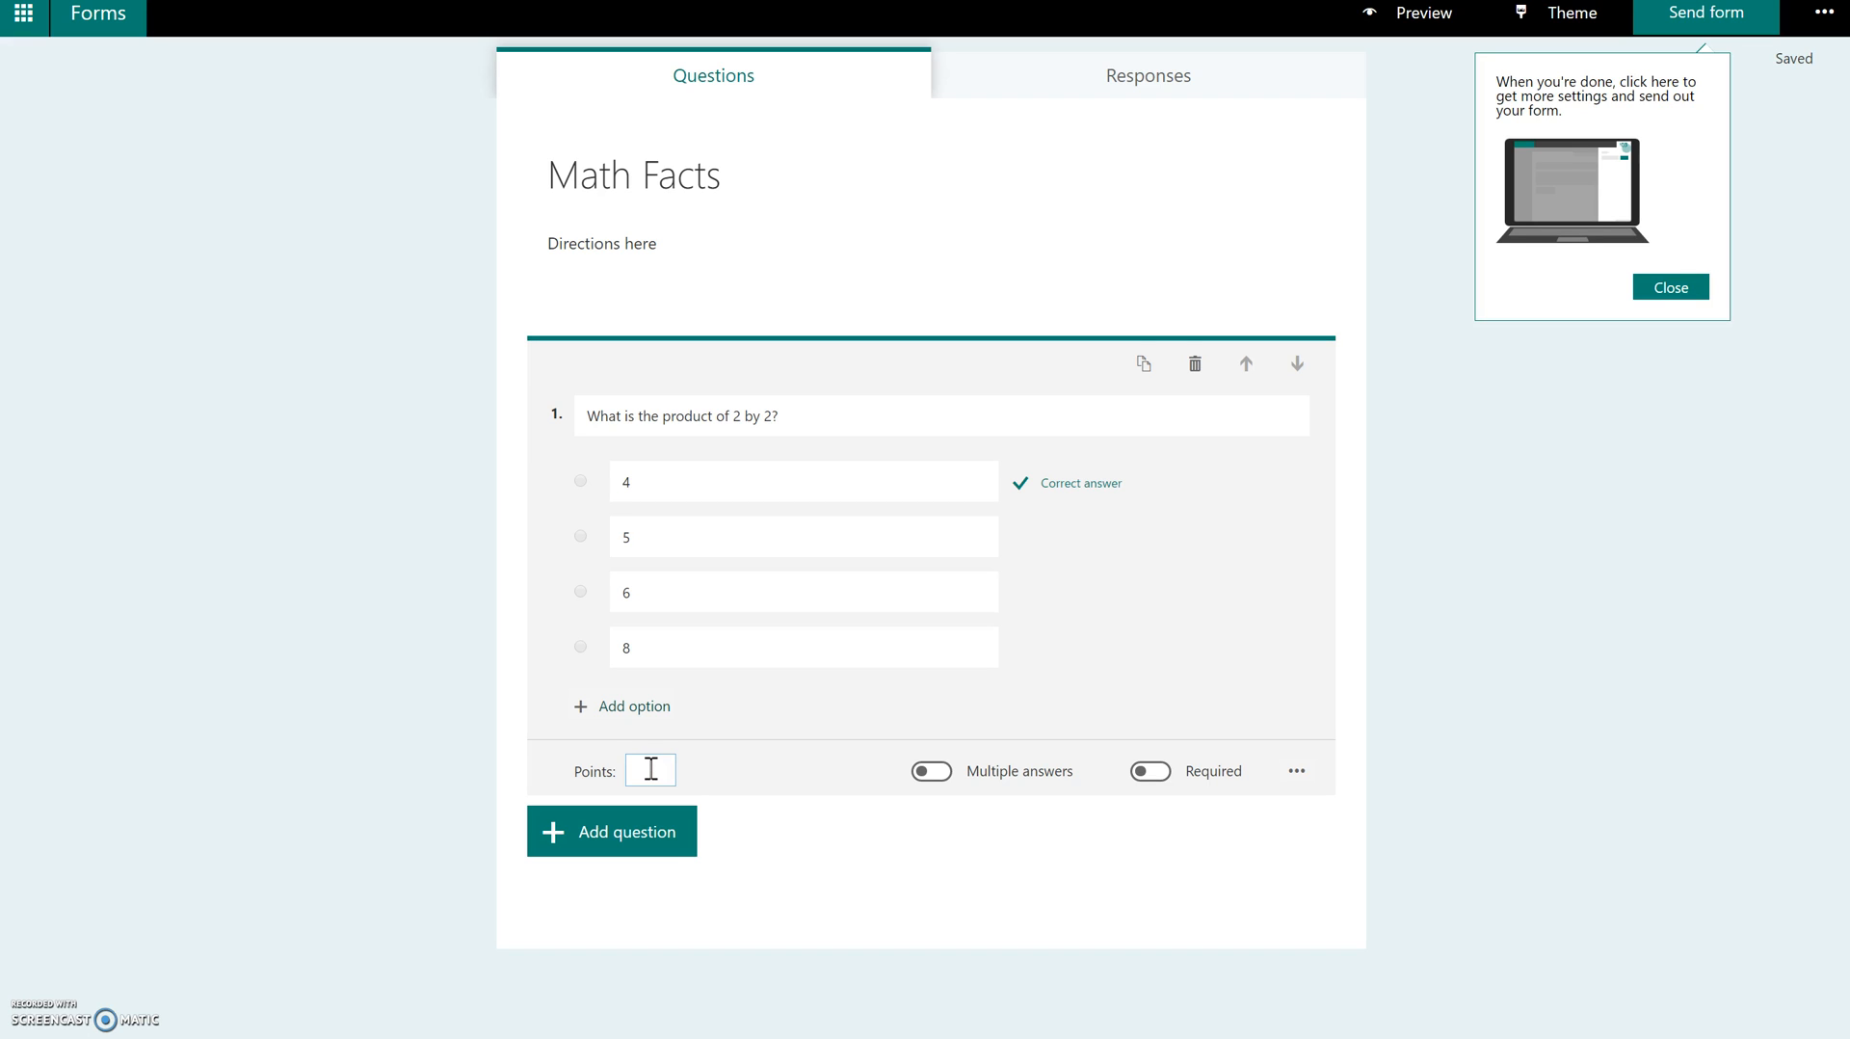
- Make question 1 worth 2 points and required, then view its extra settings
text(2)
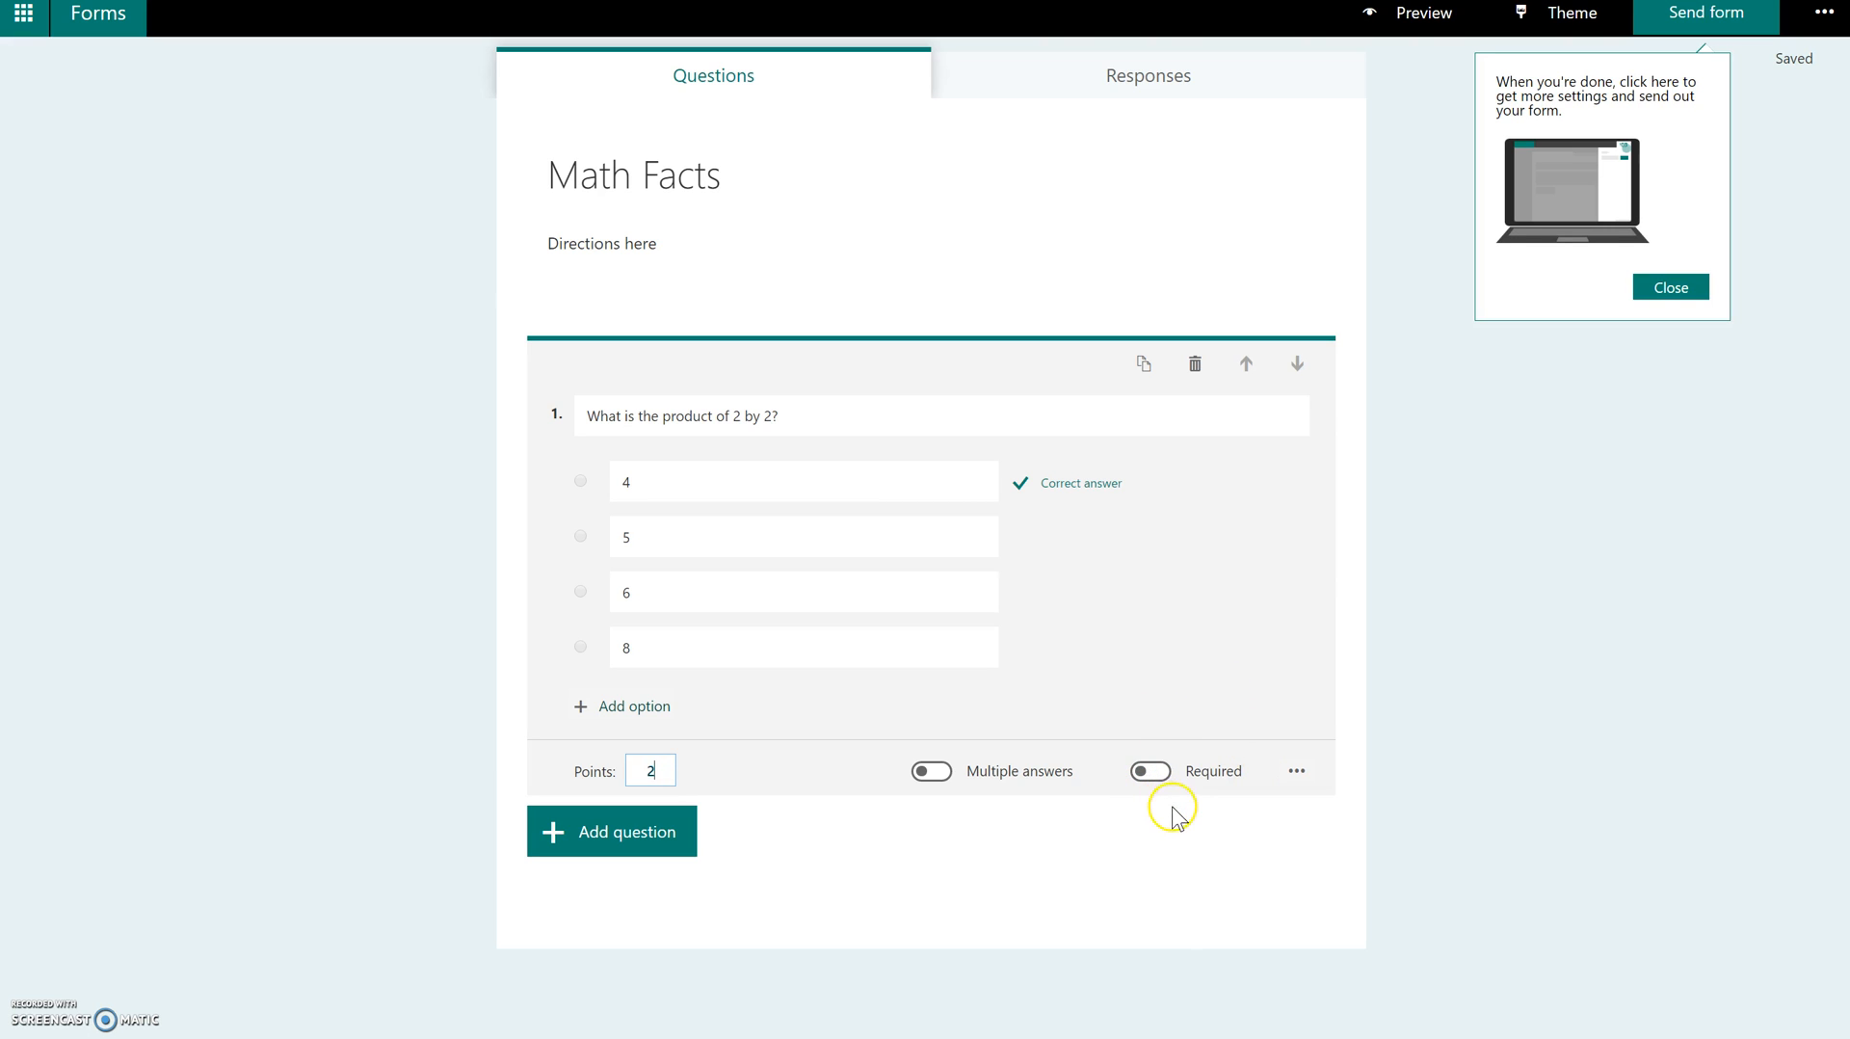
mouse_move(1096, 858)
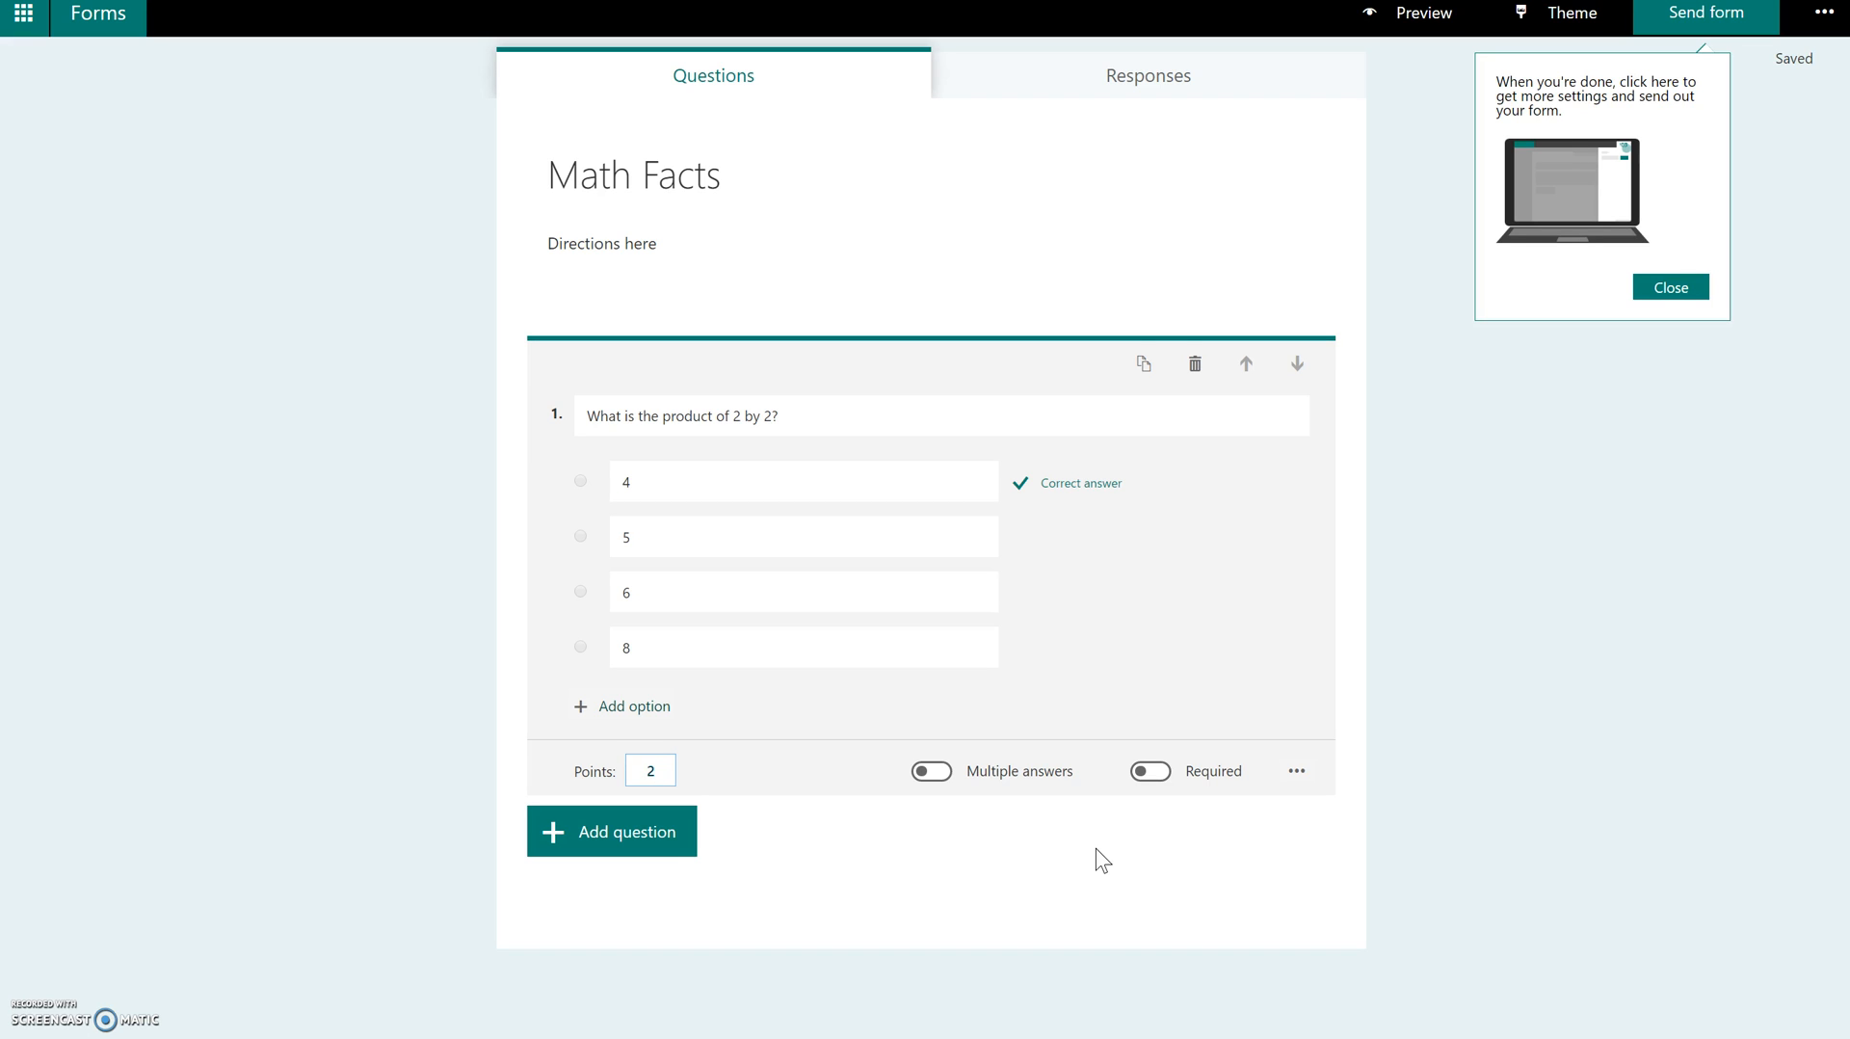
mouse_move(1146, 770)
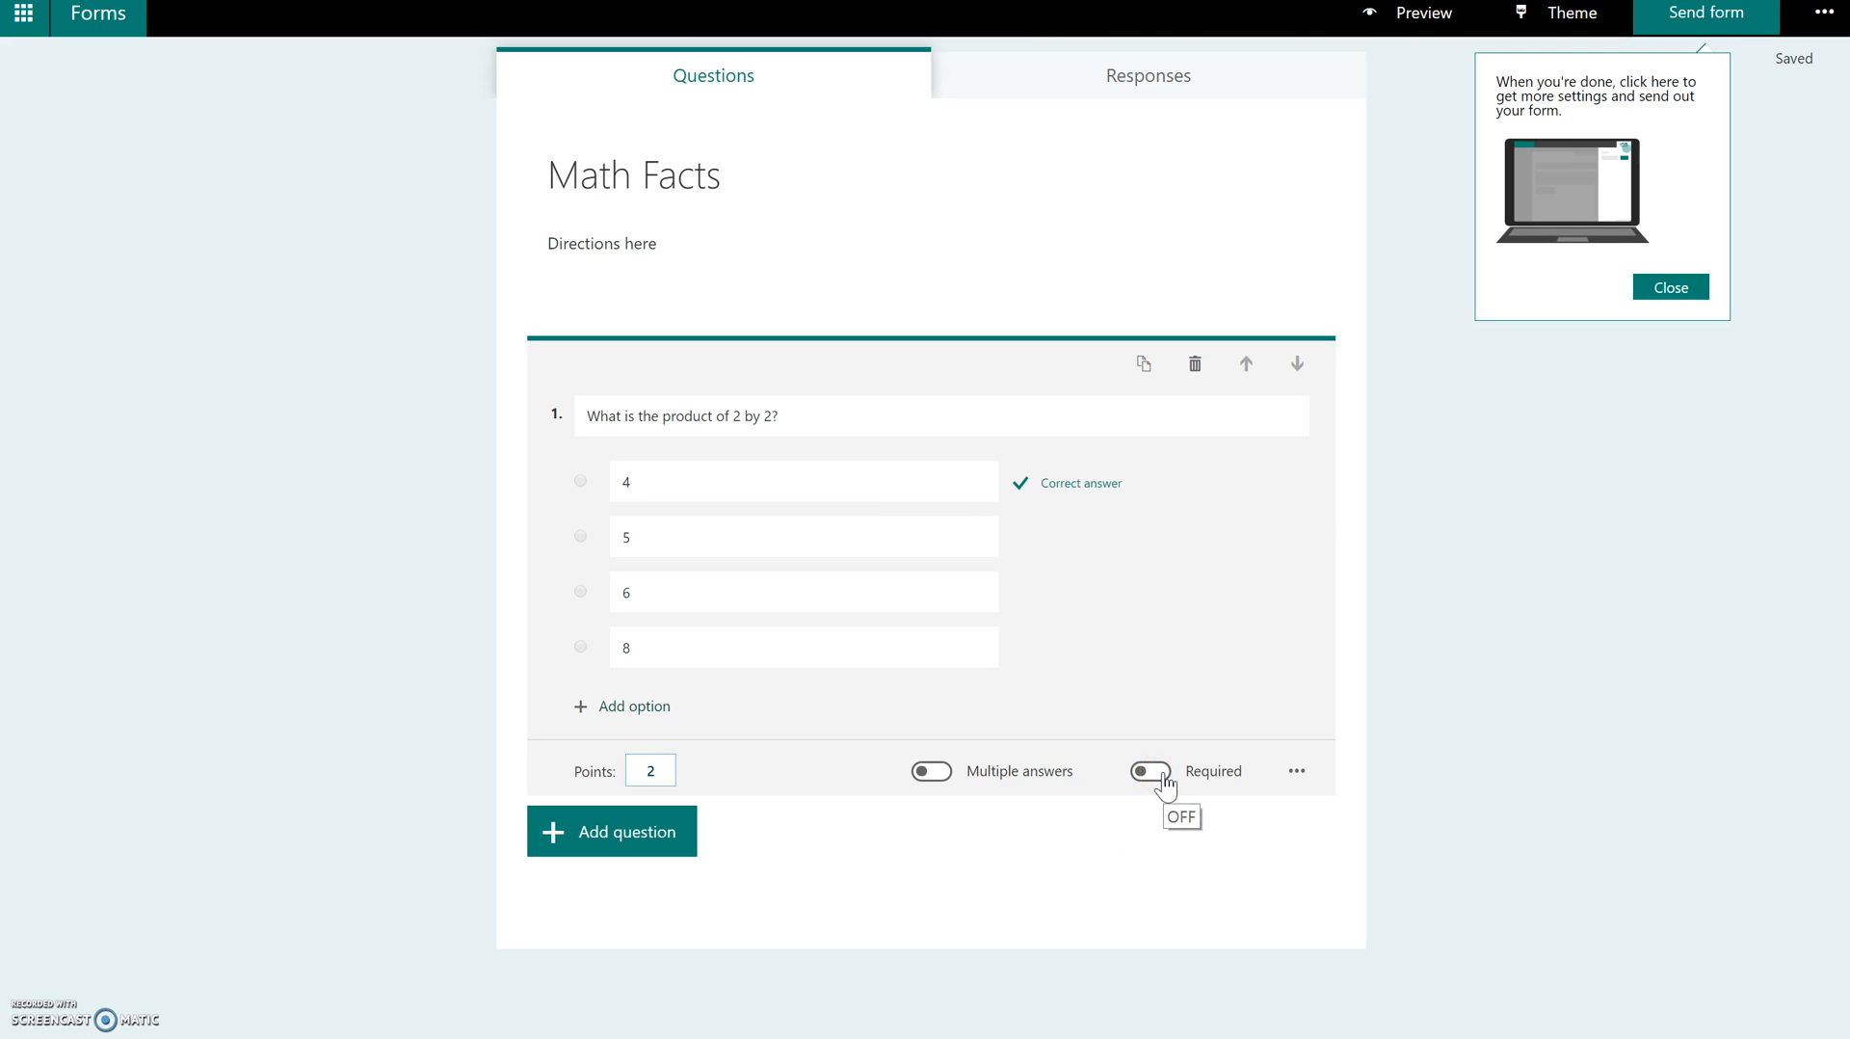
click(1147, 769)
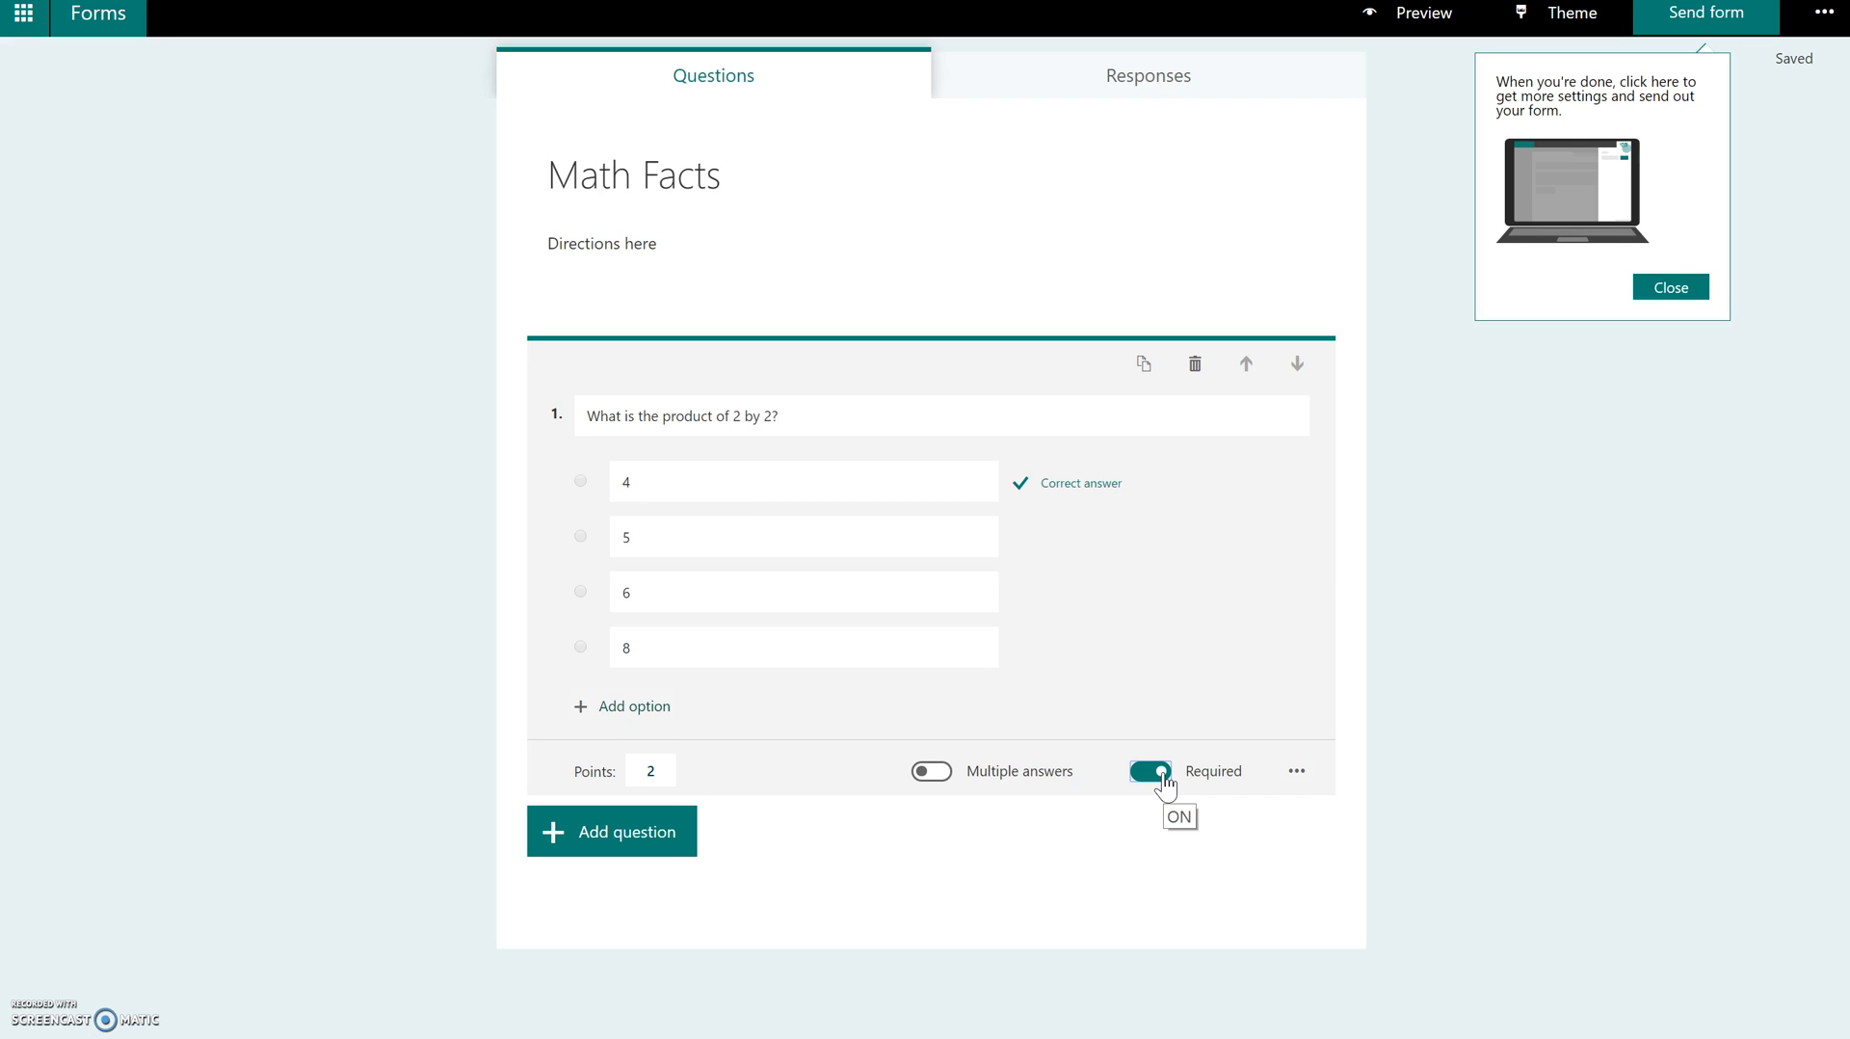
mouse_move(931, 771)
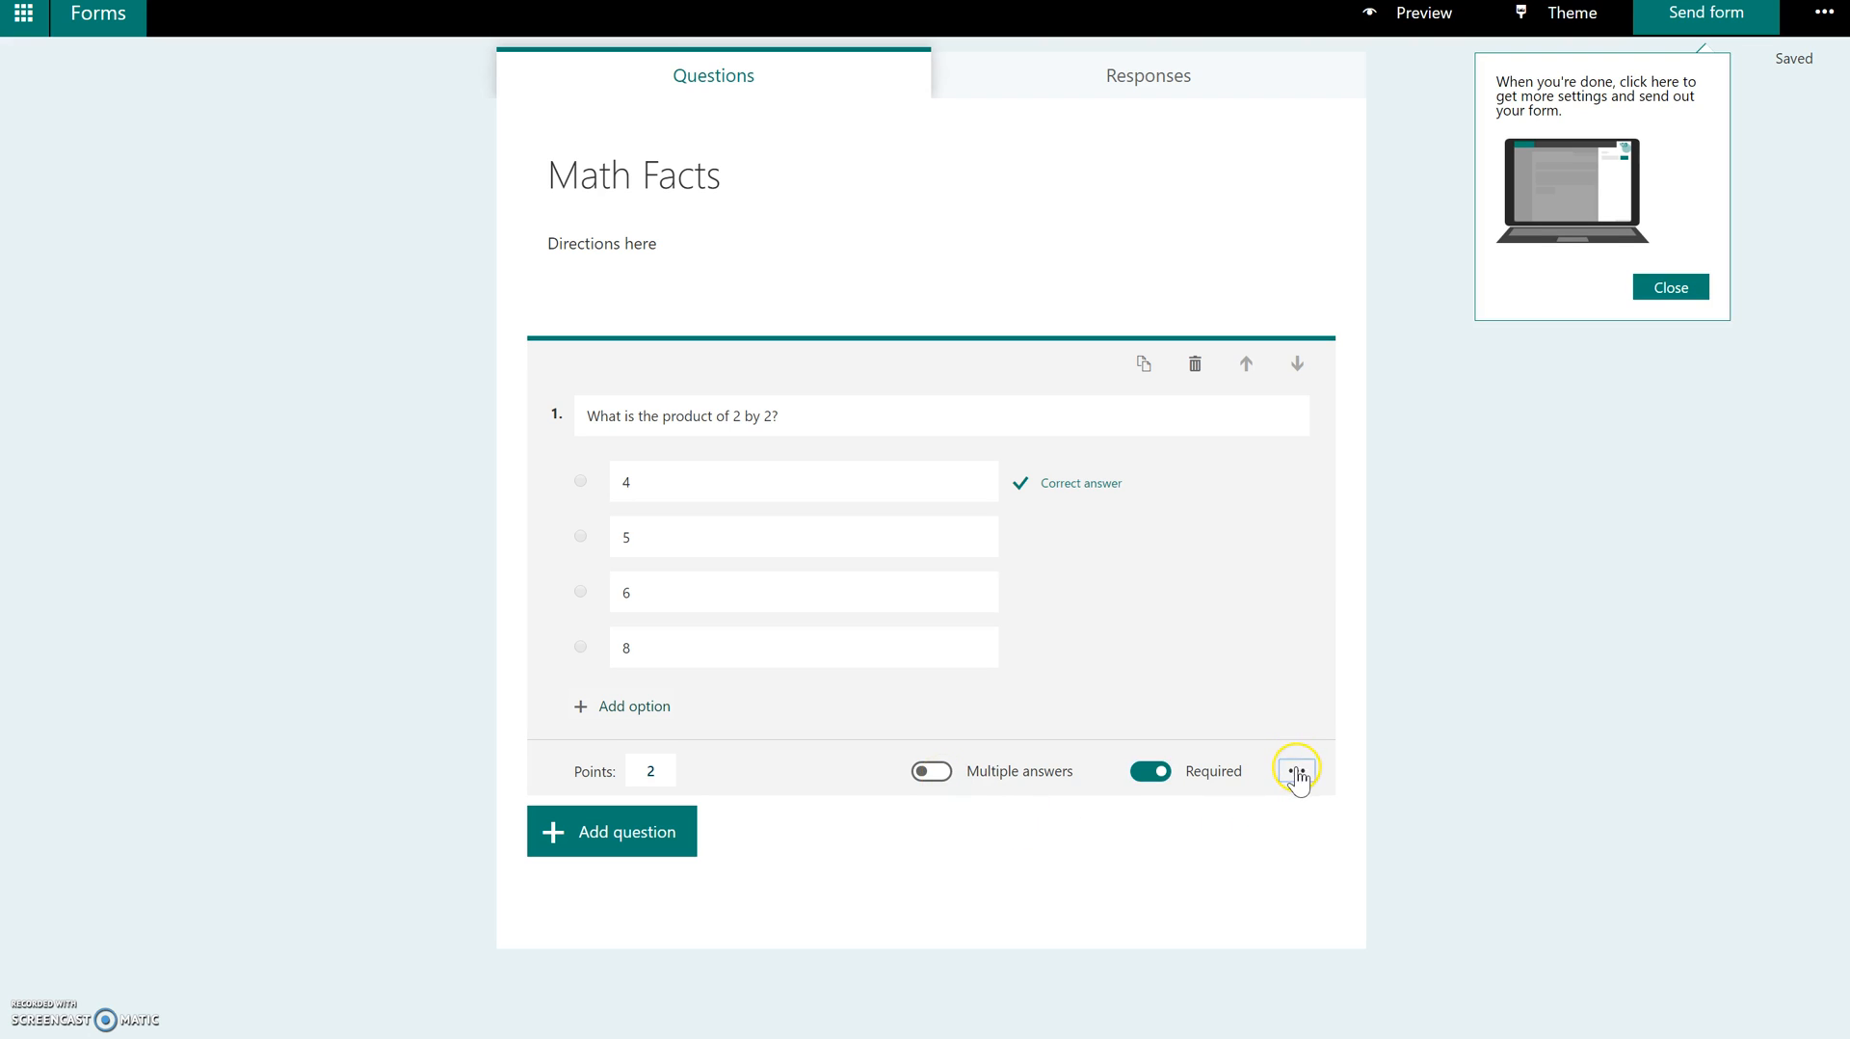
click(1296, 770)
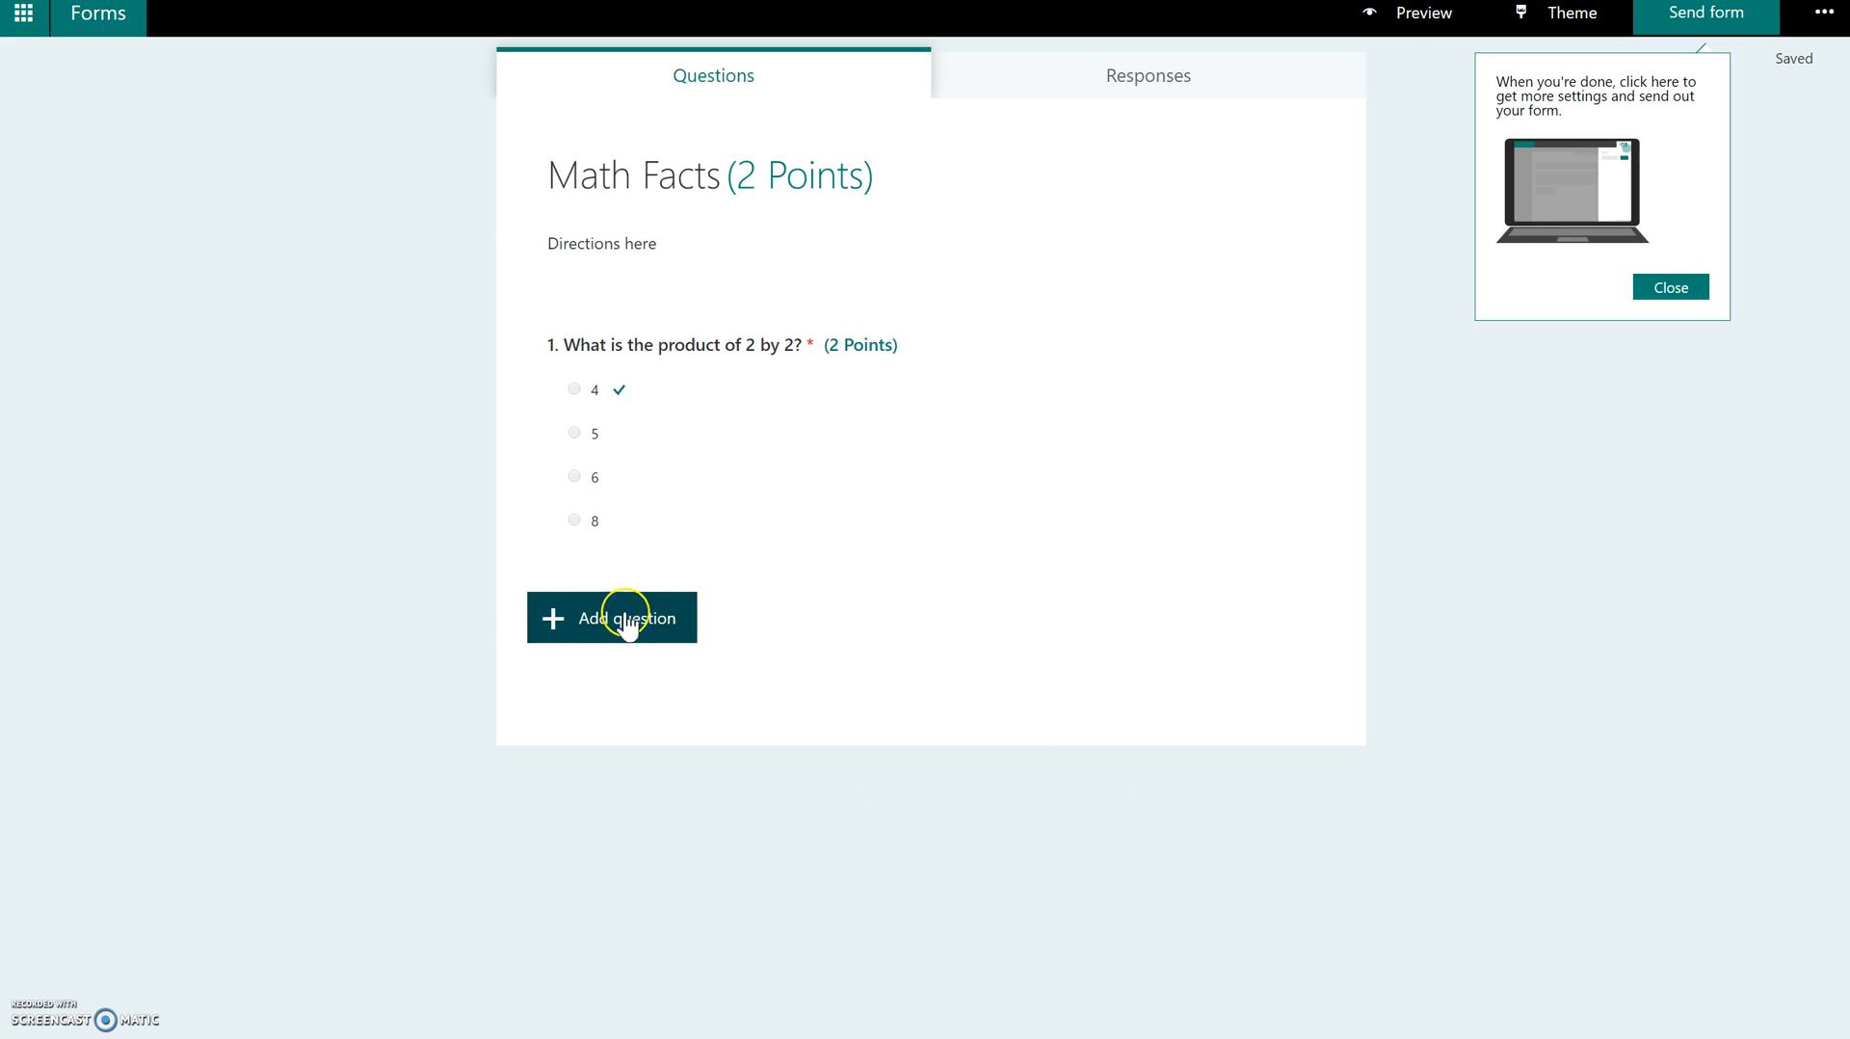
- Add text question 'What is PEMDAS?' with long answer and Required turned on
click(611, 617)
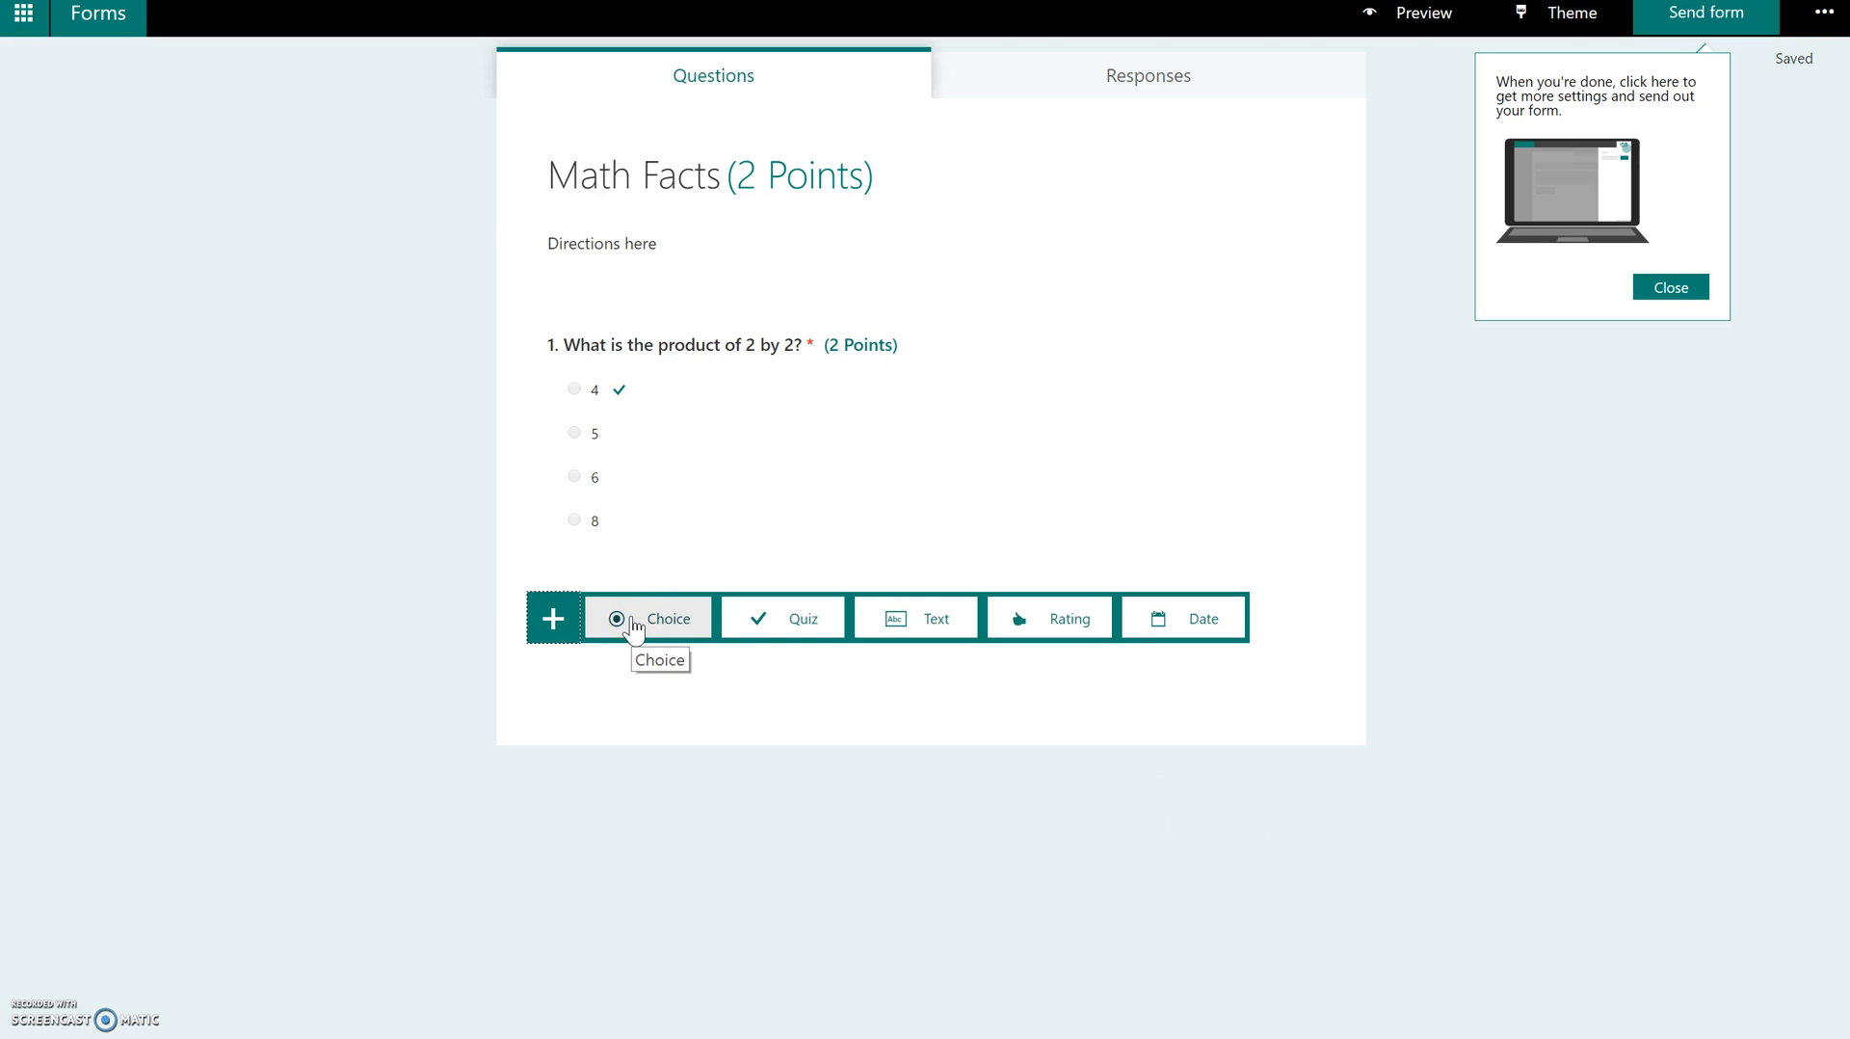
mouse_move(990, 616)
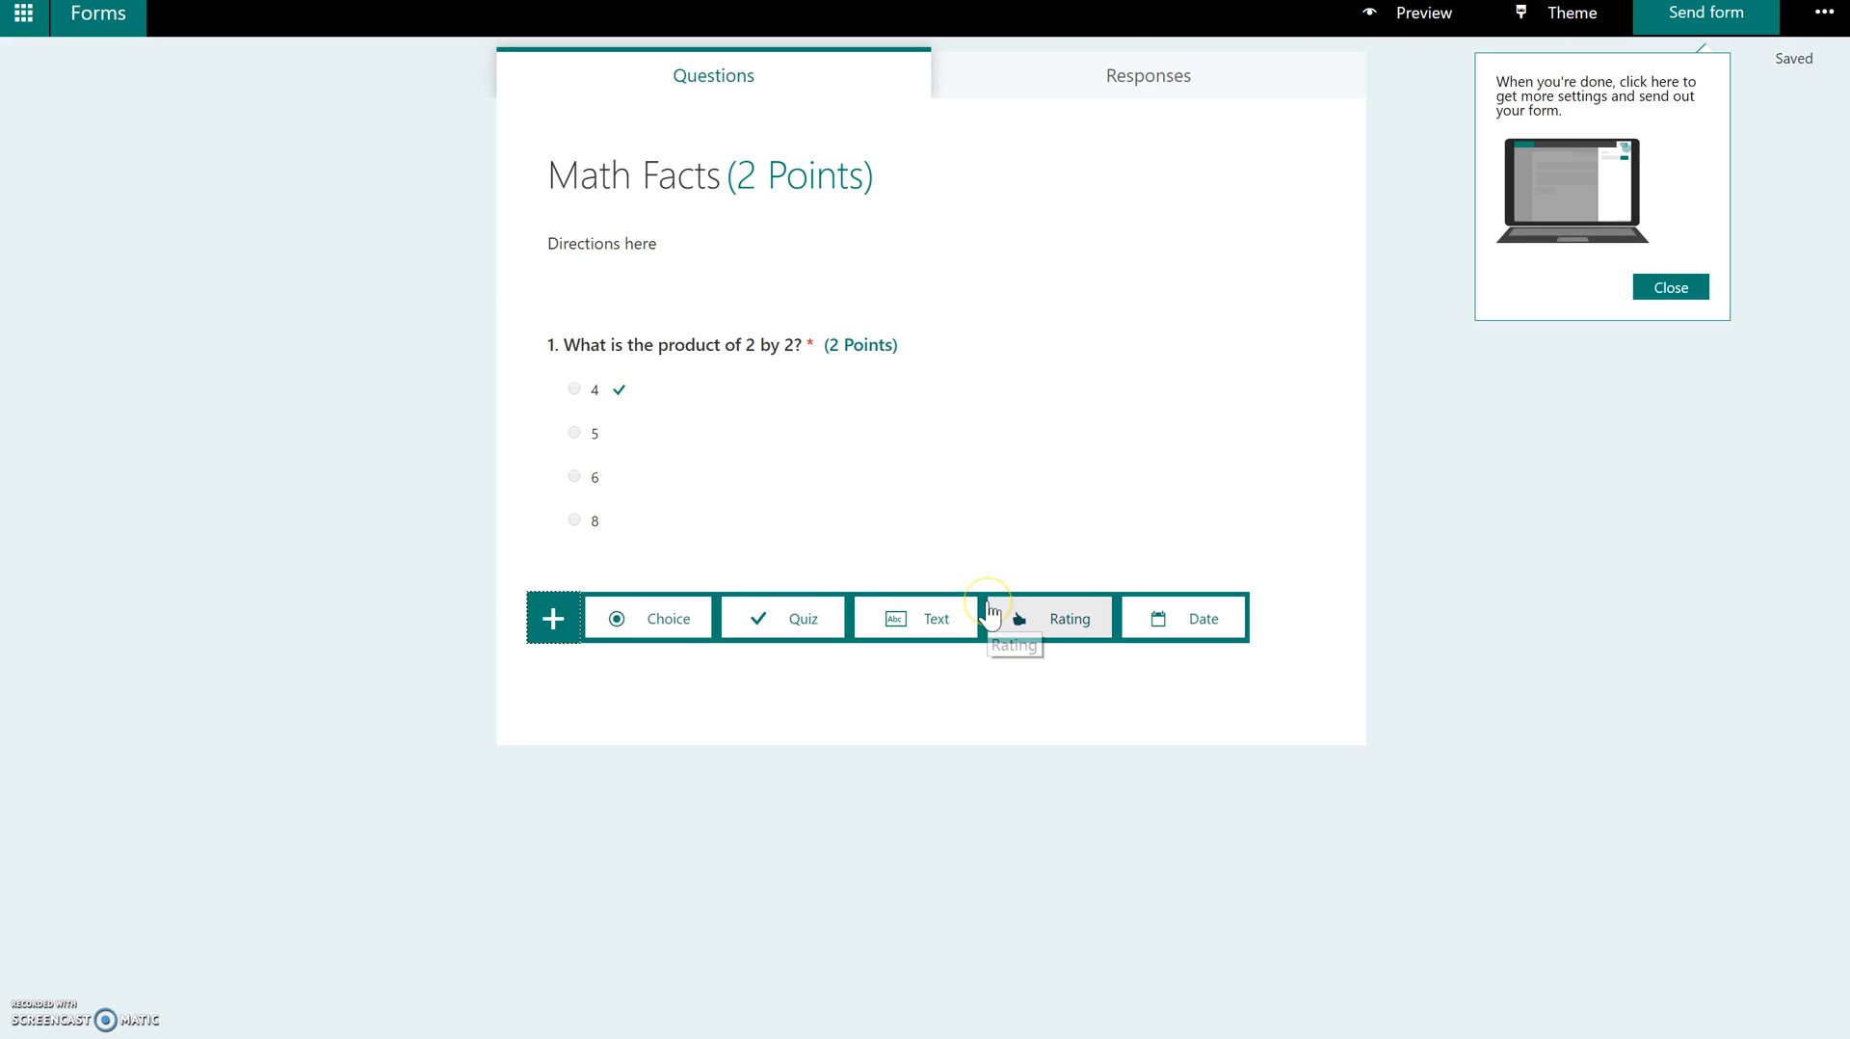
click(937, 617)
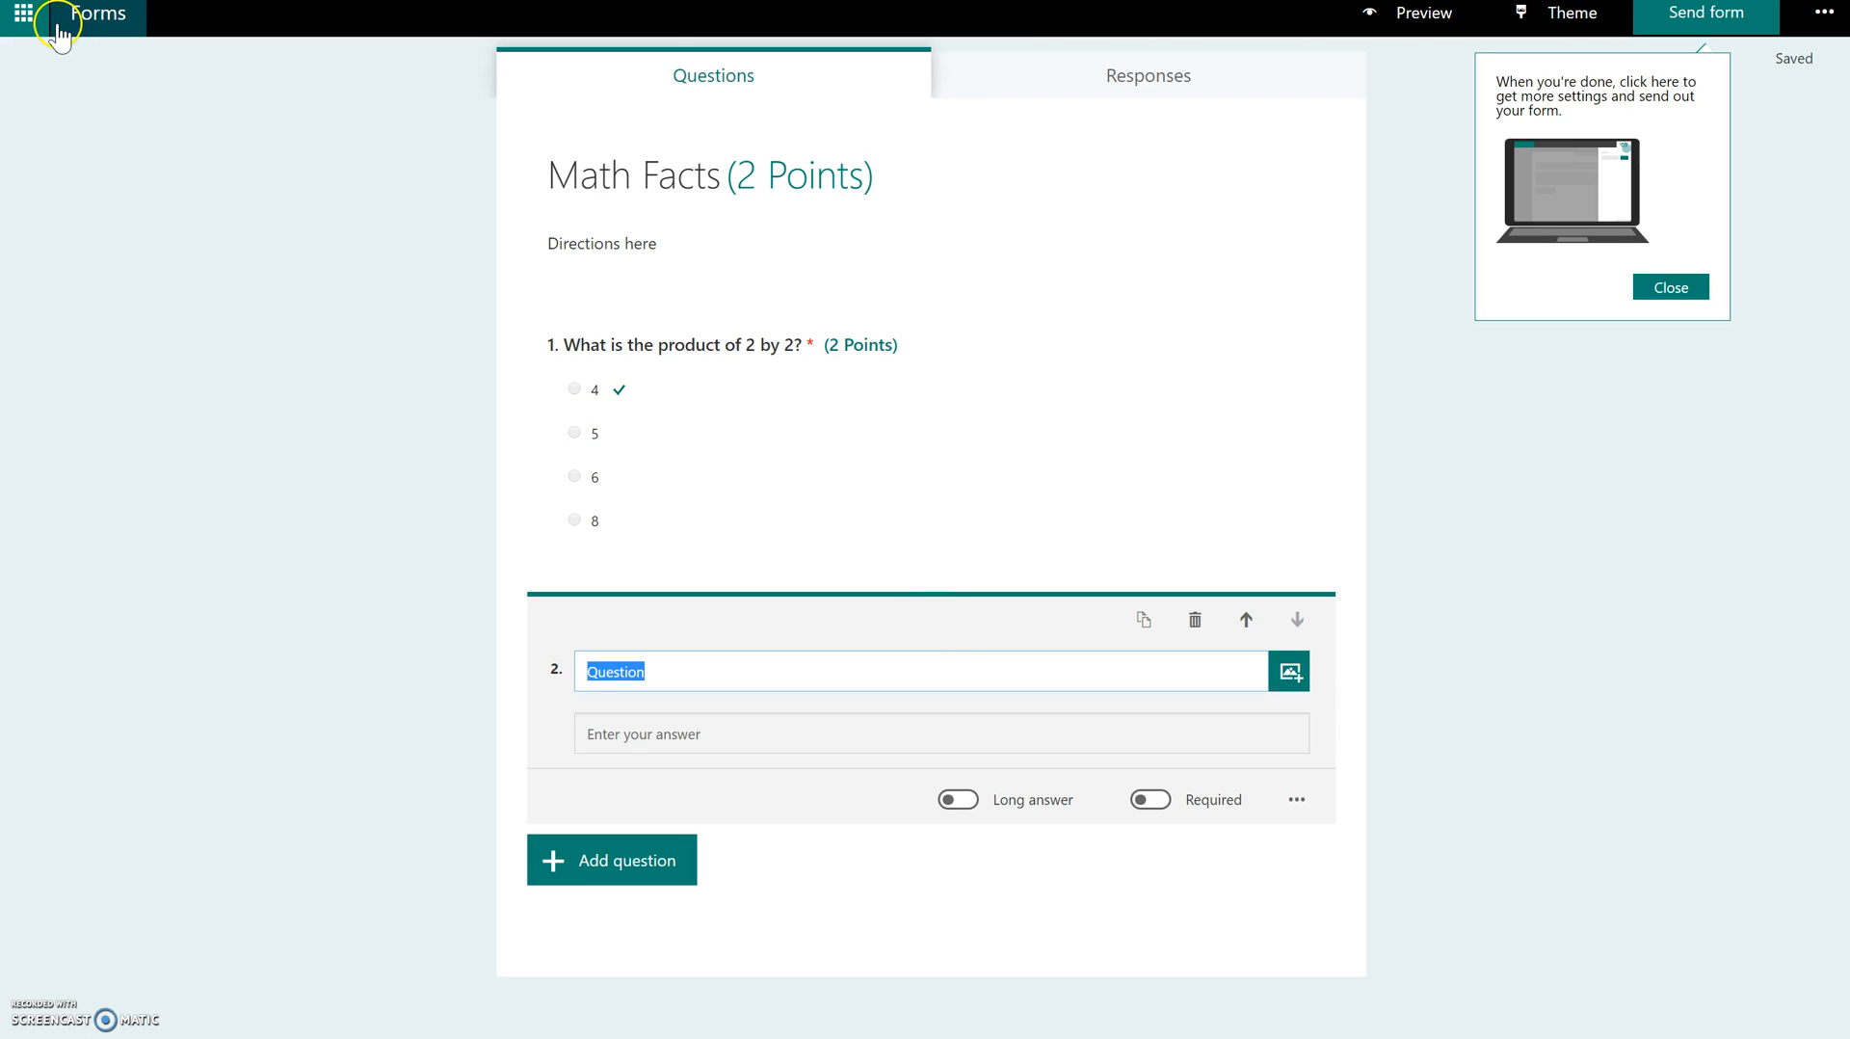
text(What is PEMDAS?)
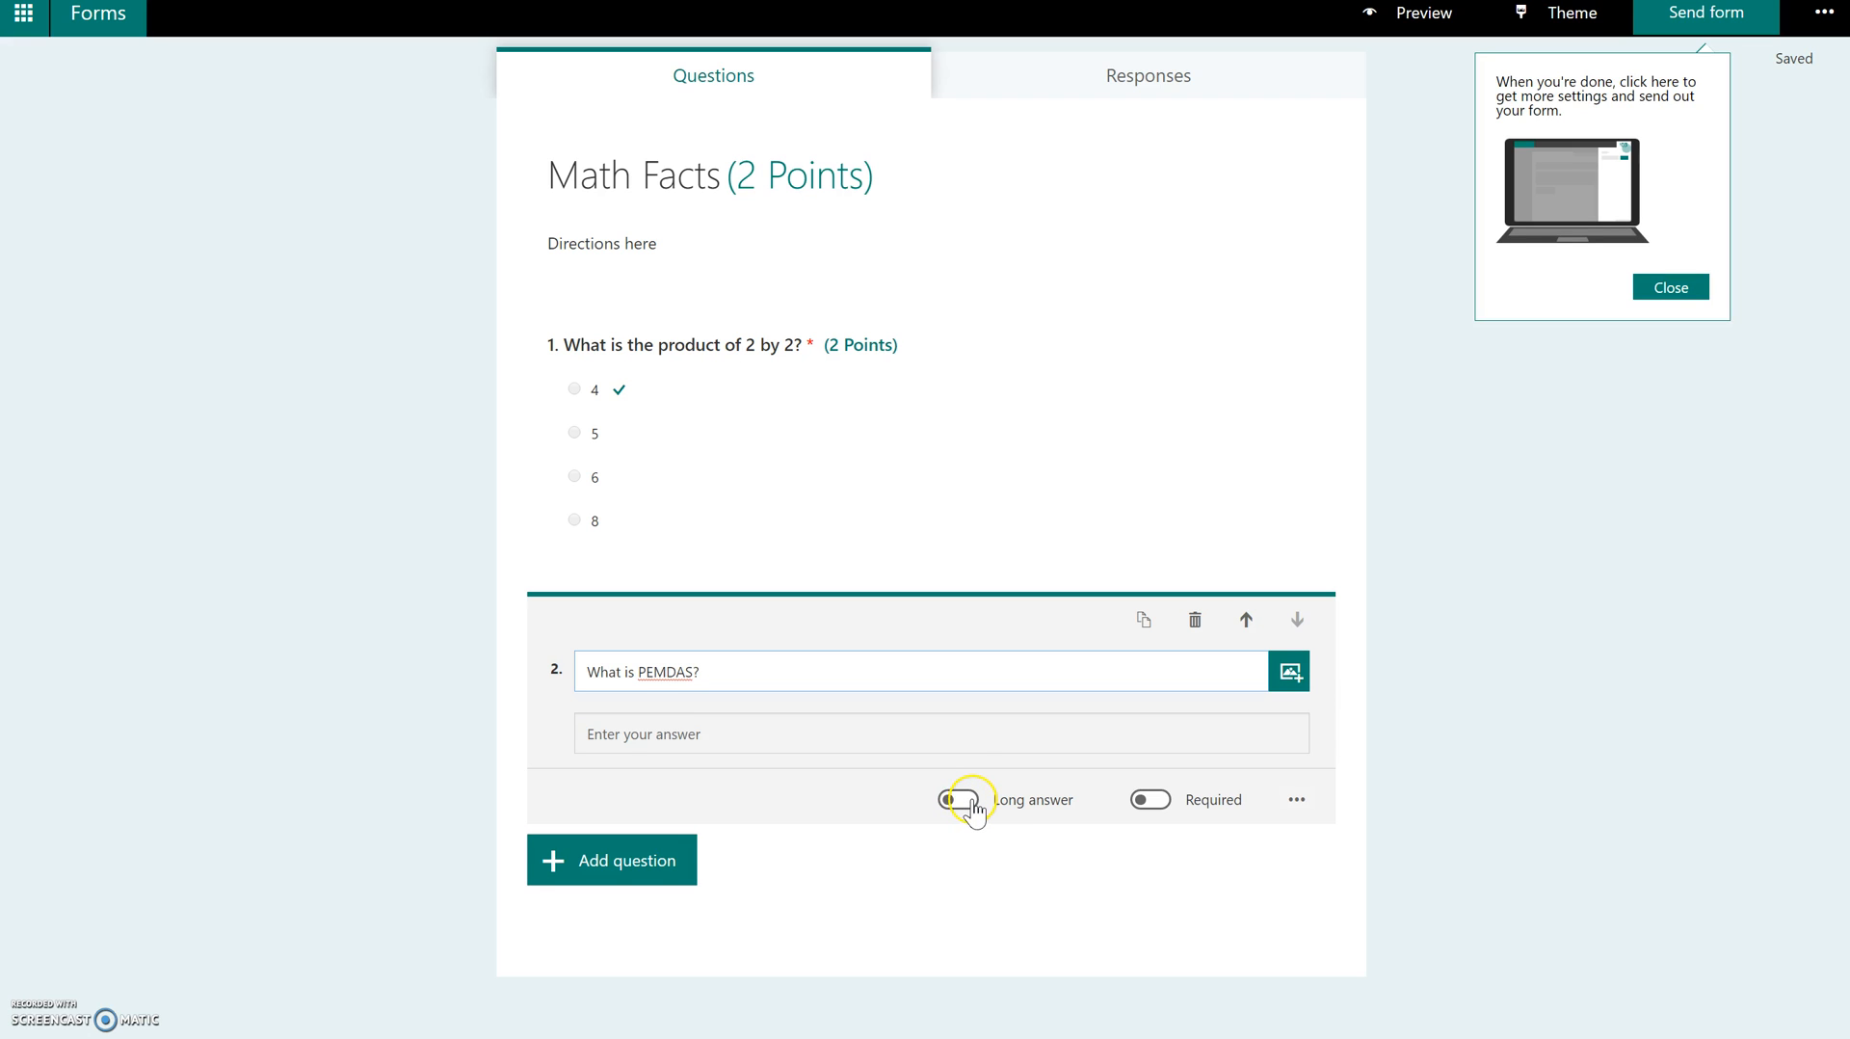
click(956, 800)
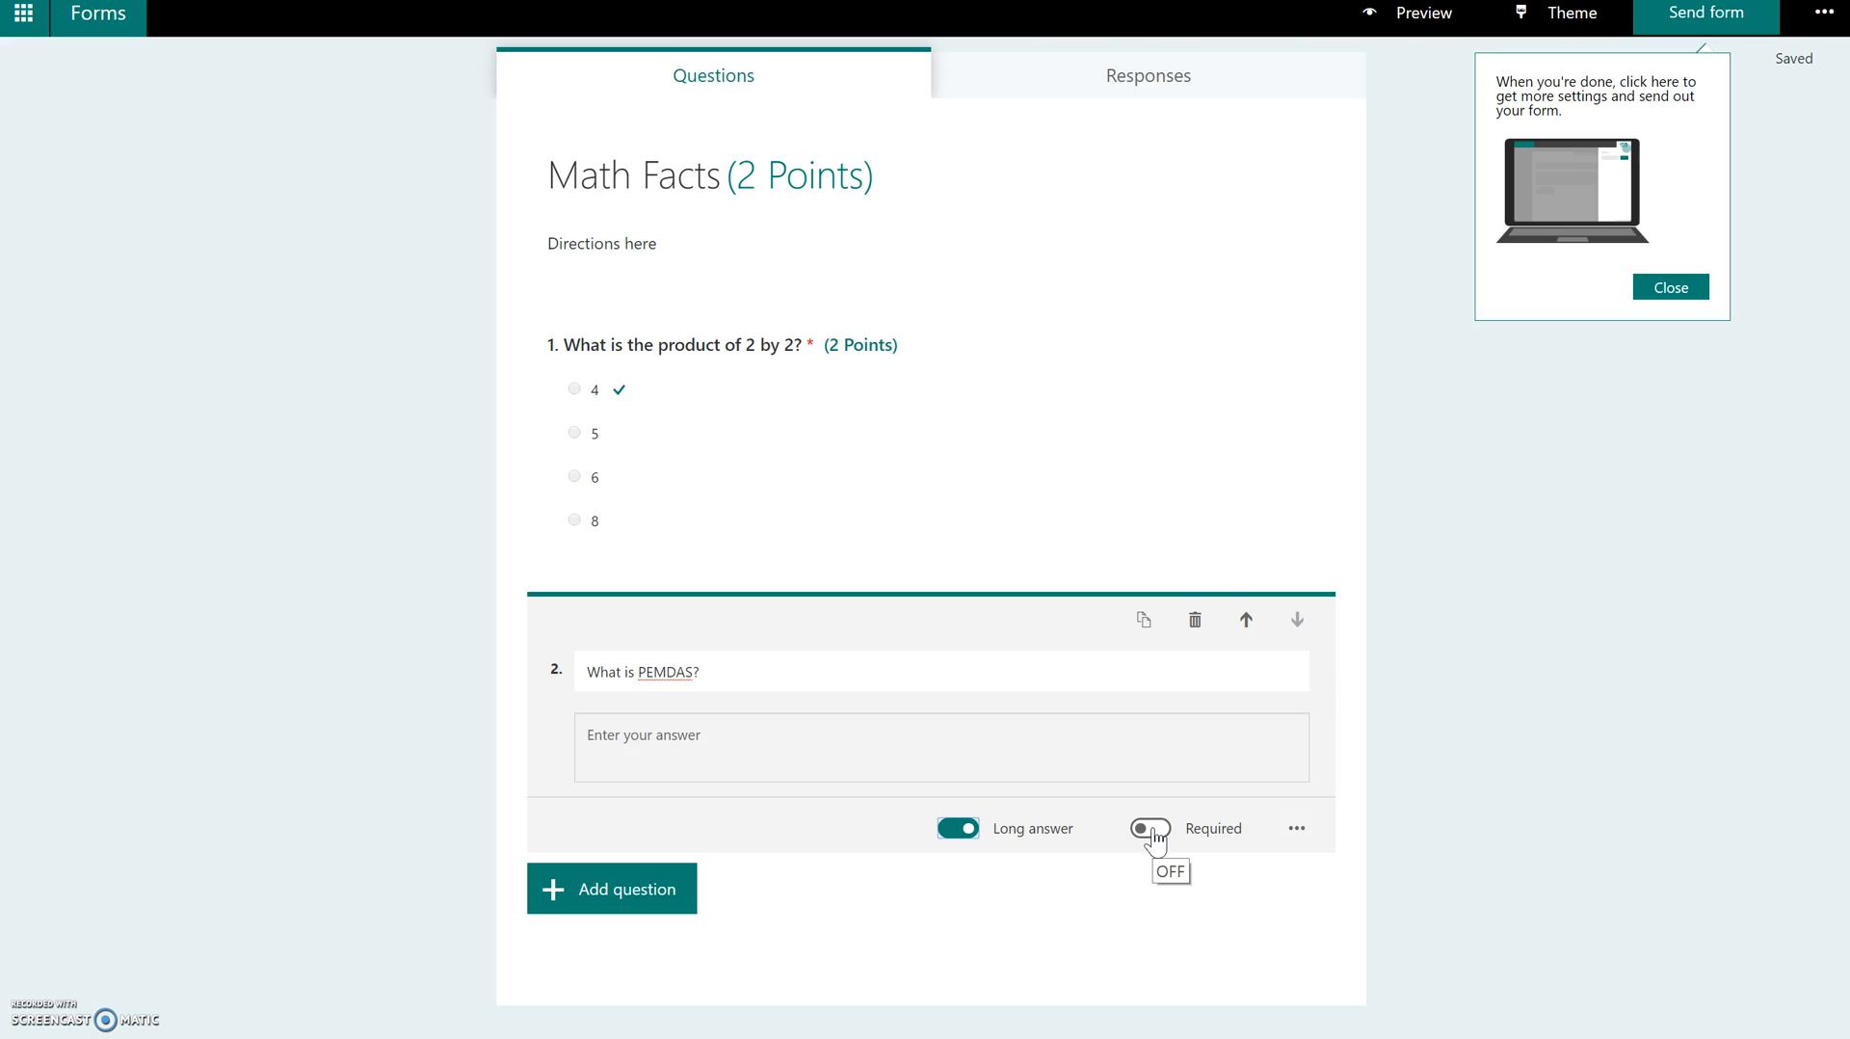
click(1147, 827)
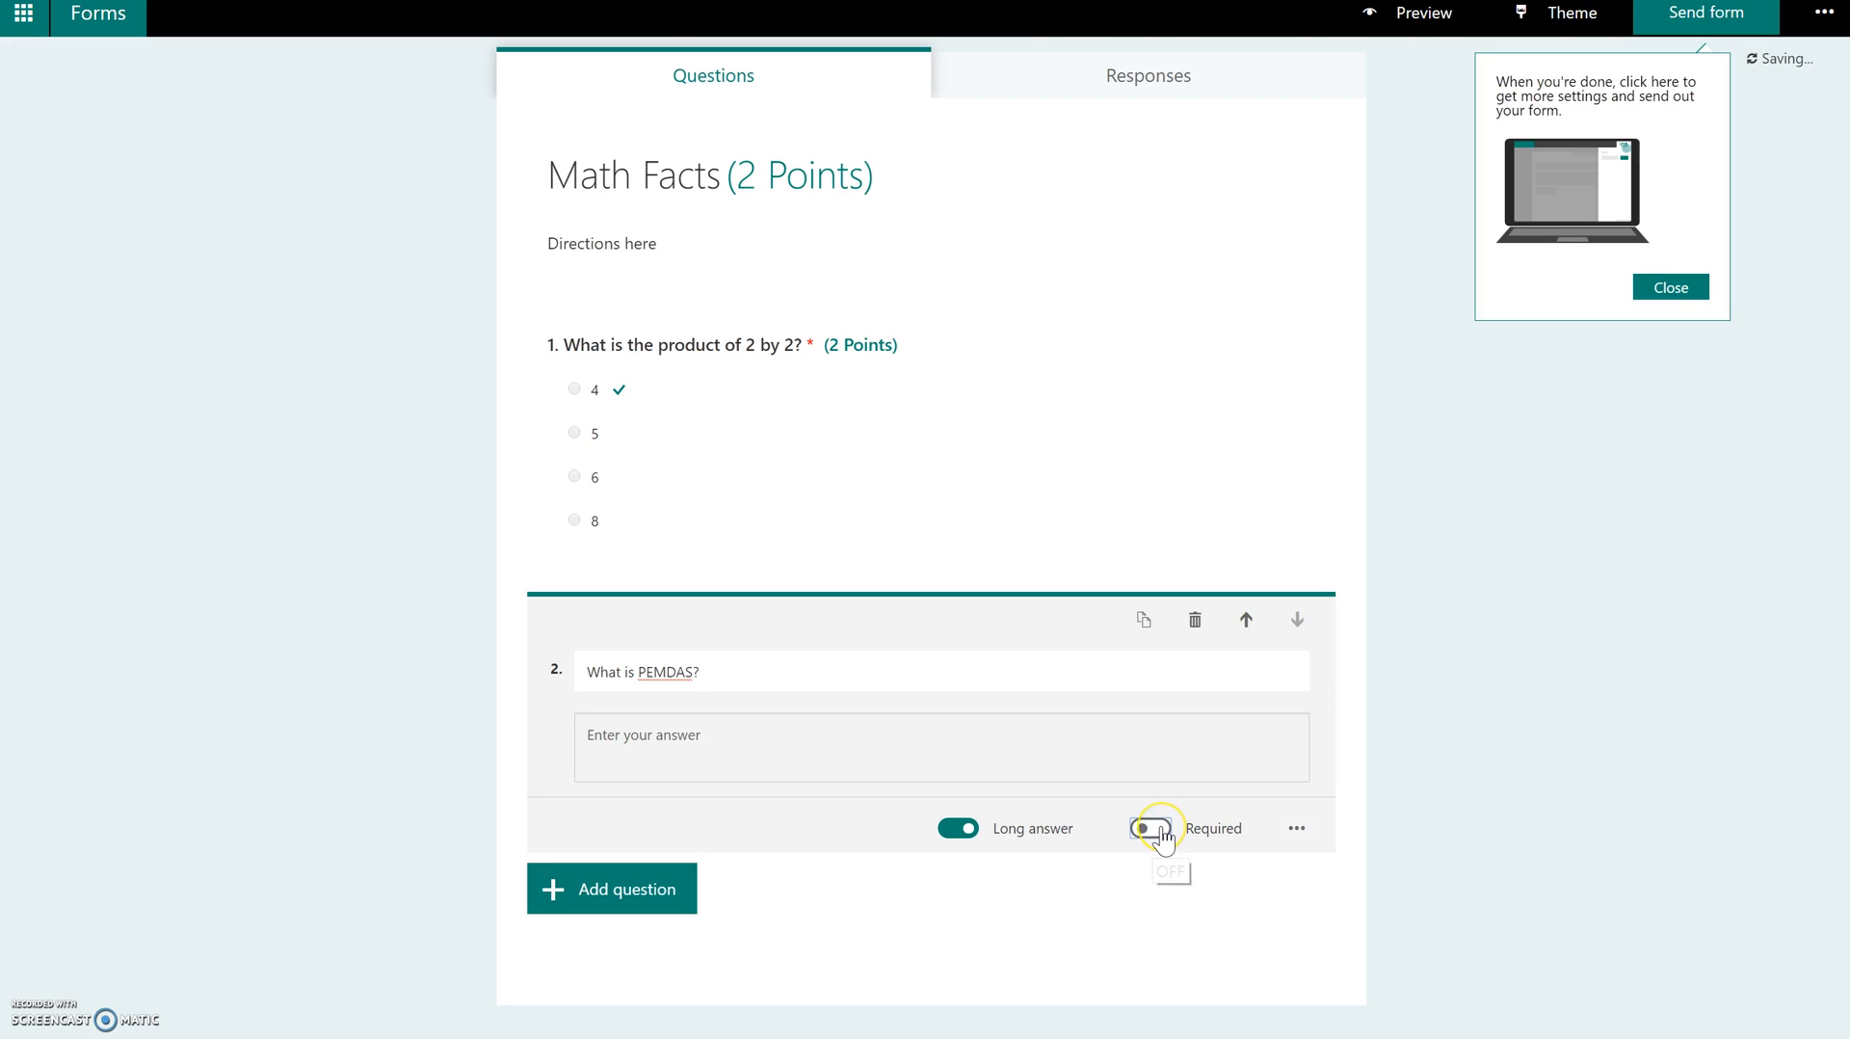
click(1147, 826)
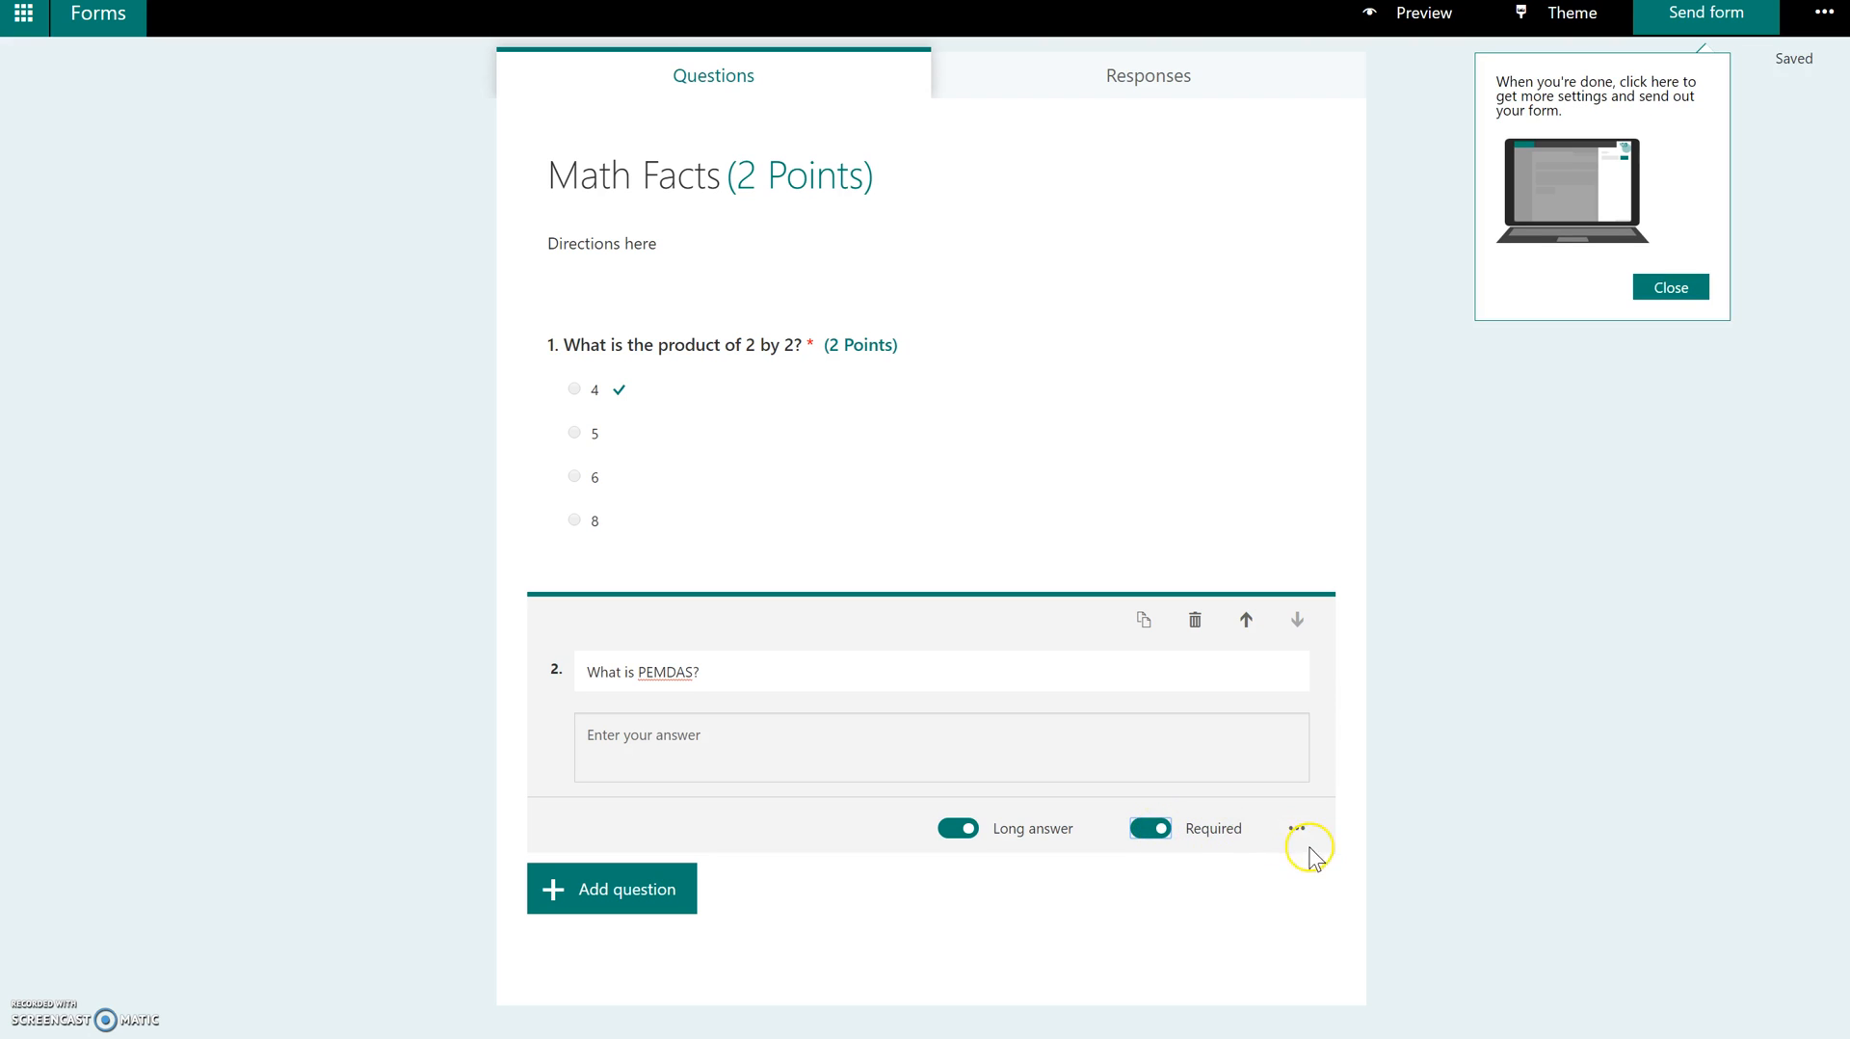
click(1294, 827)
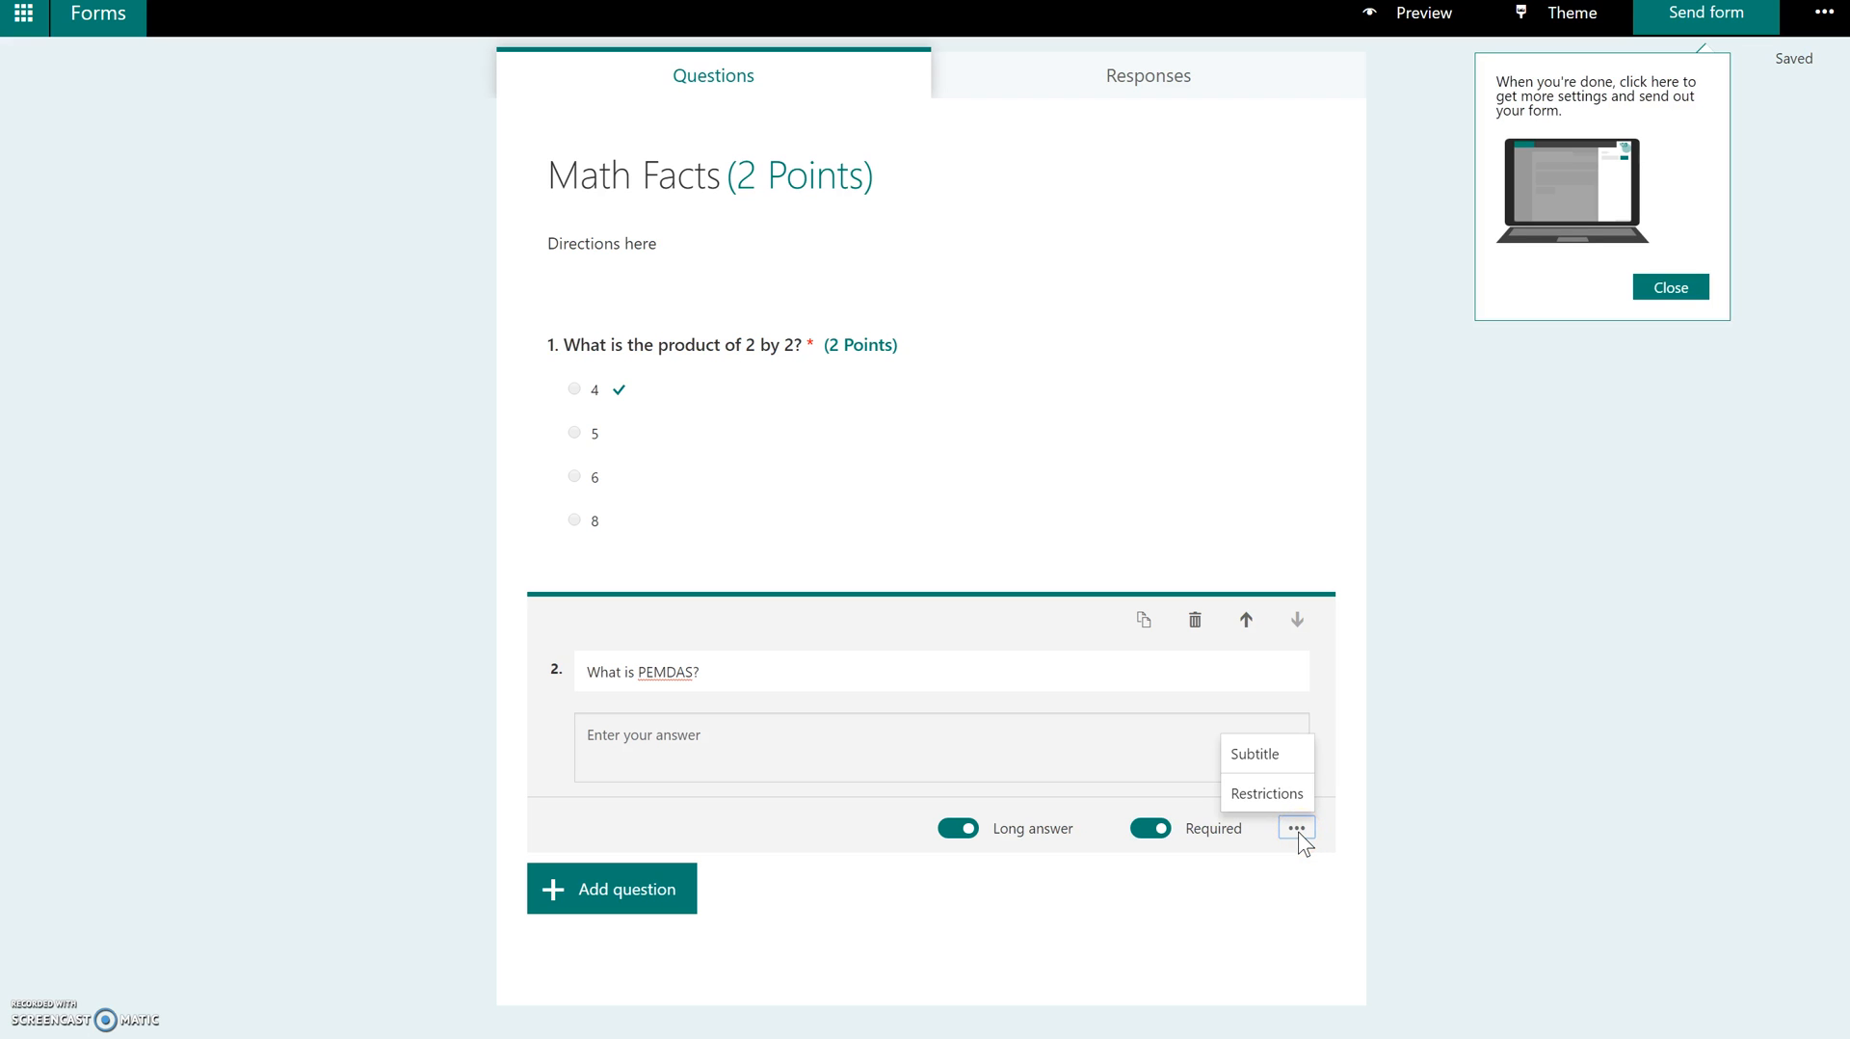
mouse_move(1054, 587)
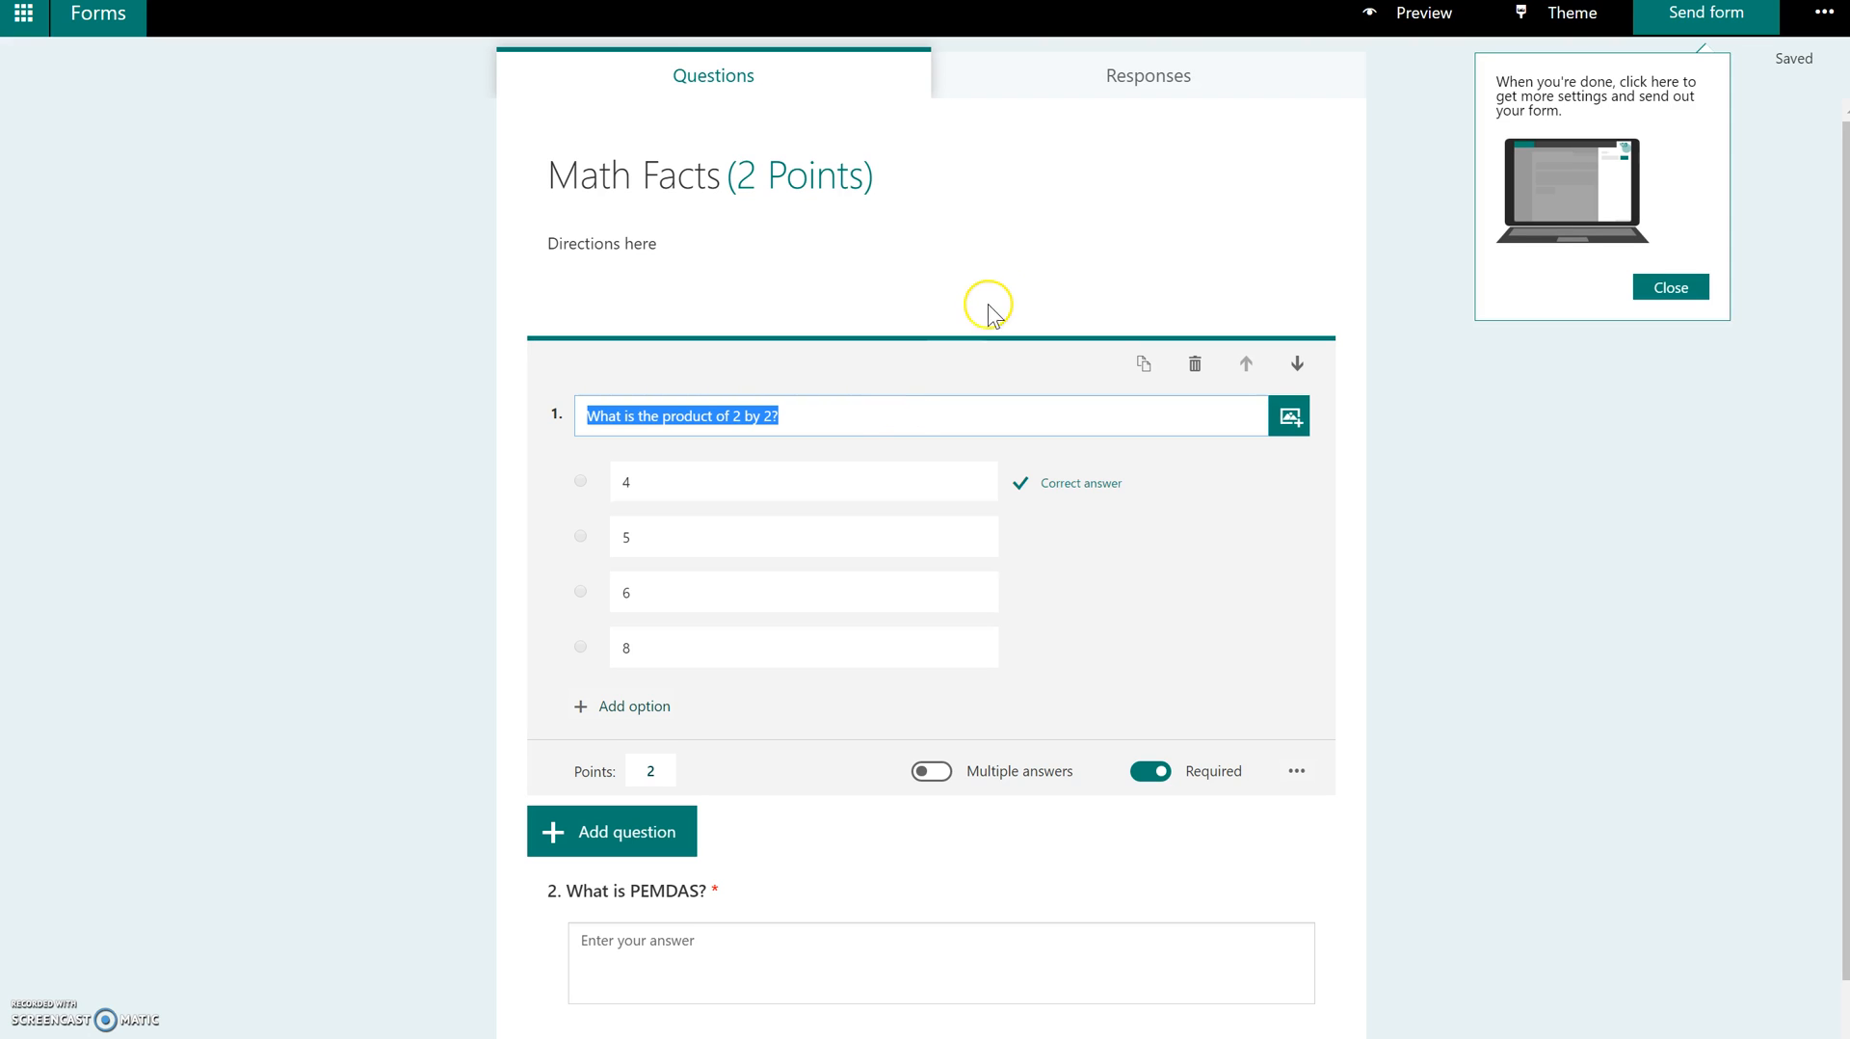
mouse_move(1405, 54)
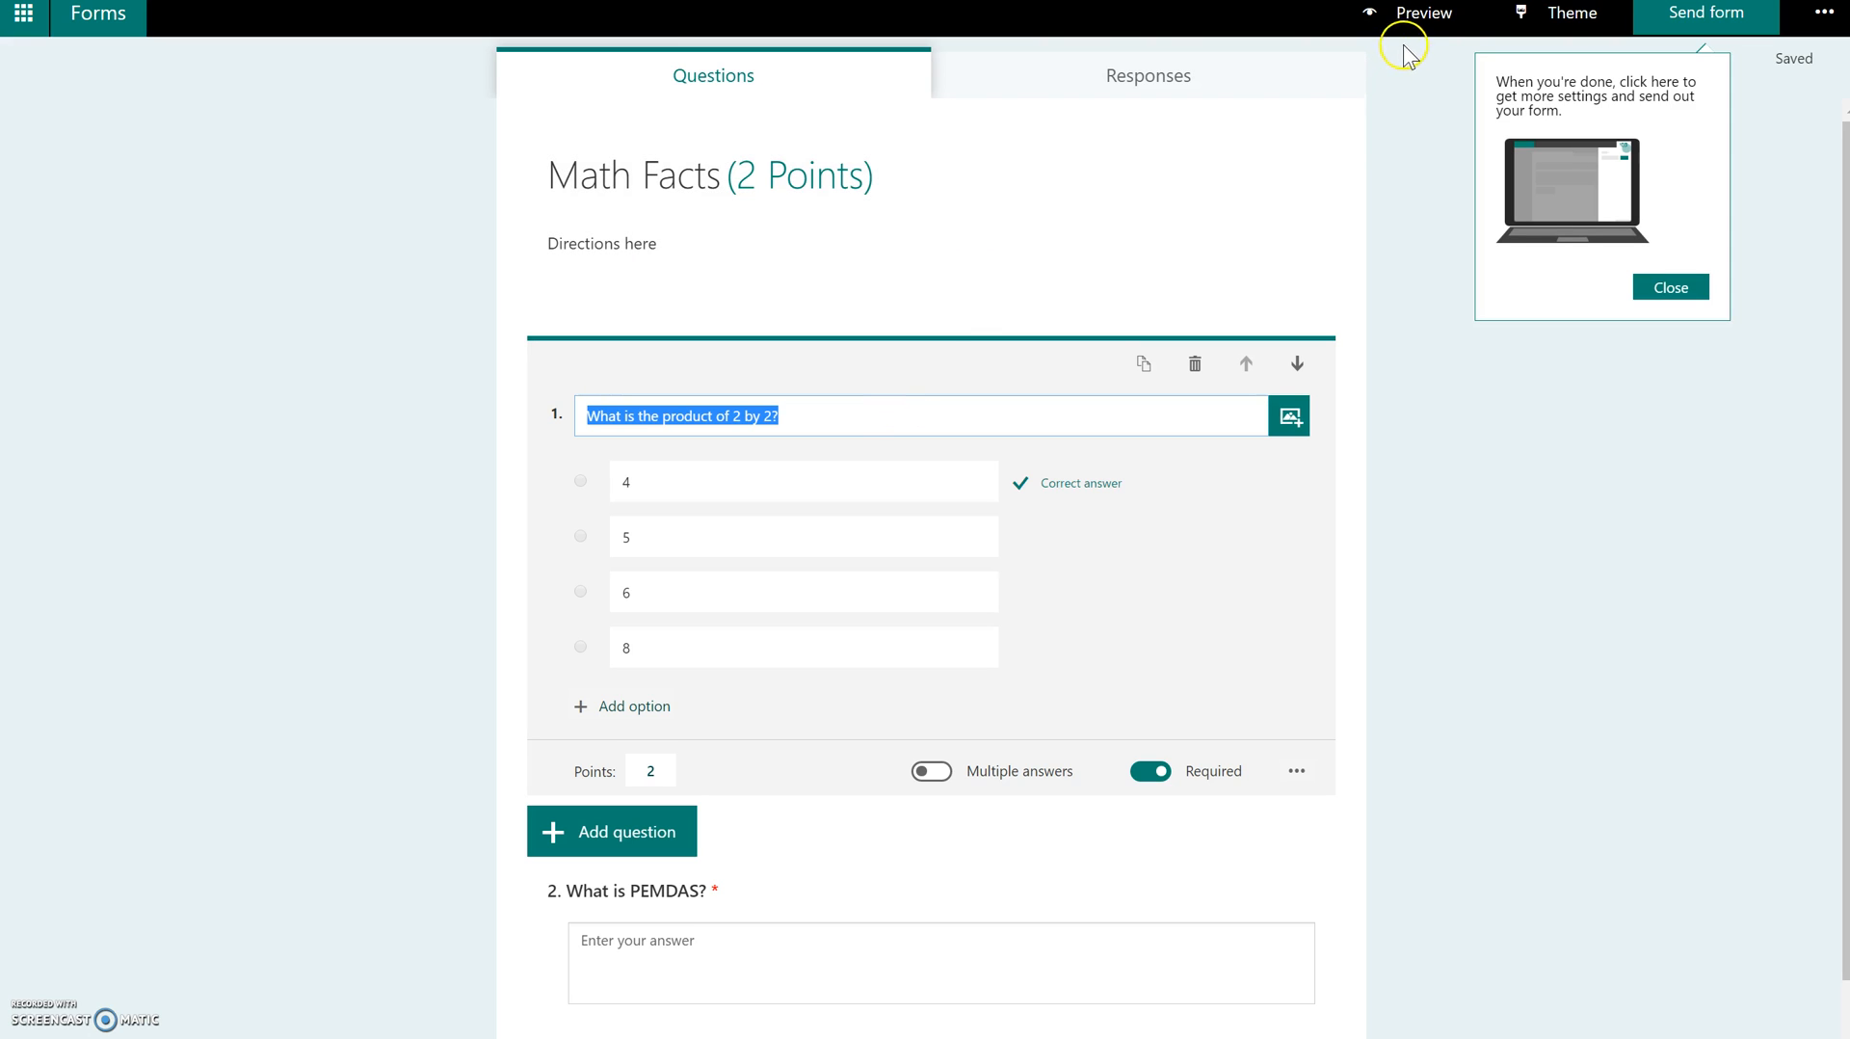
- Preview the Math Facts quiz as respondents will see it
click(1422, 13)
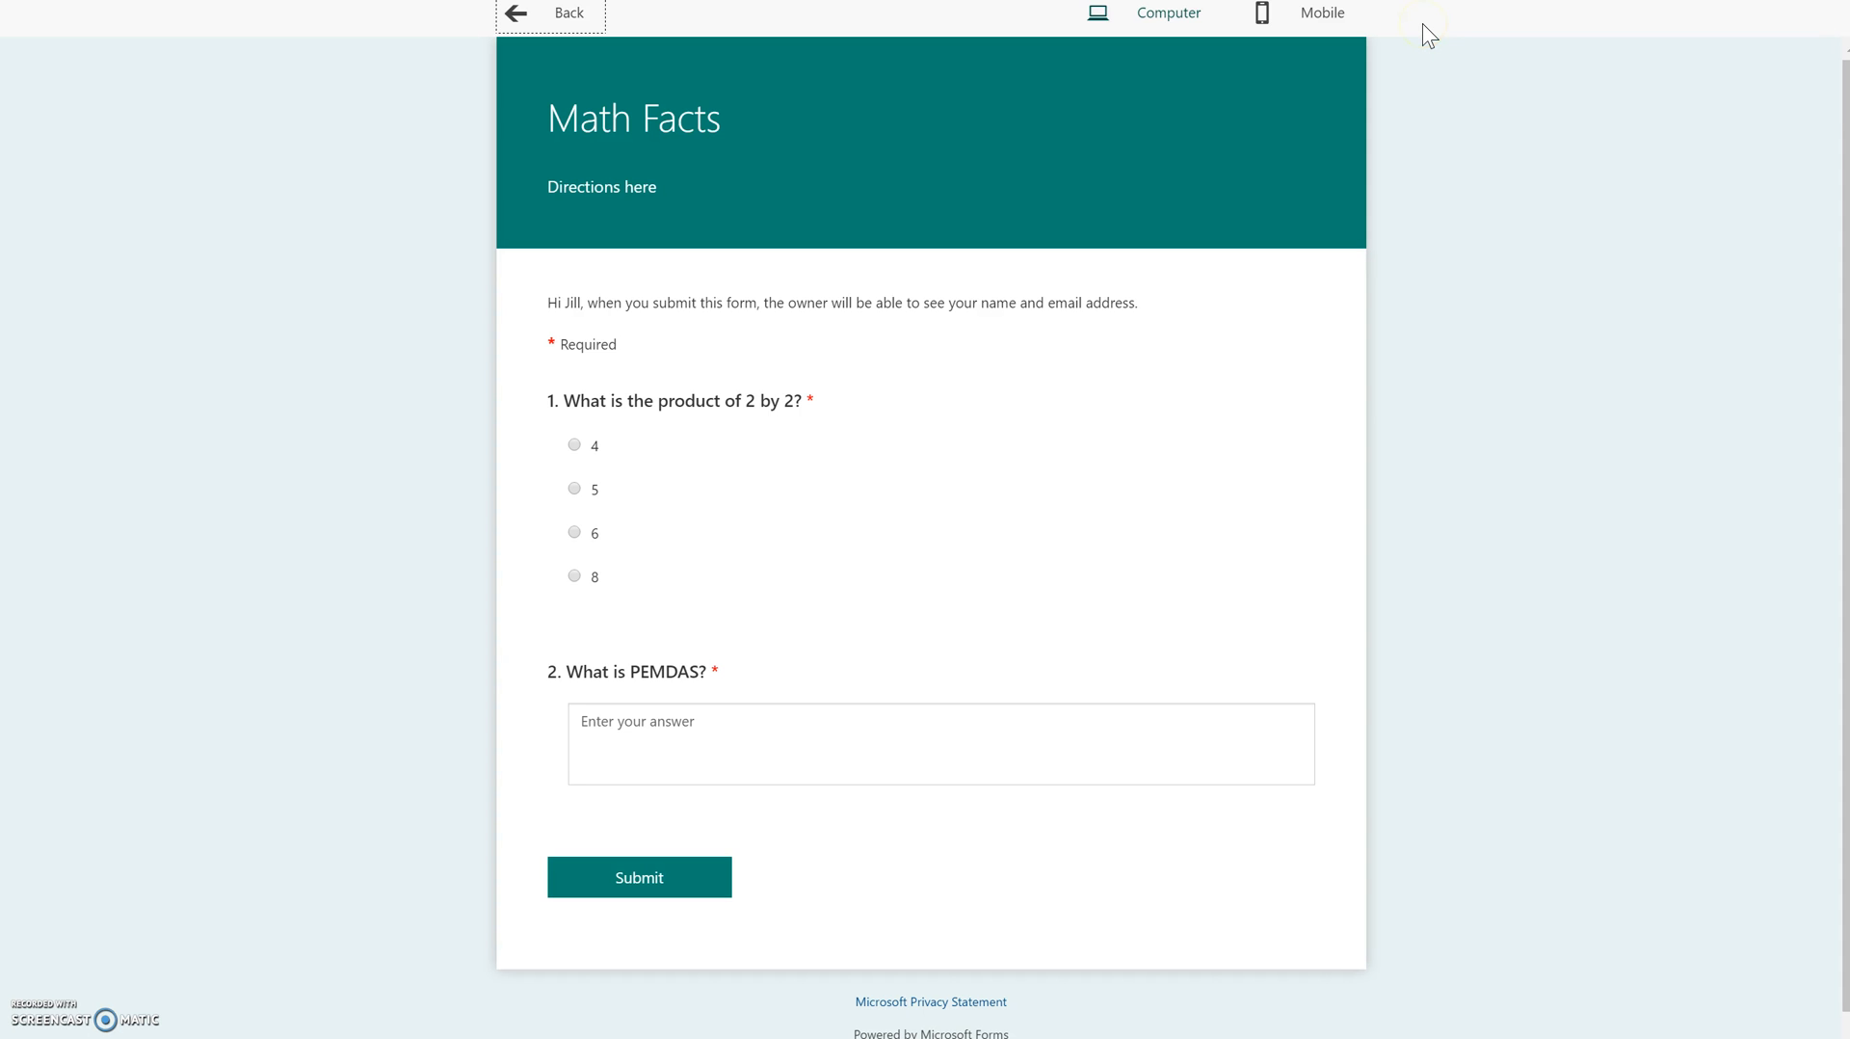
mouse_move(1428, 31)
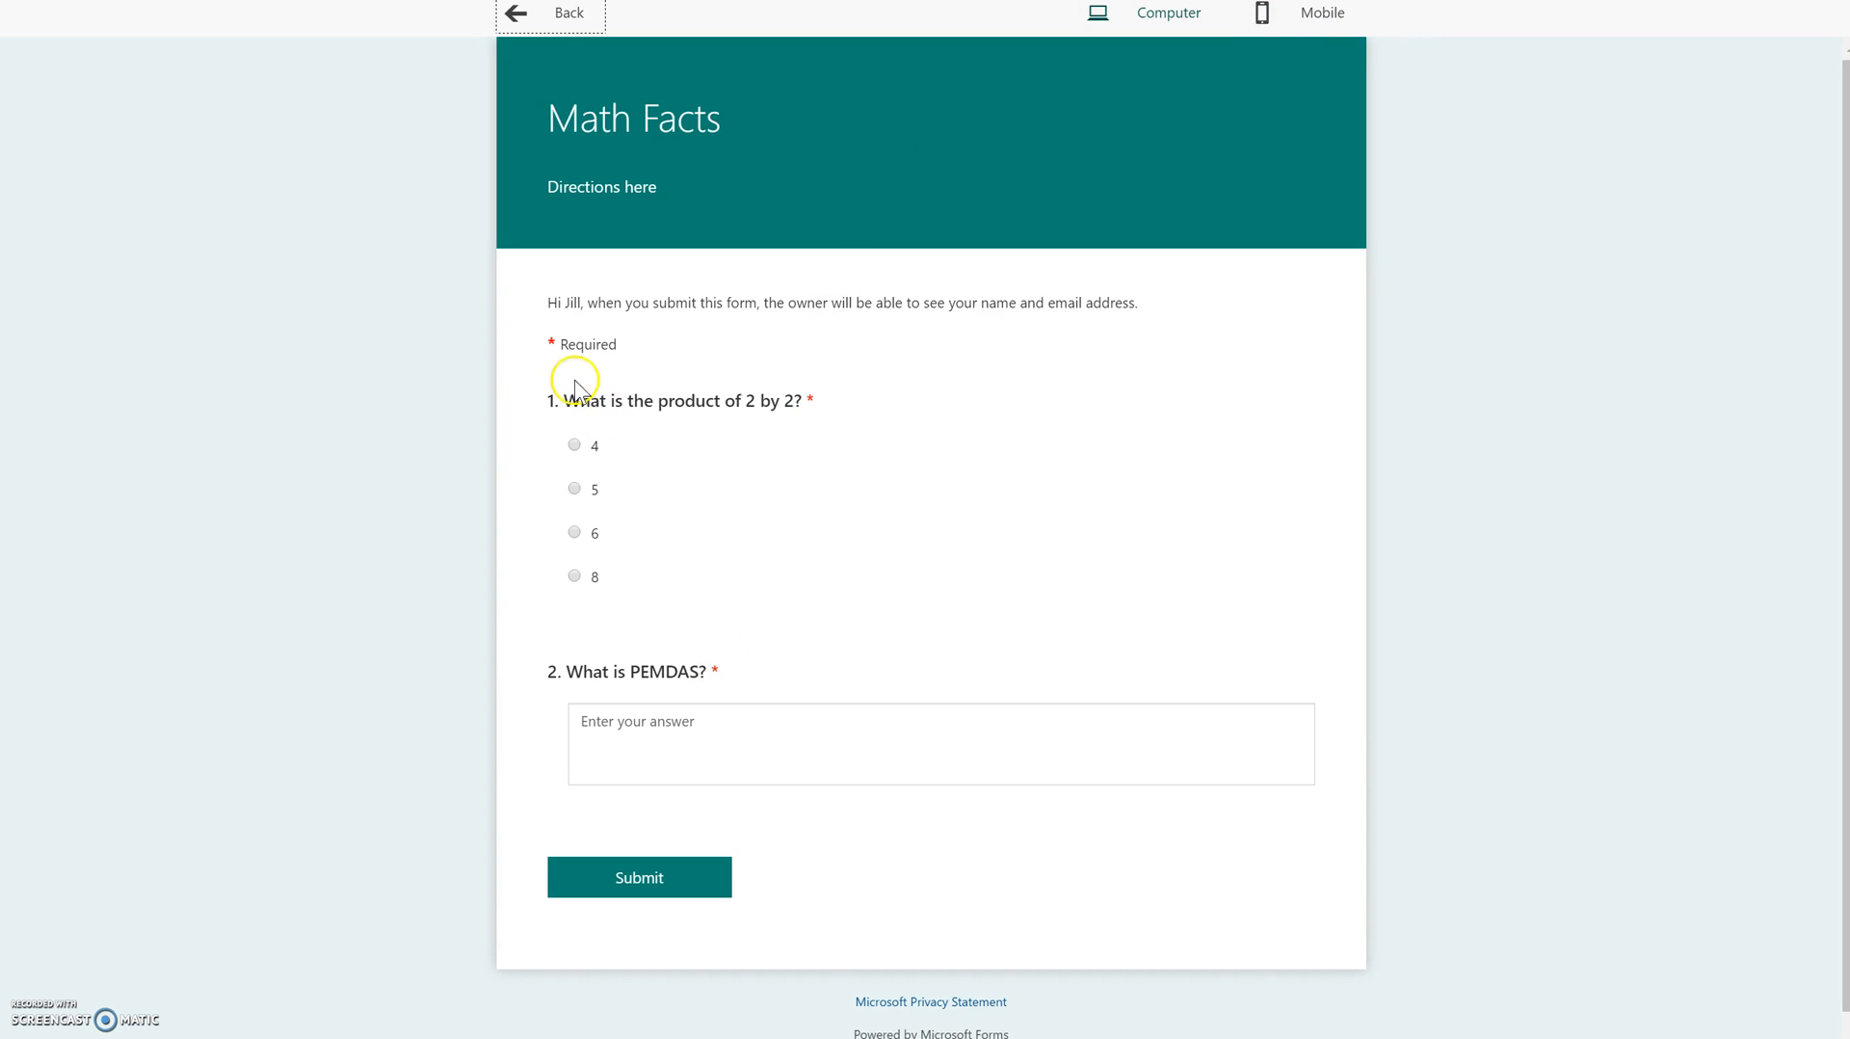
mouse_move(484, 385)
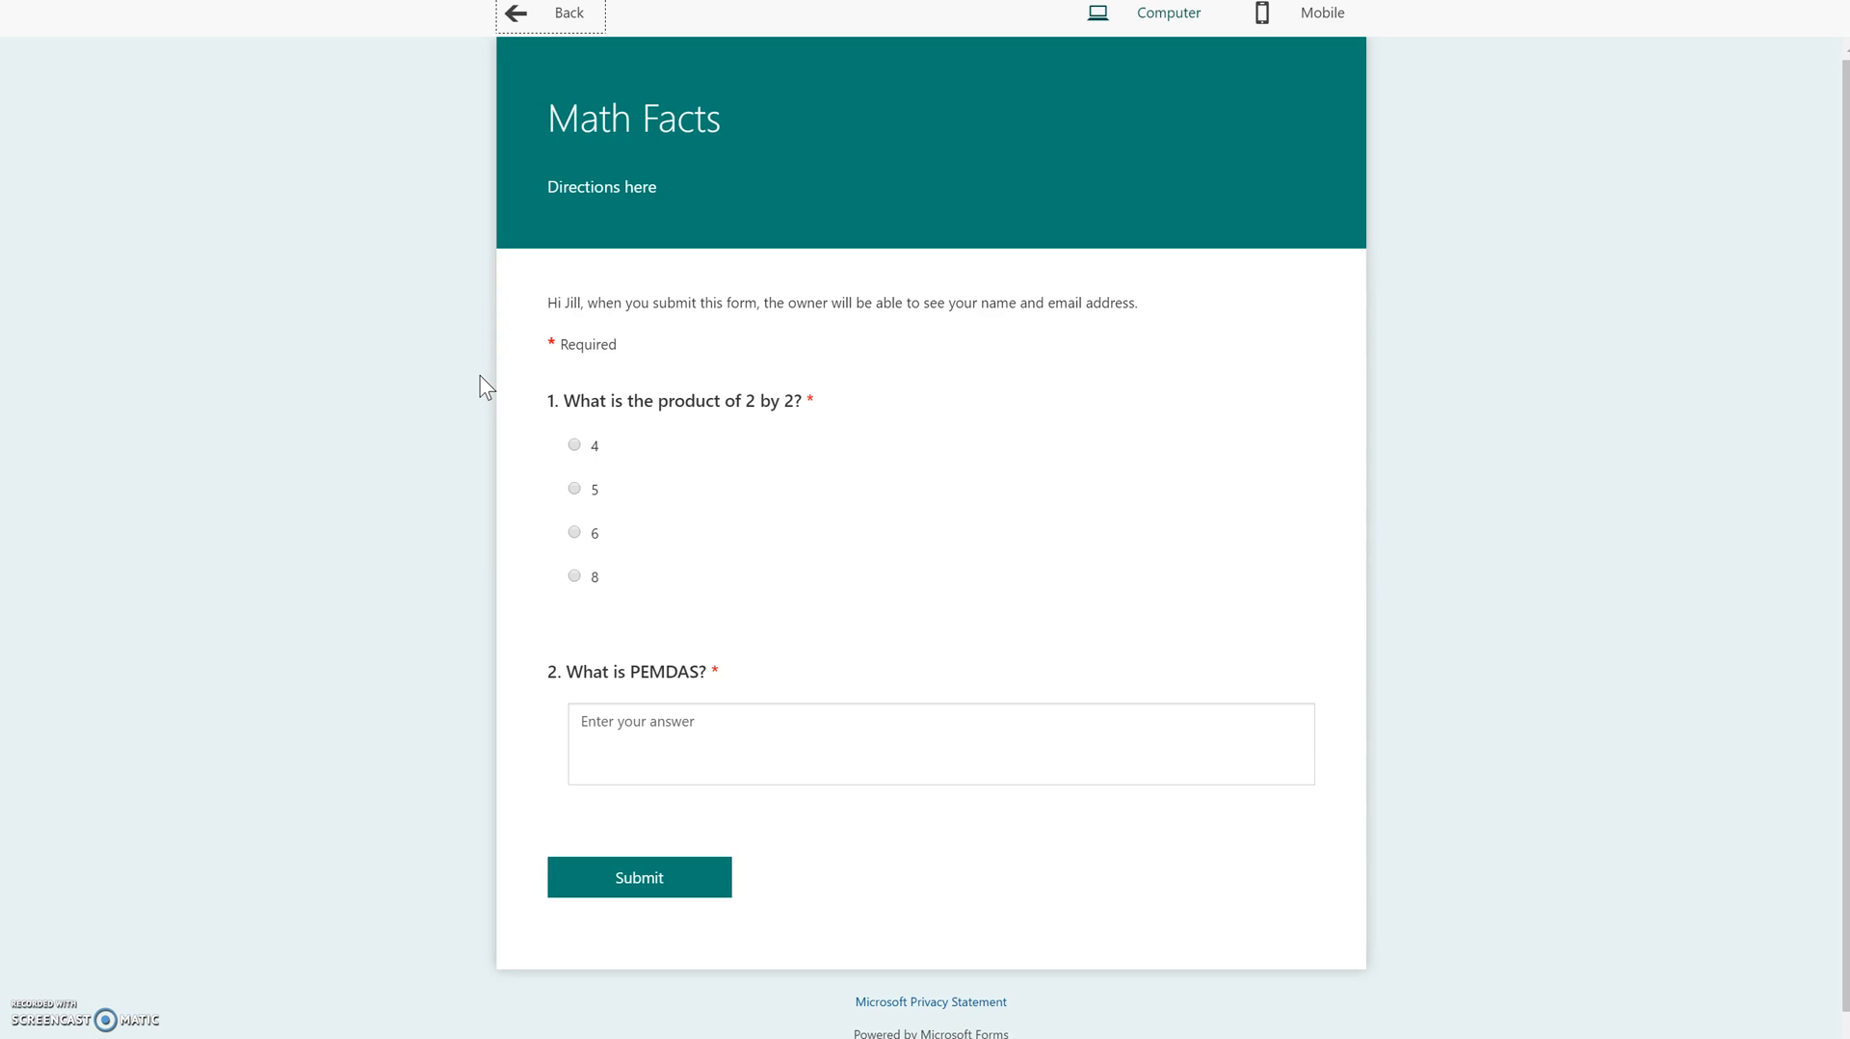
mouse_move(576, 24)
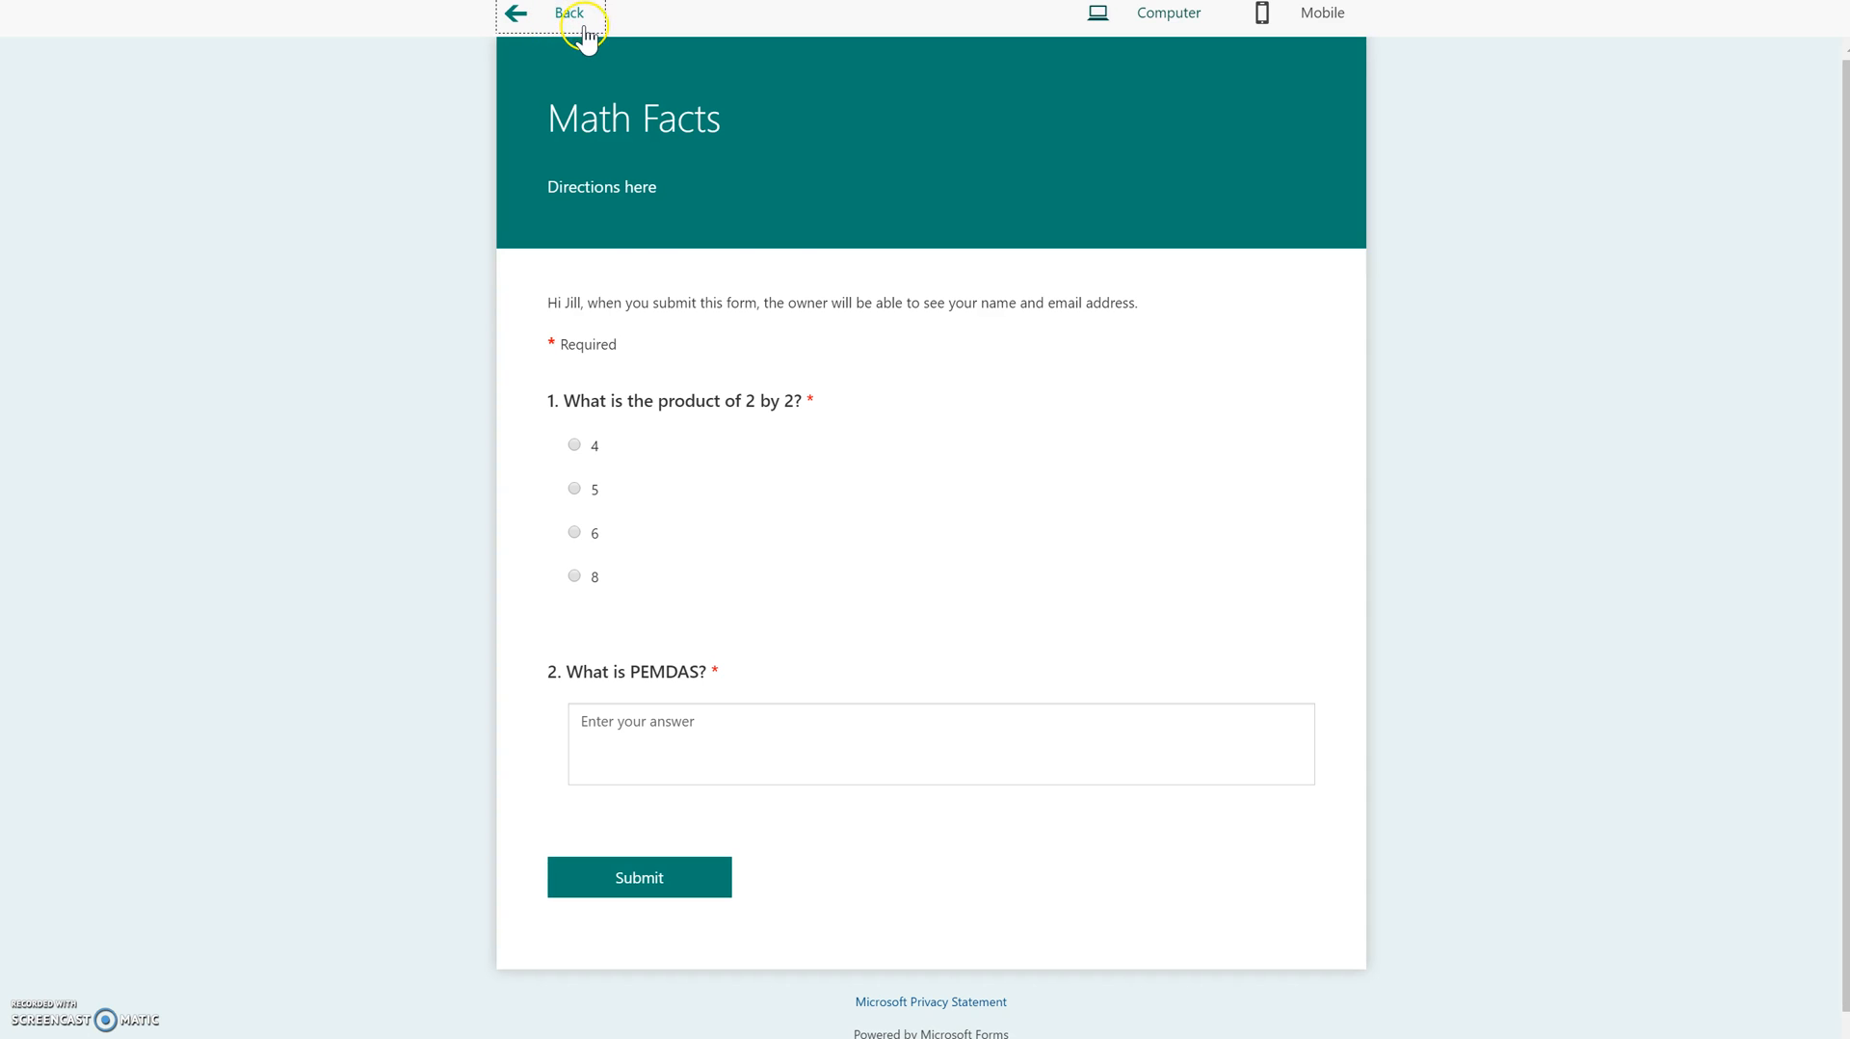
- Leave the preview and add a third question of type Choice
click(555, 13)
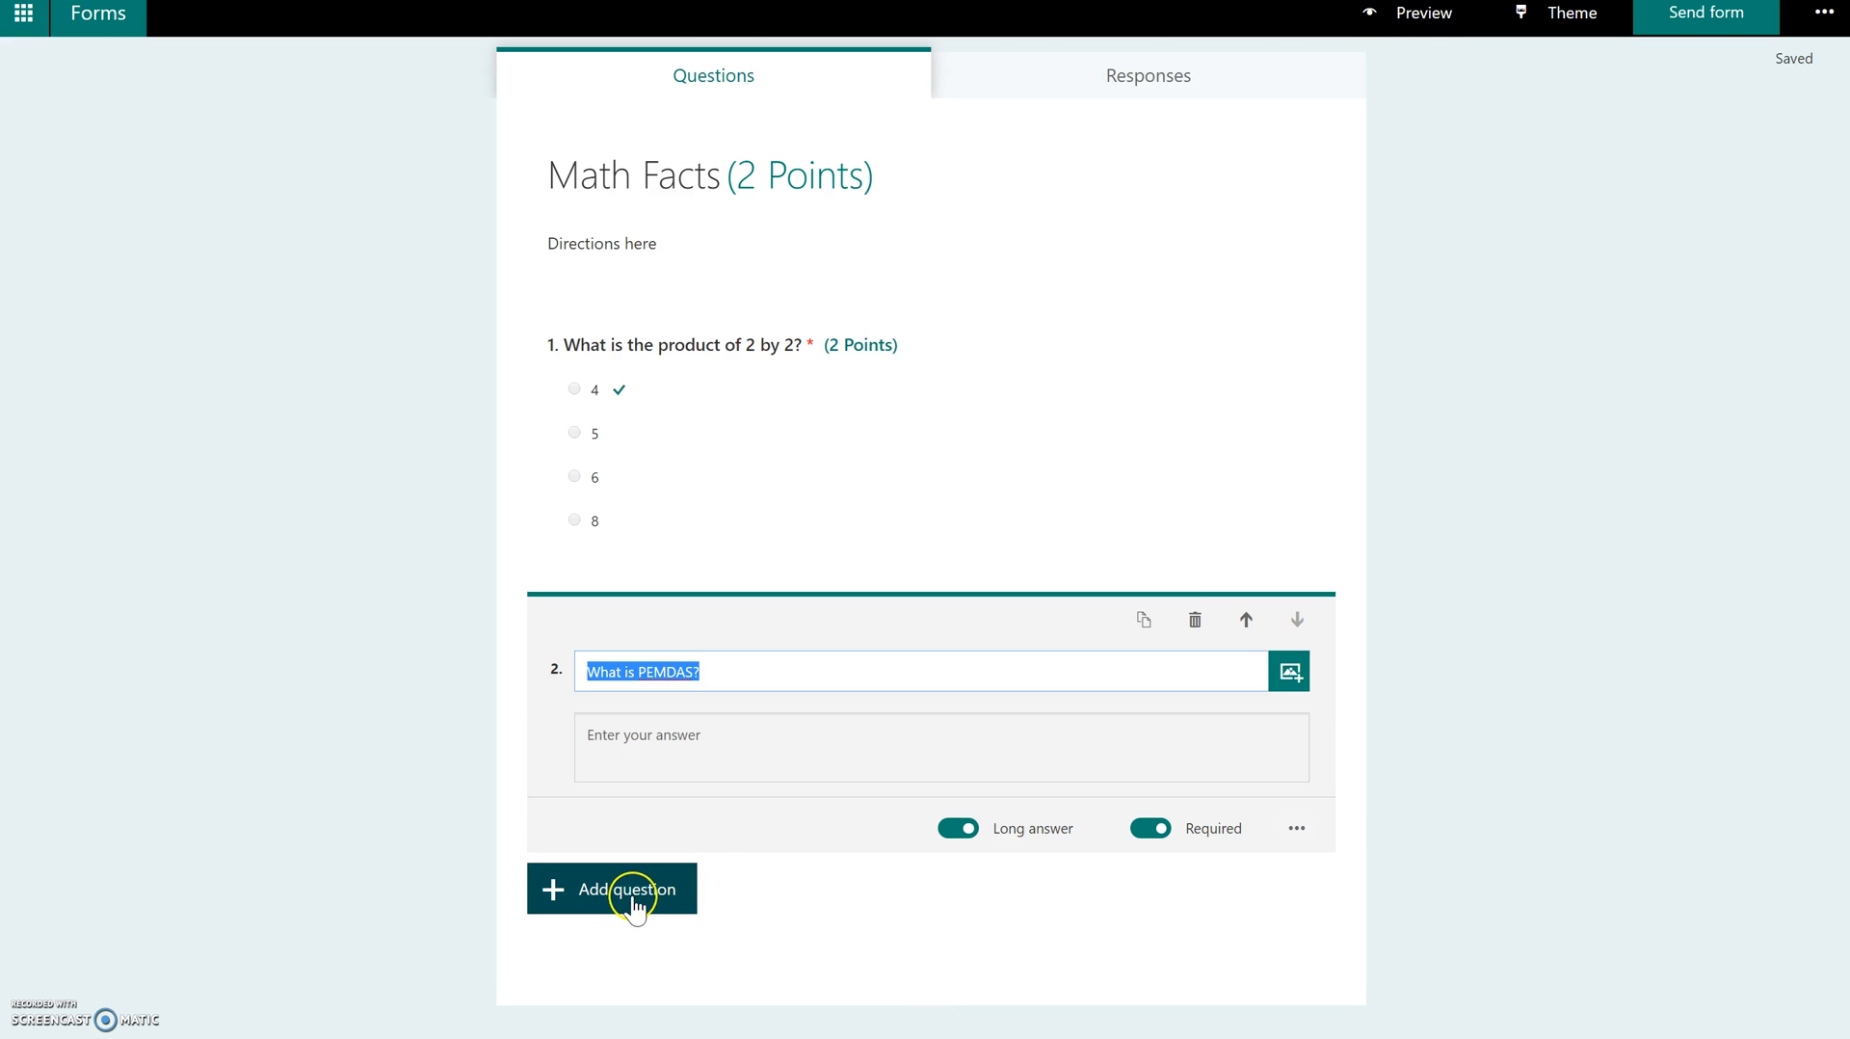
click(611, 889)
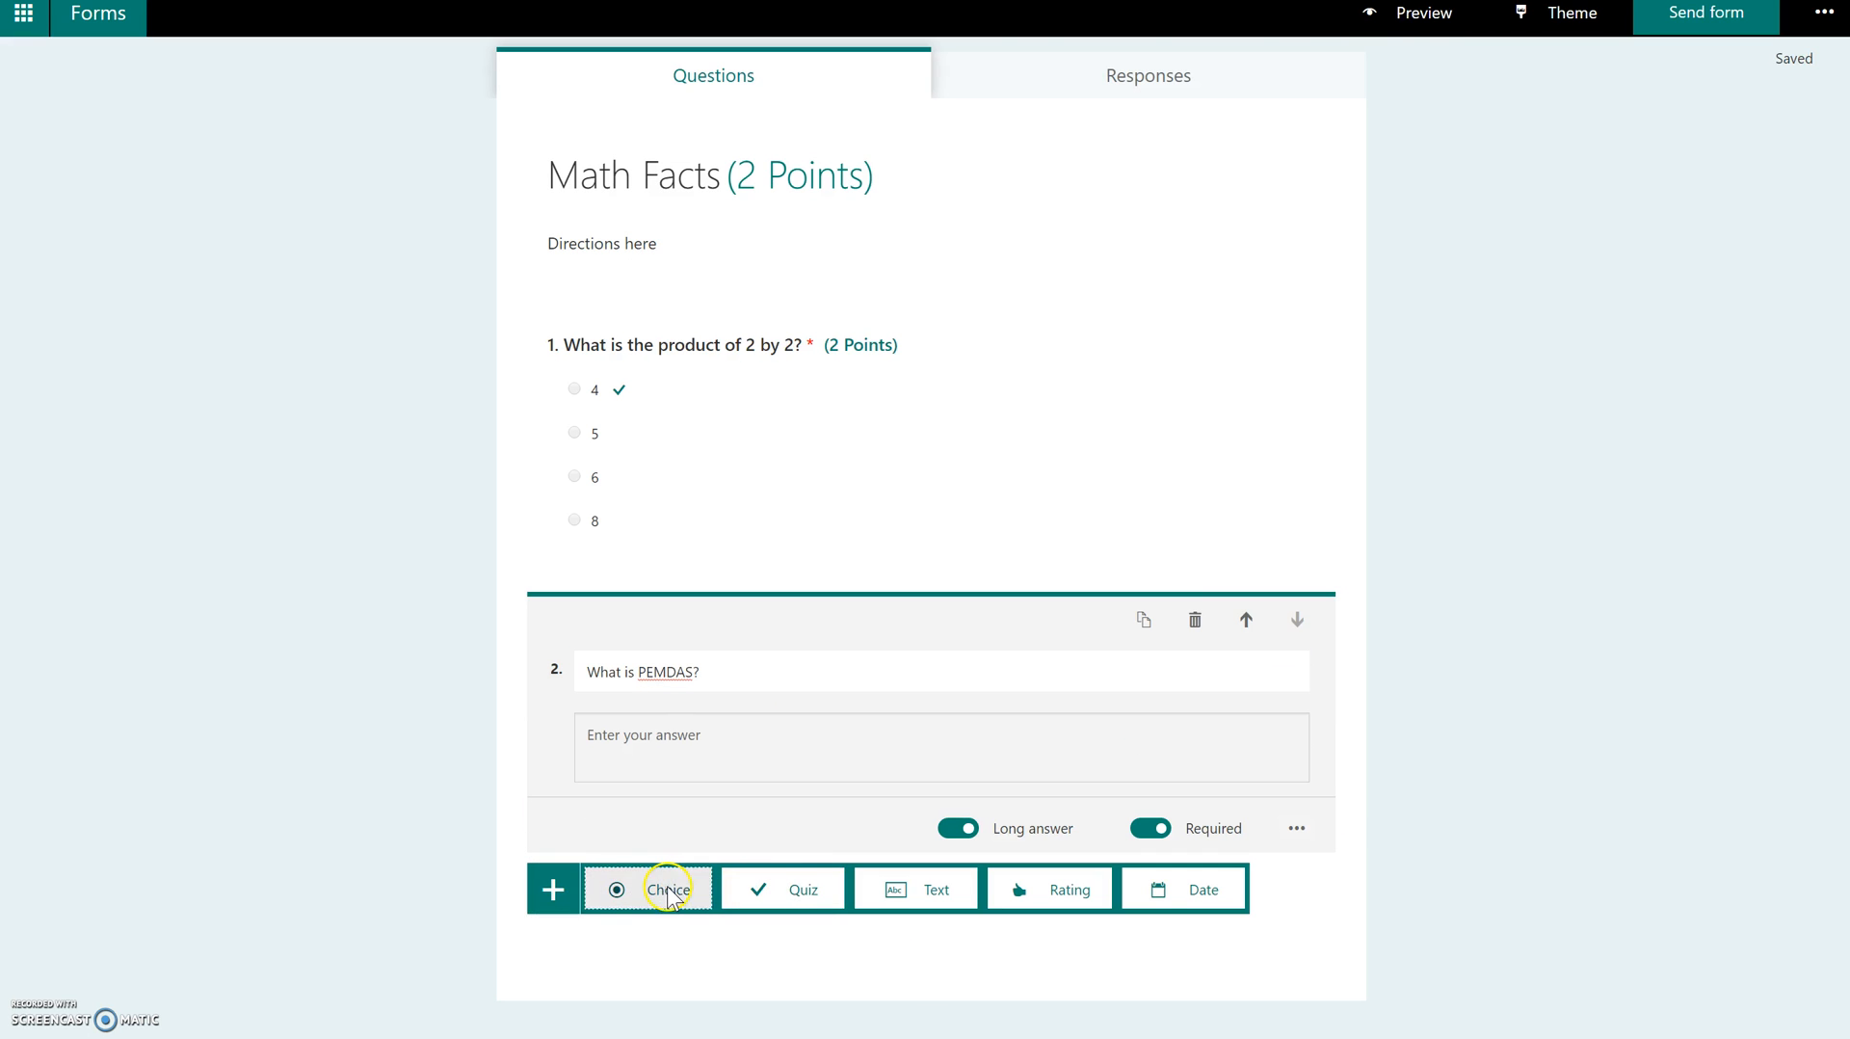
click(669, 889)
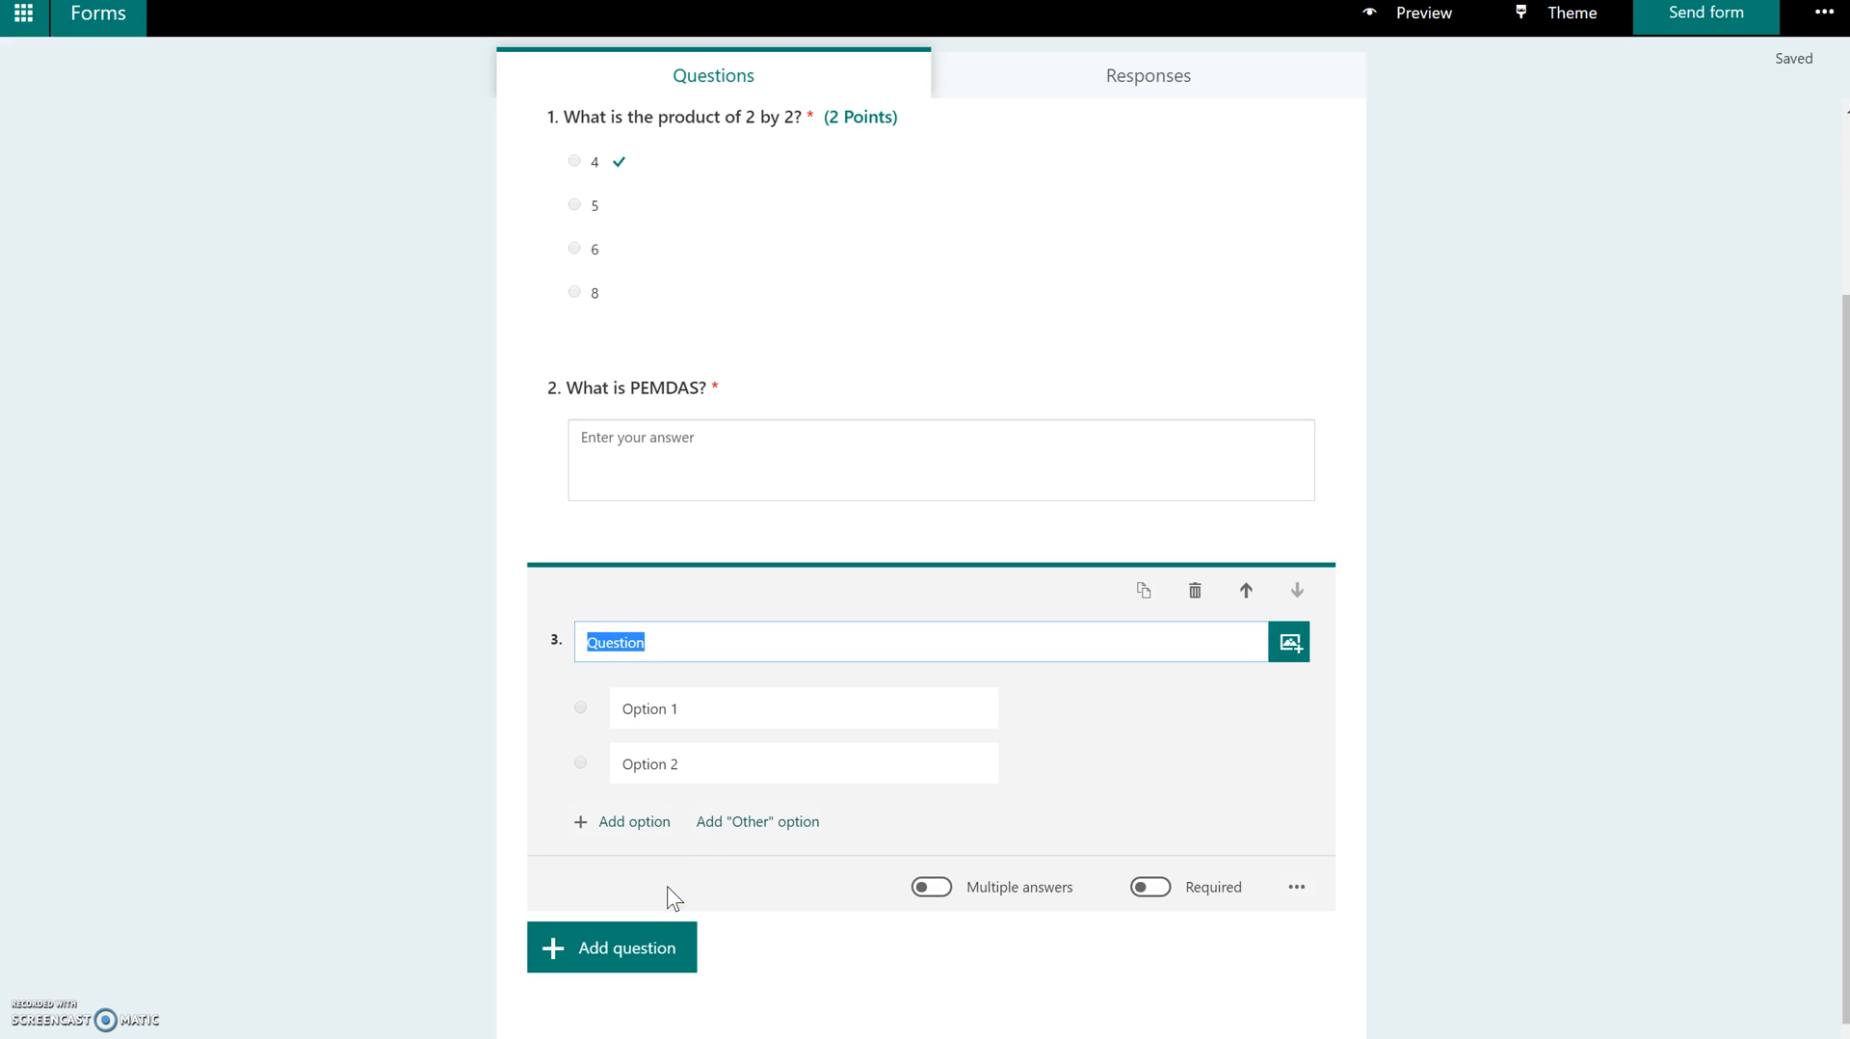